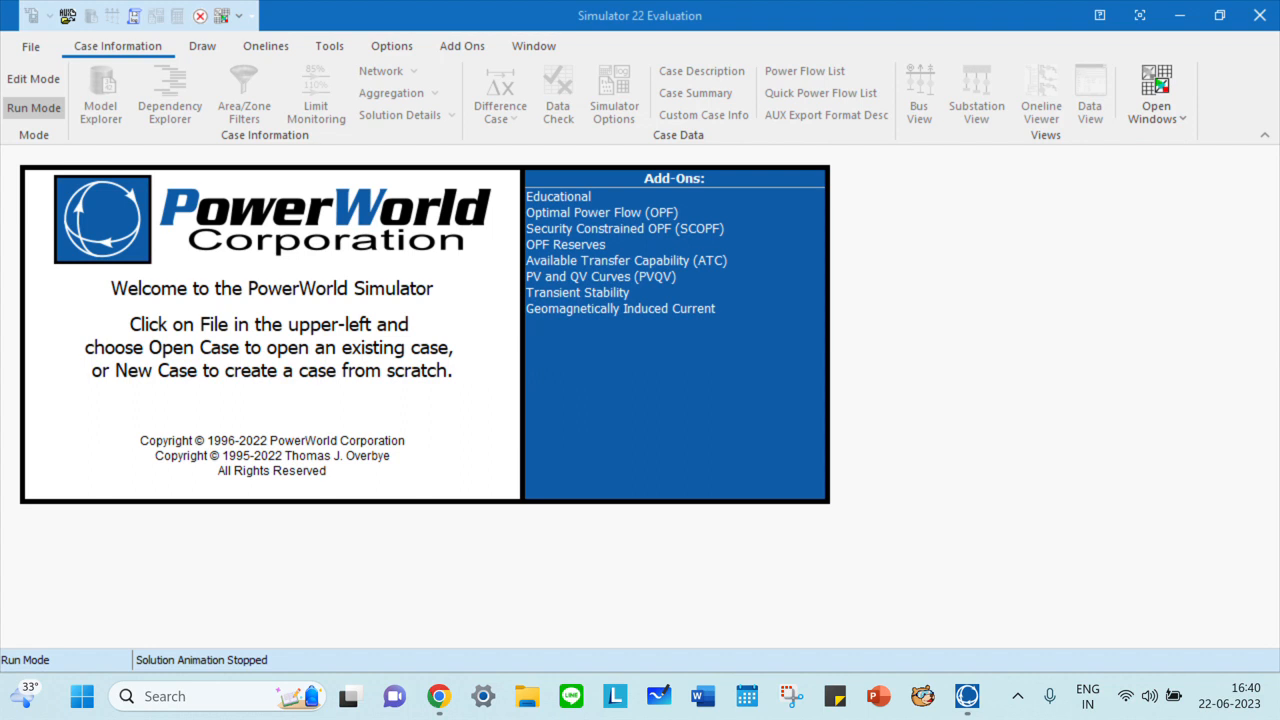
{"action": "mouse_move", "coordinate": [30, 46]}
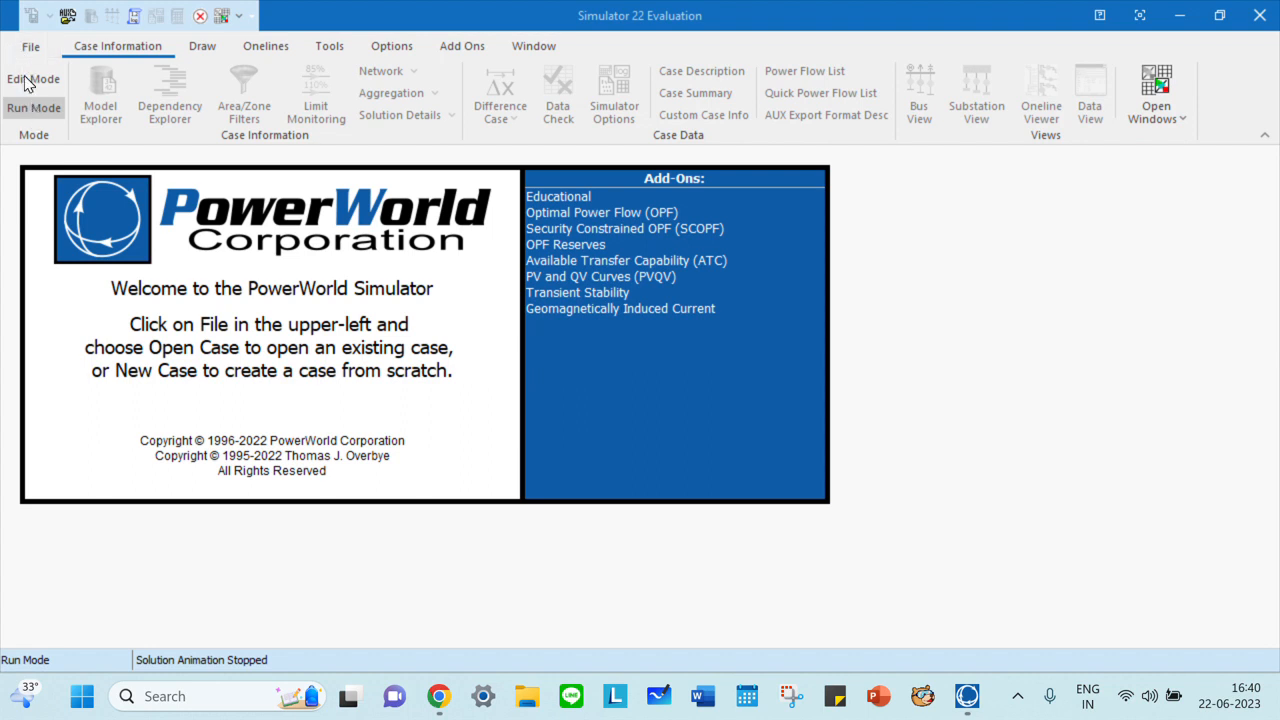
{"action": "mouse_move", "coordinate": [32, 80]}
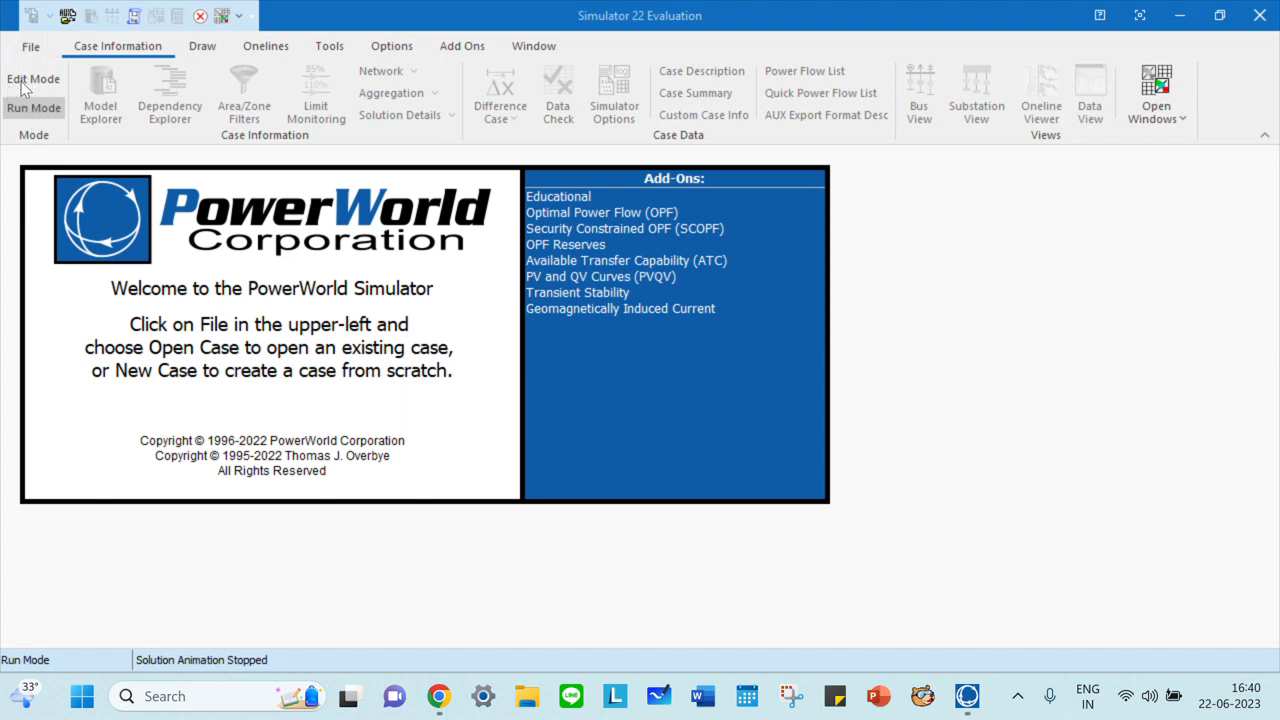
{"action": "mouse_move", "coordinate": [32, 108]}
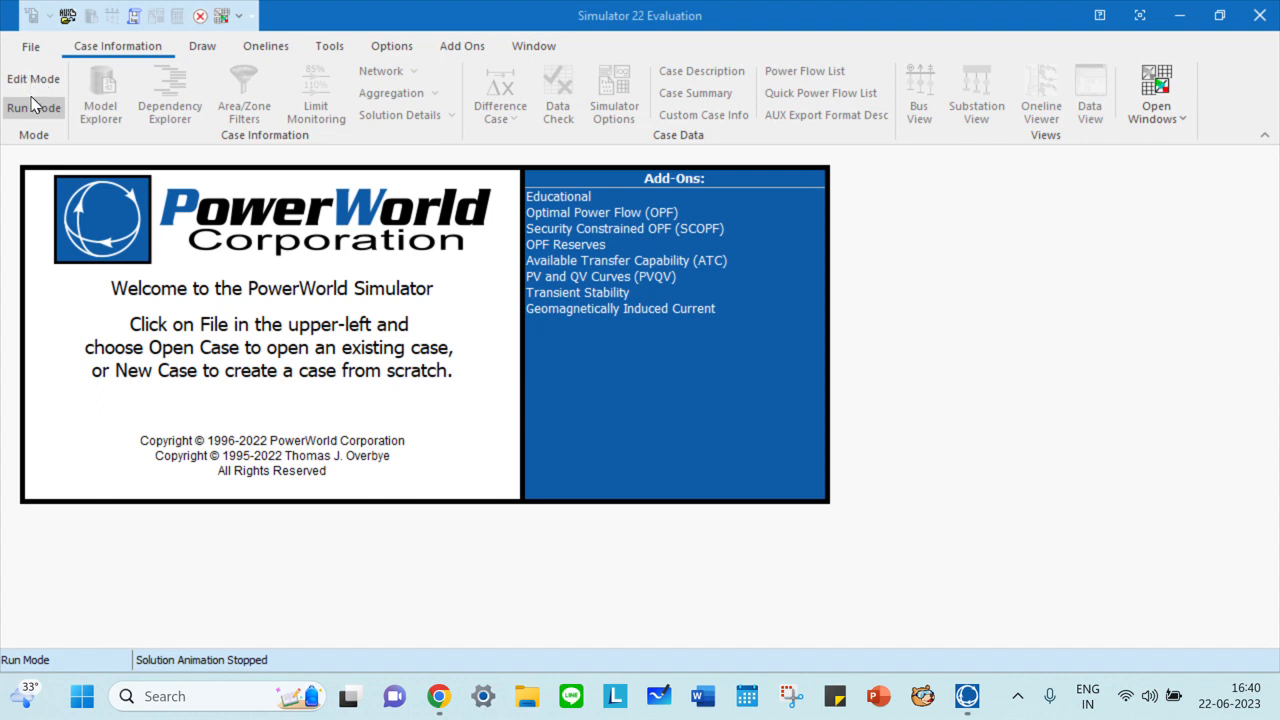
Switch the simulator from Run Mode into Edit Mode on the welcome screen
{"action": "left_click", "coordinate": [32, 80]}
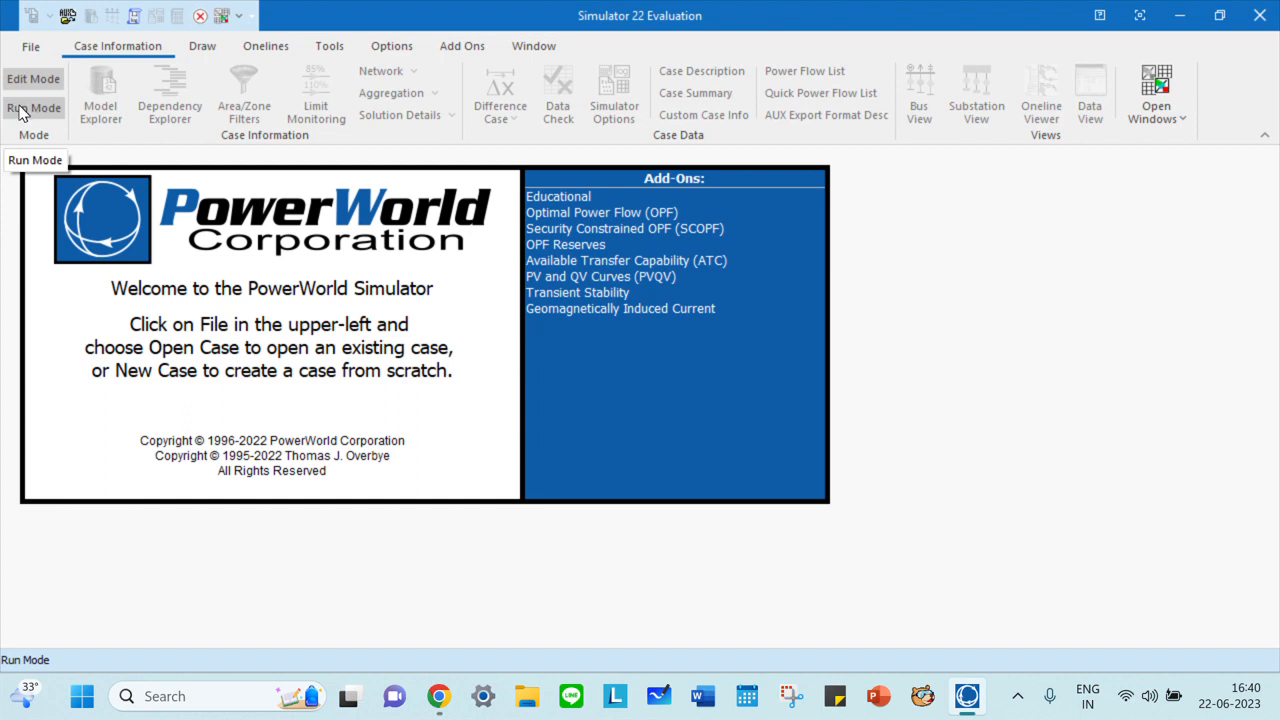
{"action": "mouse_move", "coordinate": [824, 114]}
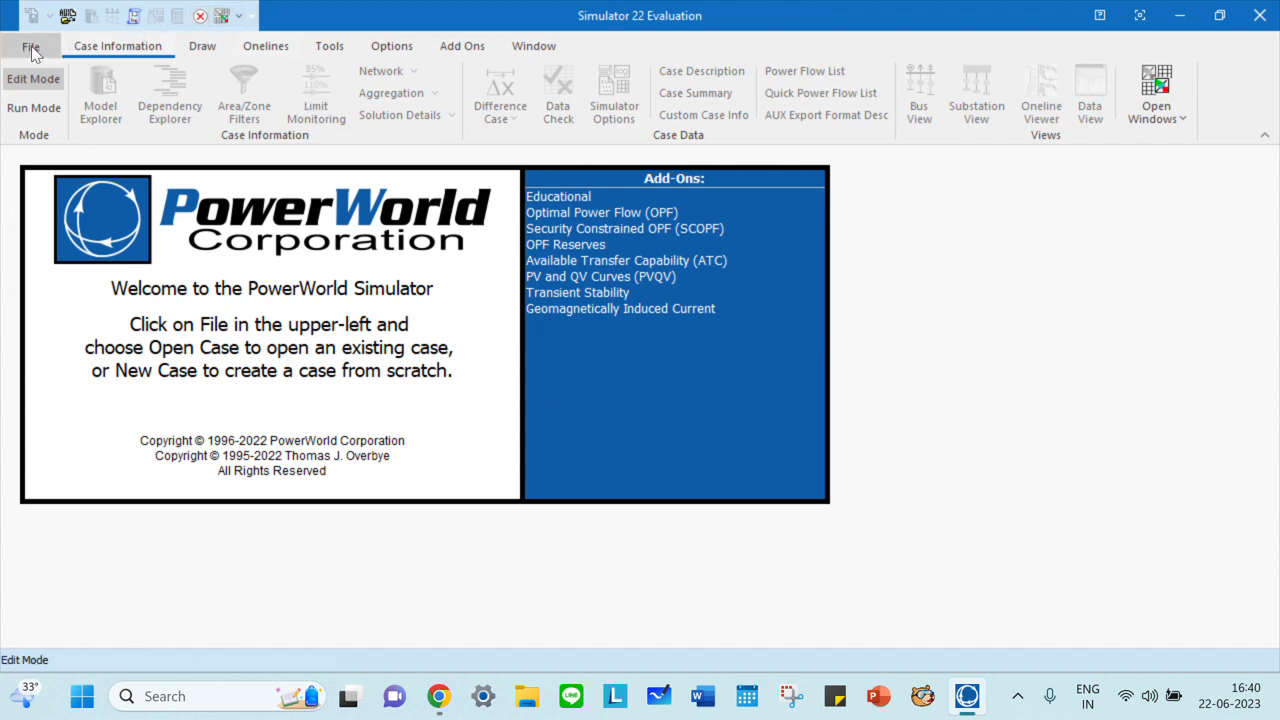
Reopen the recent B2.PWB case and reposition the generator's 300.0 MW label on its diagram
{"action": "left_click", "coordinate": [30, 46]}
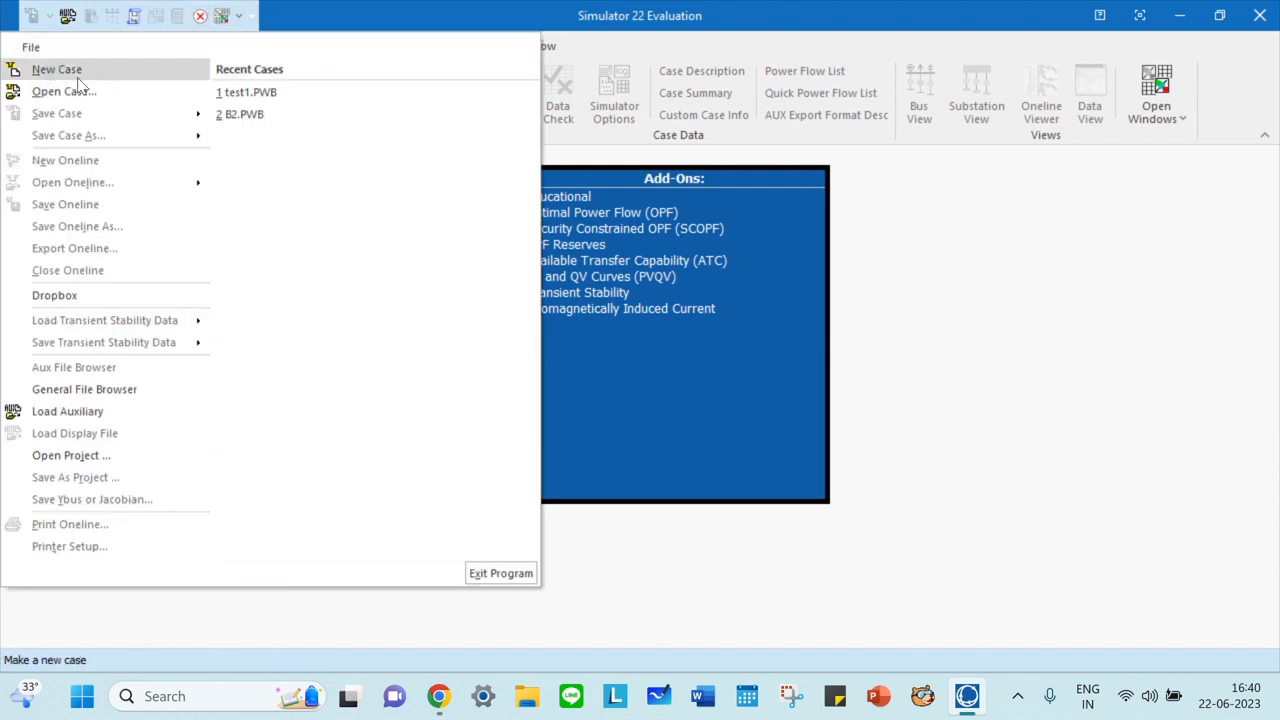
{"action": "left_click", "coordinate": [240, 112]}
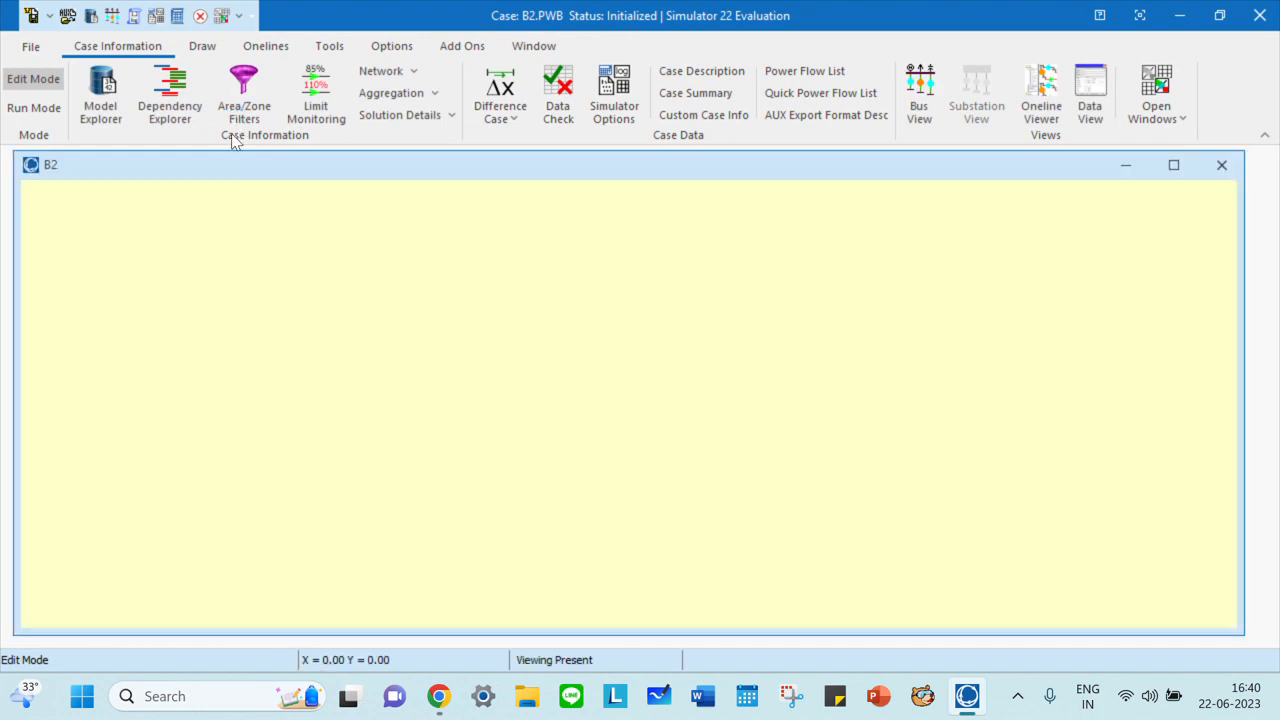
{"action": "mouse_move", "coordinate": [452, 220]}
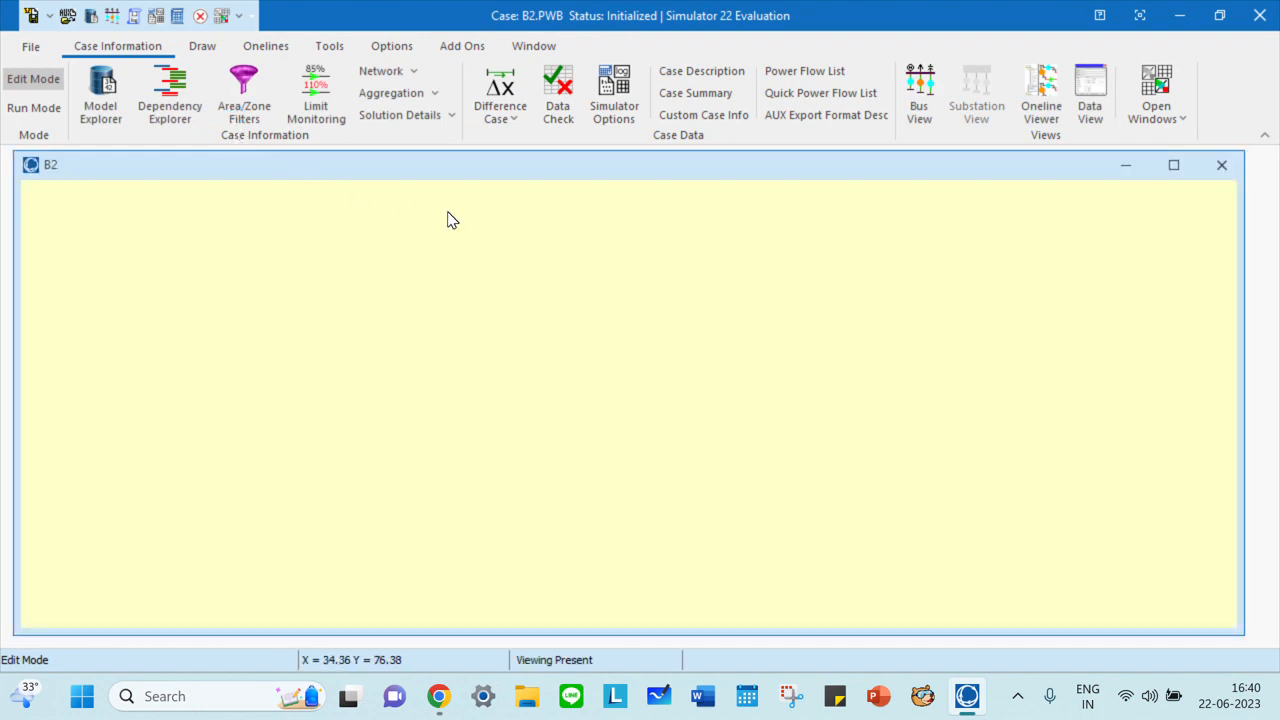
{"action": "mouse_move", "coordinate": [576, 324]}
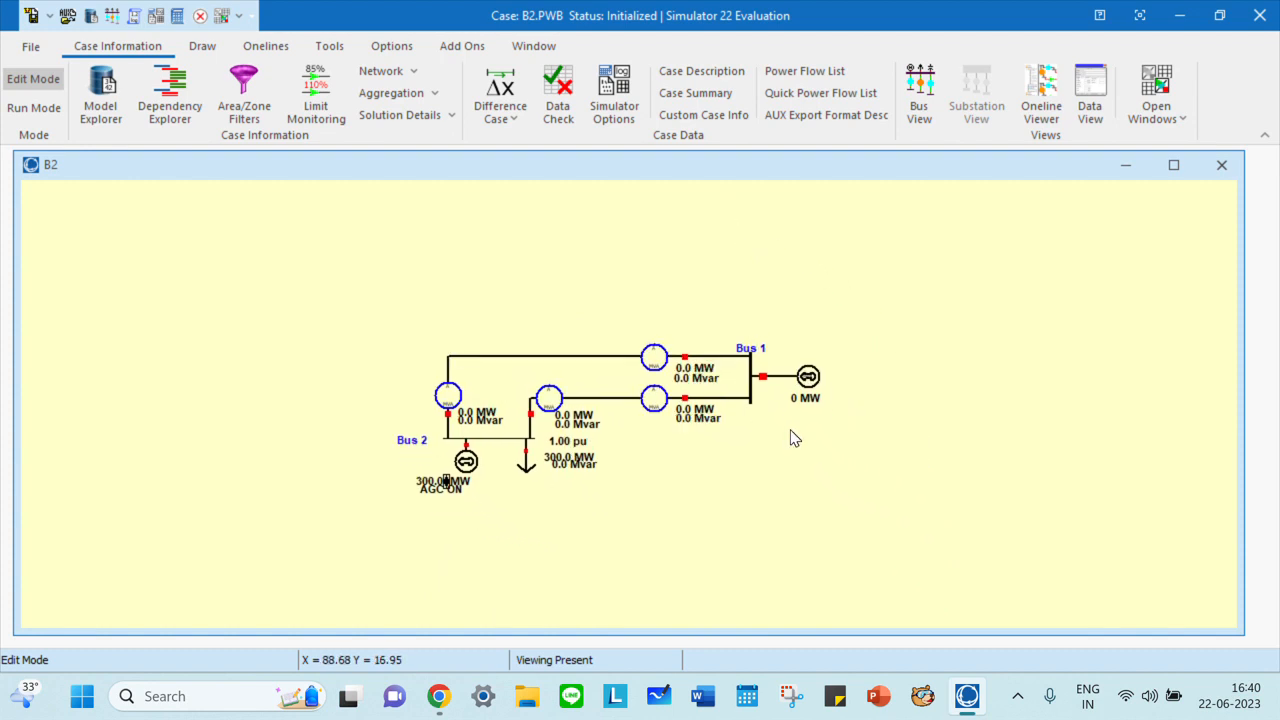
{"action": "left_click", "coordinate": [444, 486]}
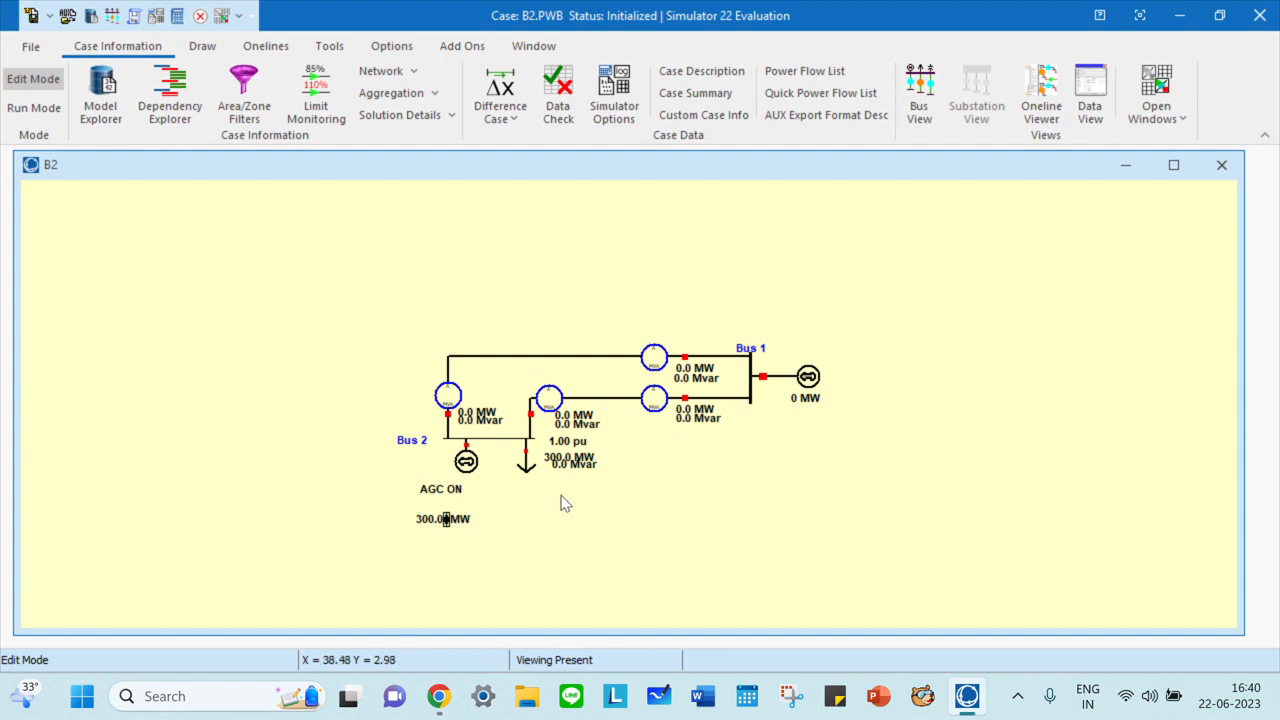
{"action": "mouse_move", "coordinate": [584, 480]}
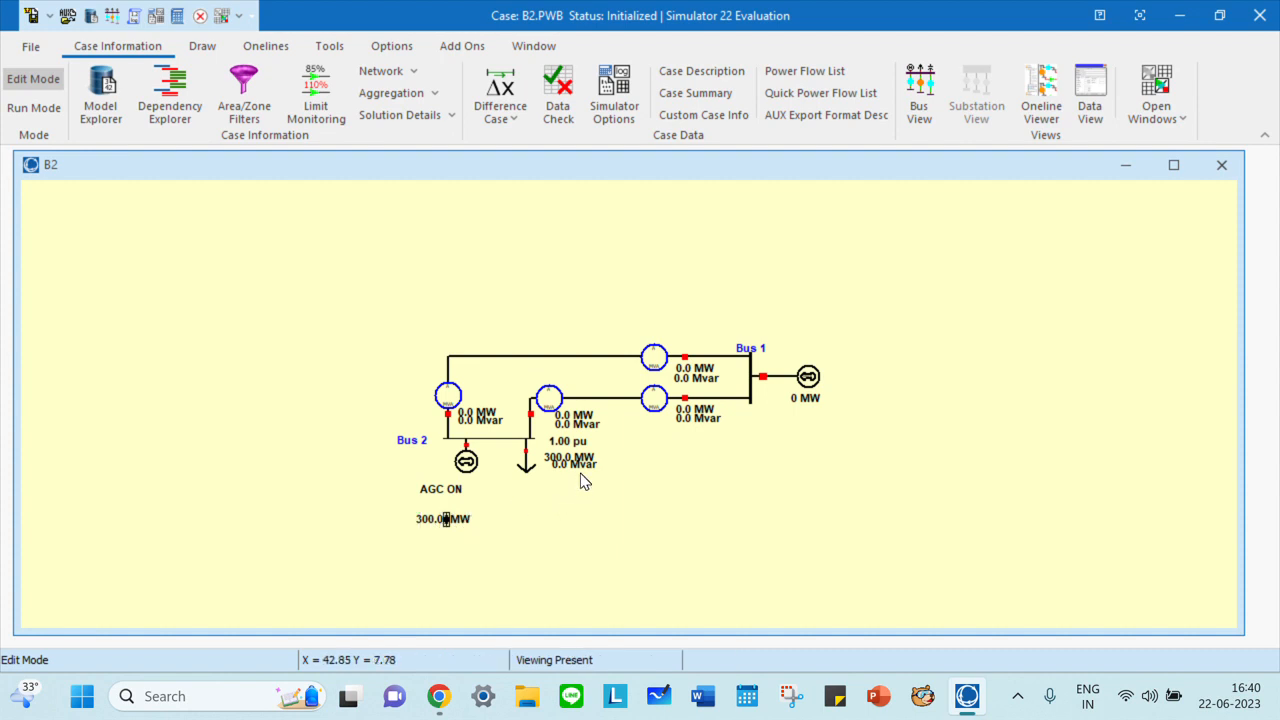
{"action": "mouse_move", "coordinate": [1184, 222]}
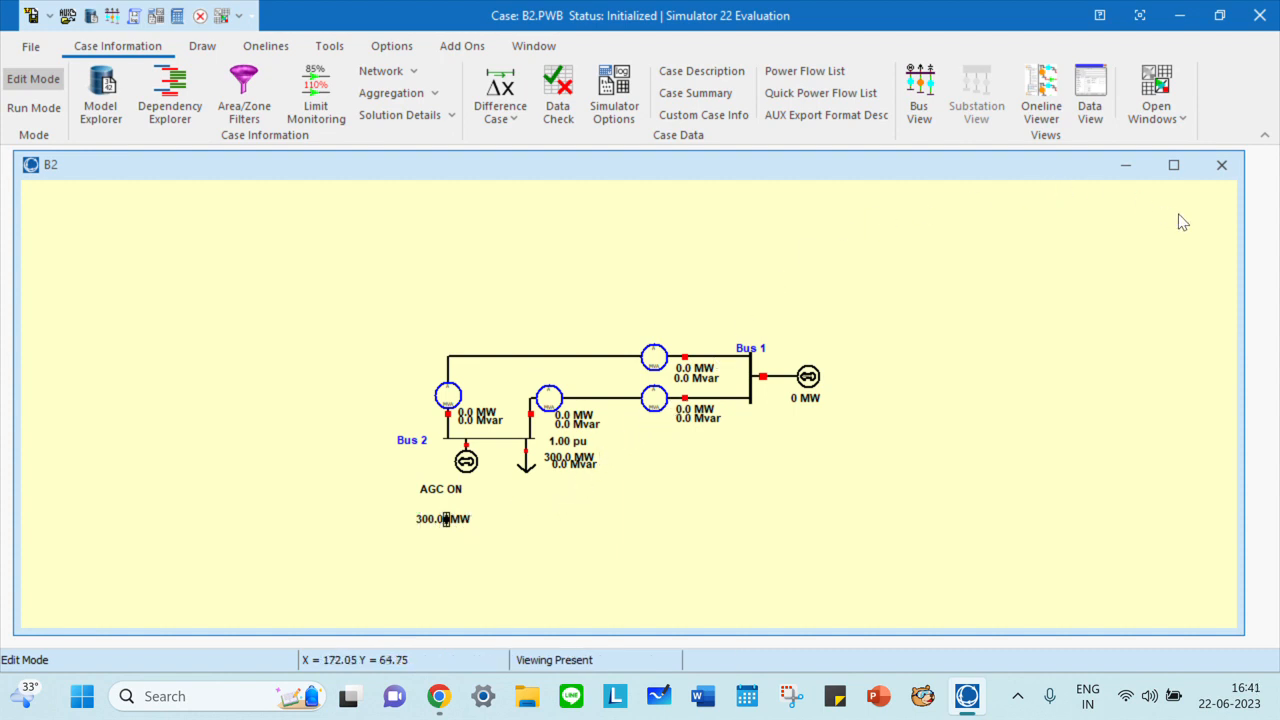
{"action": "mouse_move", "coordinate": [1232, 448]}
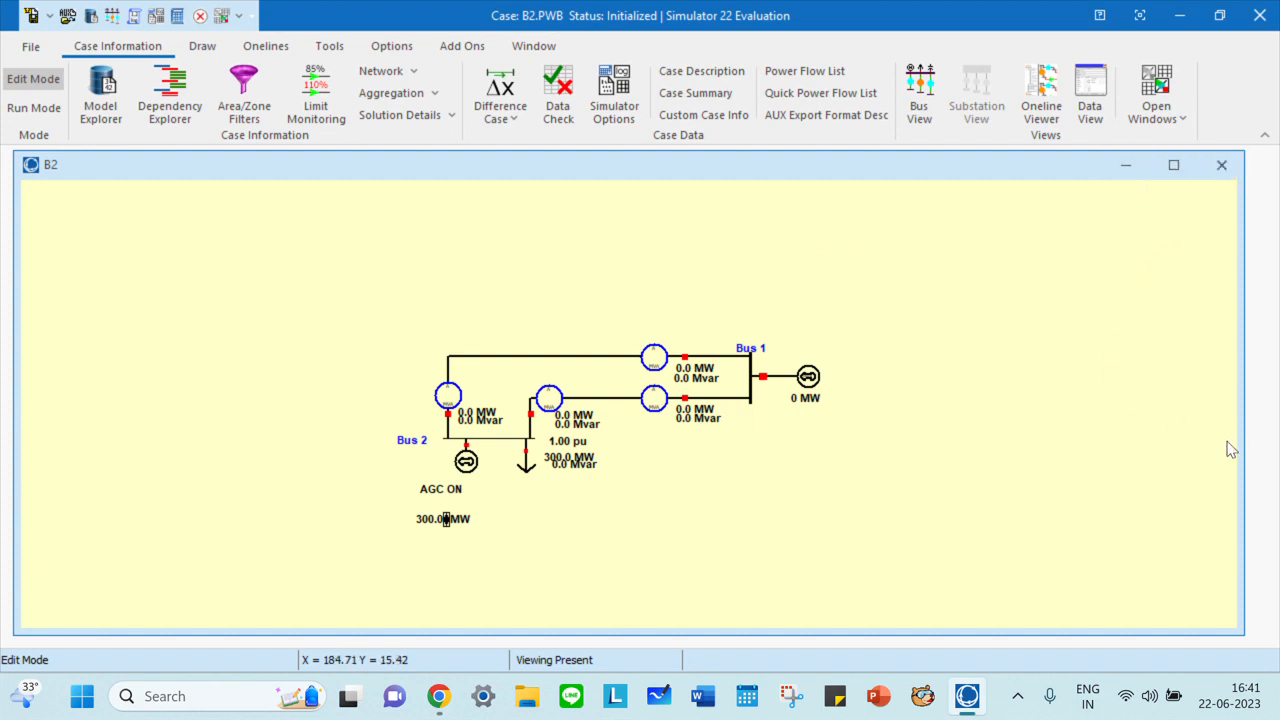
{"action": "mouse_move", "coordinate": [1204, 476]}
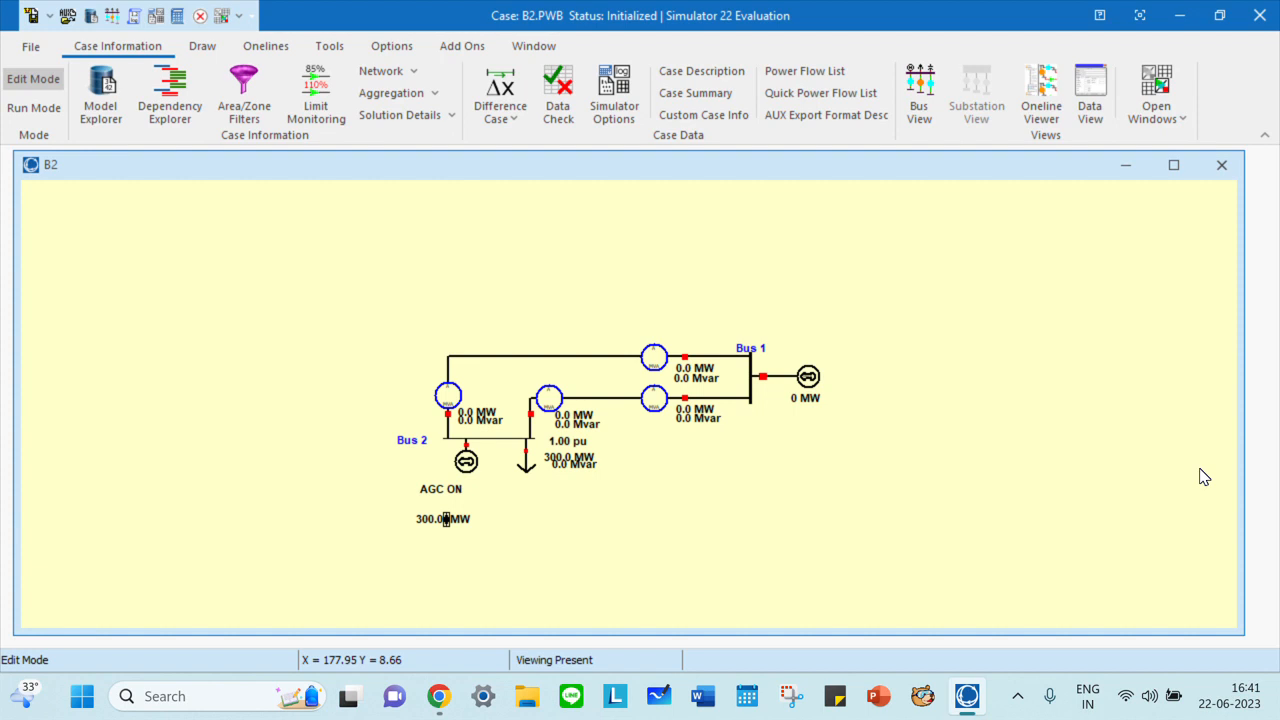
{"action": "mouse_move", "coordinate": [30, 46]}
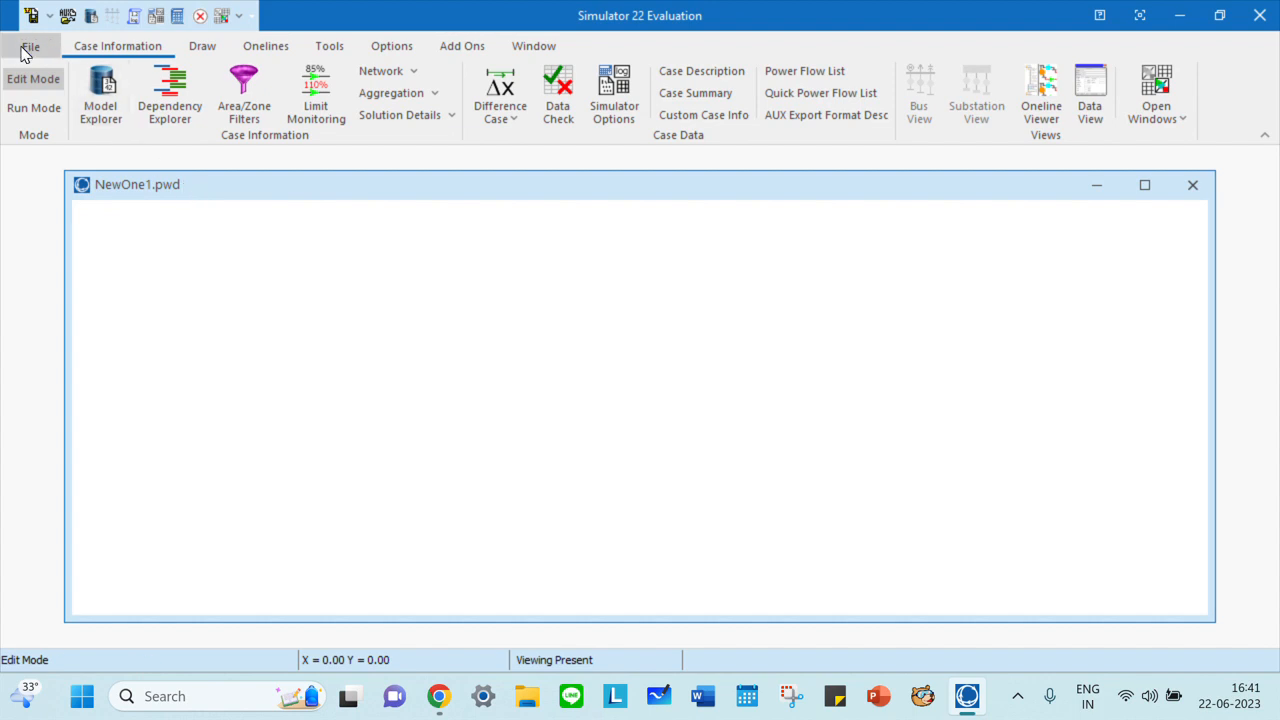
{"action": "left_click", "coordinate": [28, 46]}
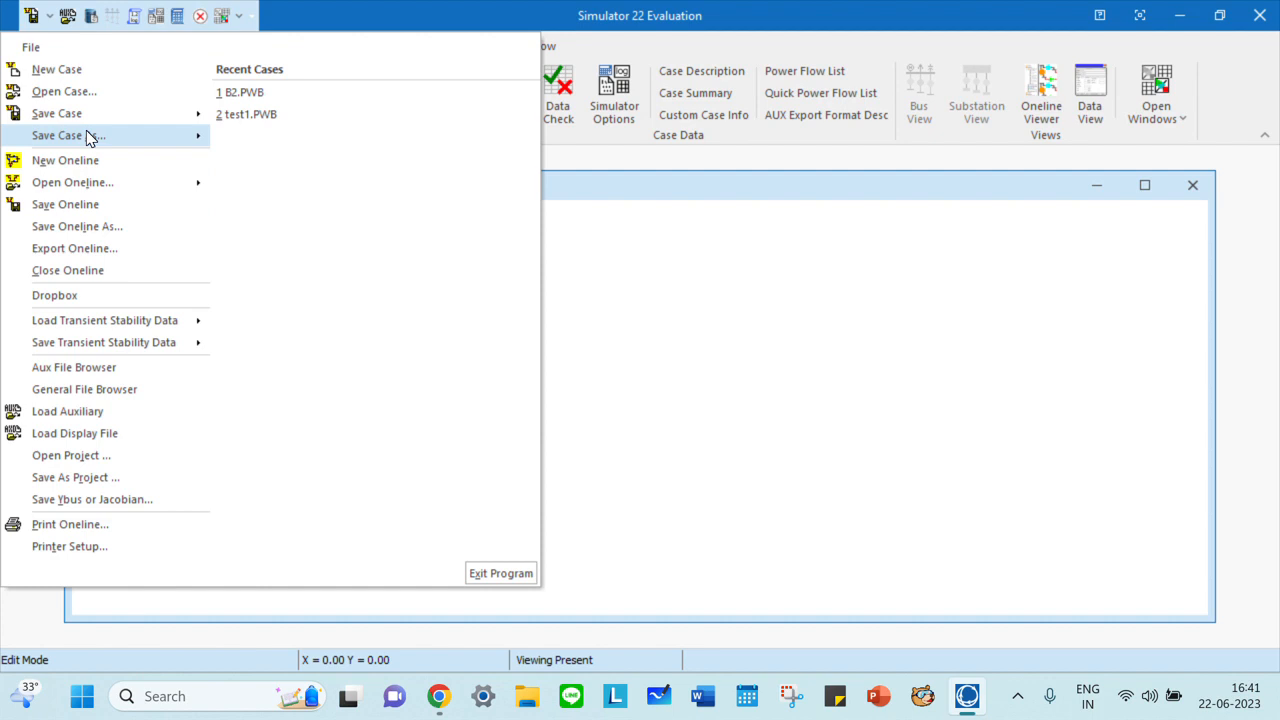
{"action": "left_click", "coordinate": [64, 136]}
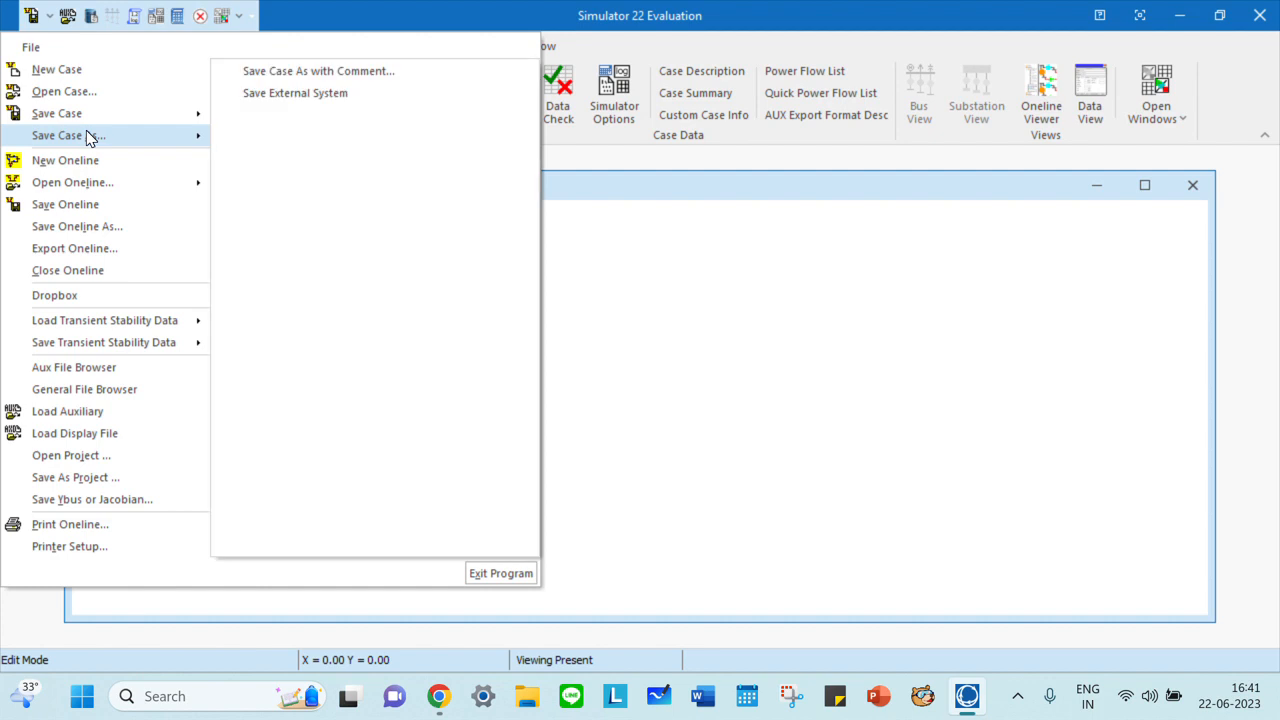
{"action": "mouse_move", "coordinate": [56, 112]}
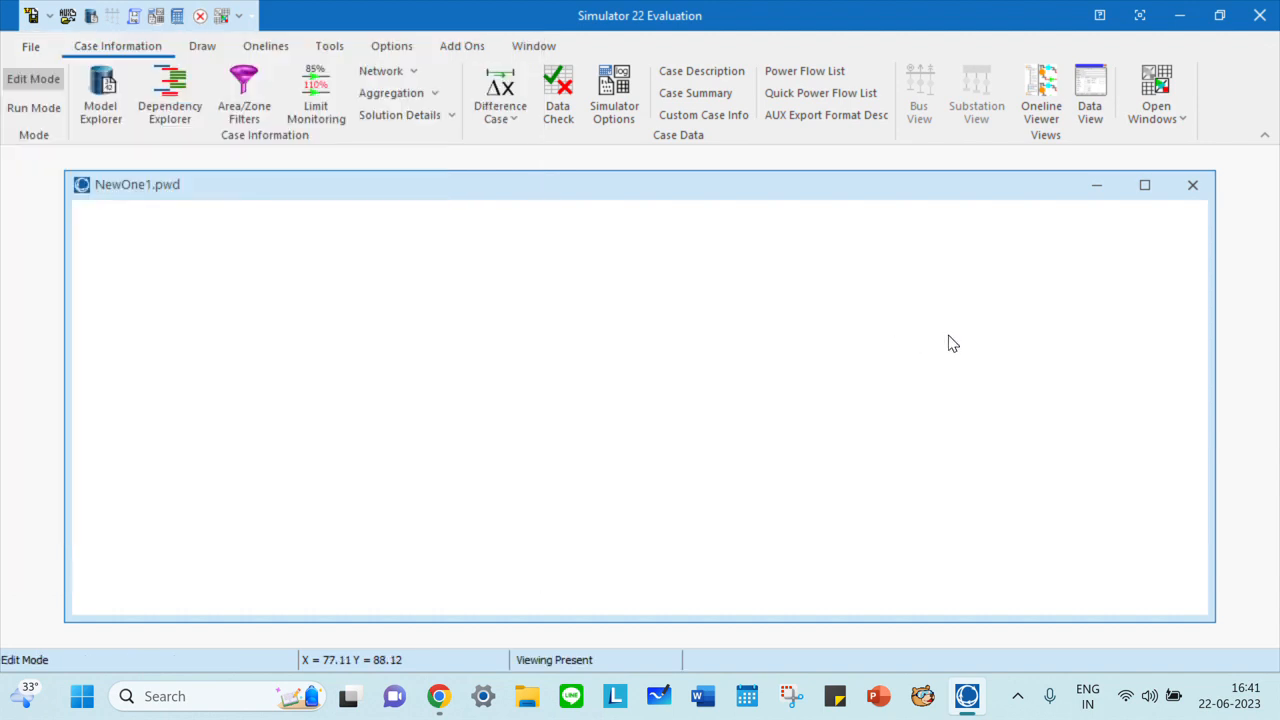
{"action": "mouse_move", "coordinate": [960, 328]}
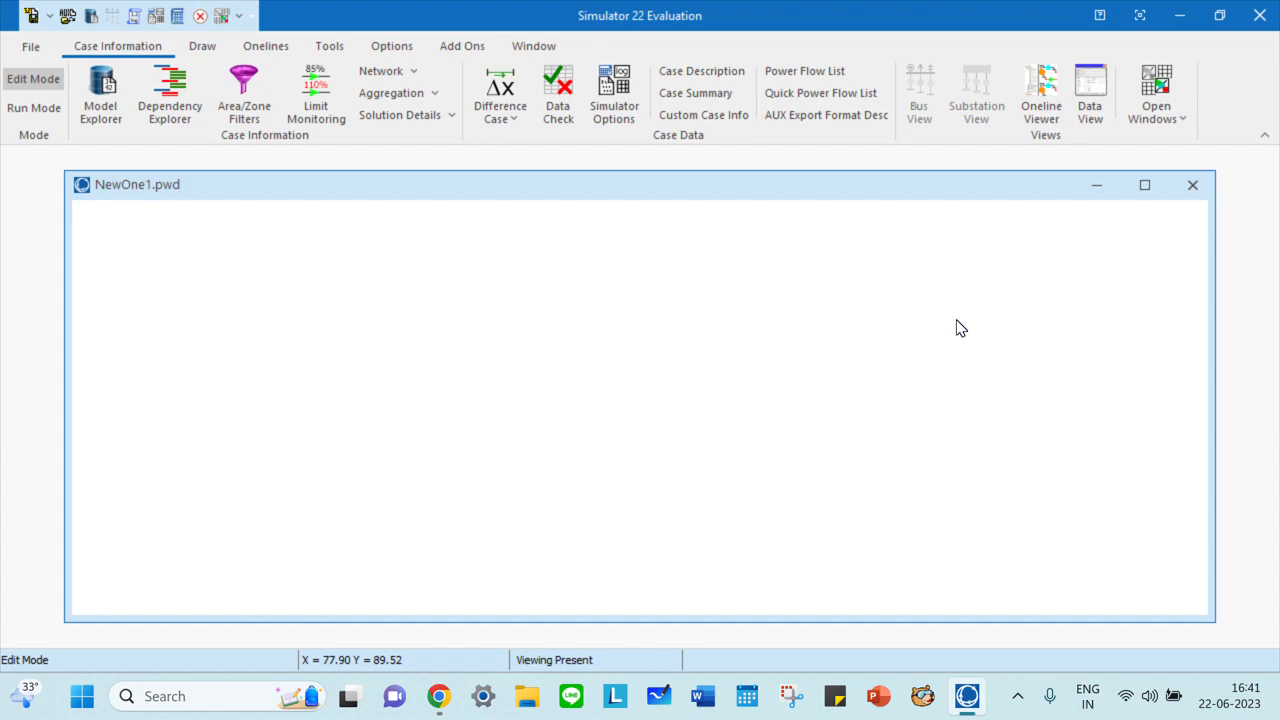
{"action": "mouse_move", "coordinate": [880, 296]}
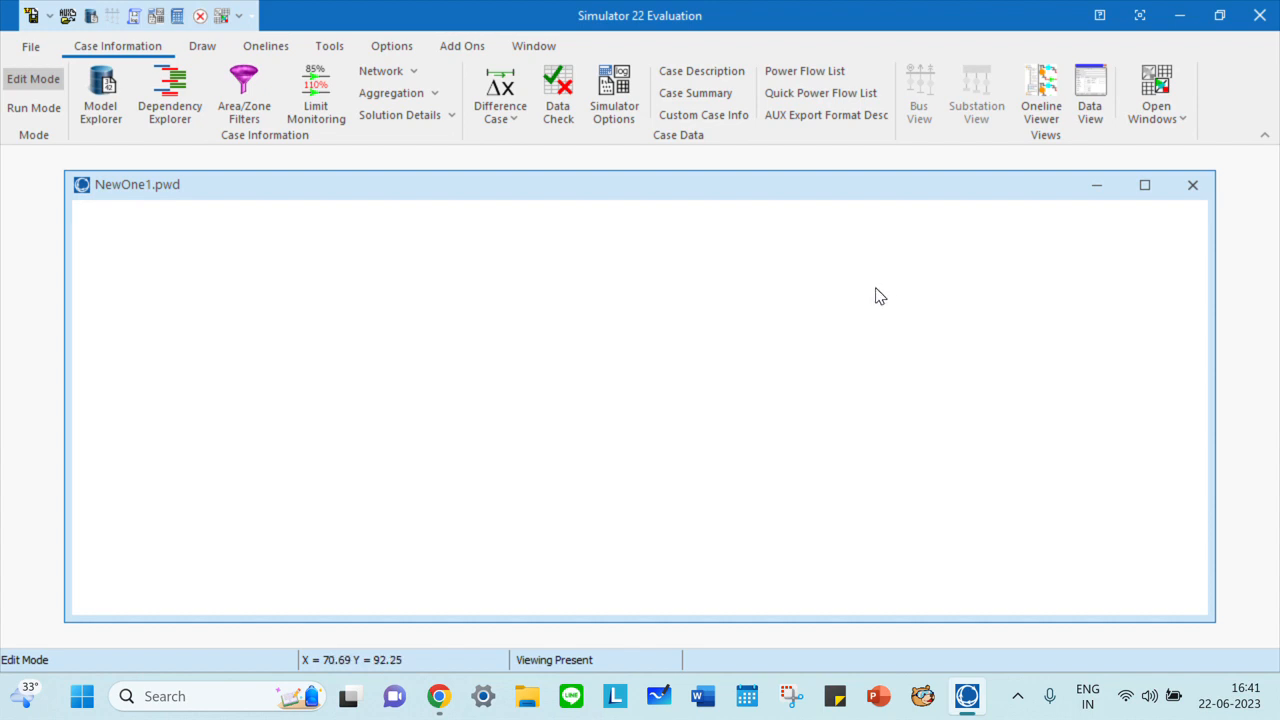
{"action": "mouse_move", "coordinate": [872, 292]}
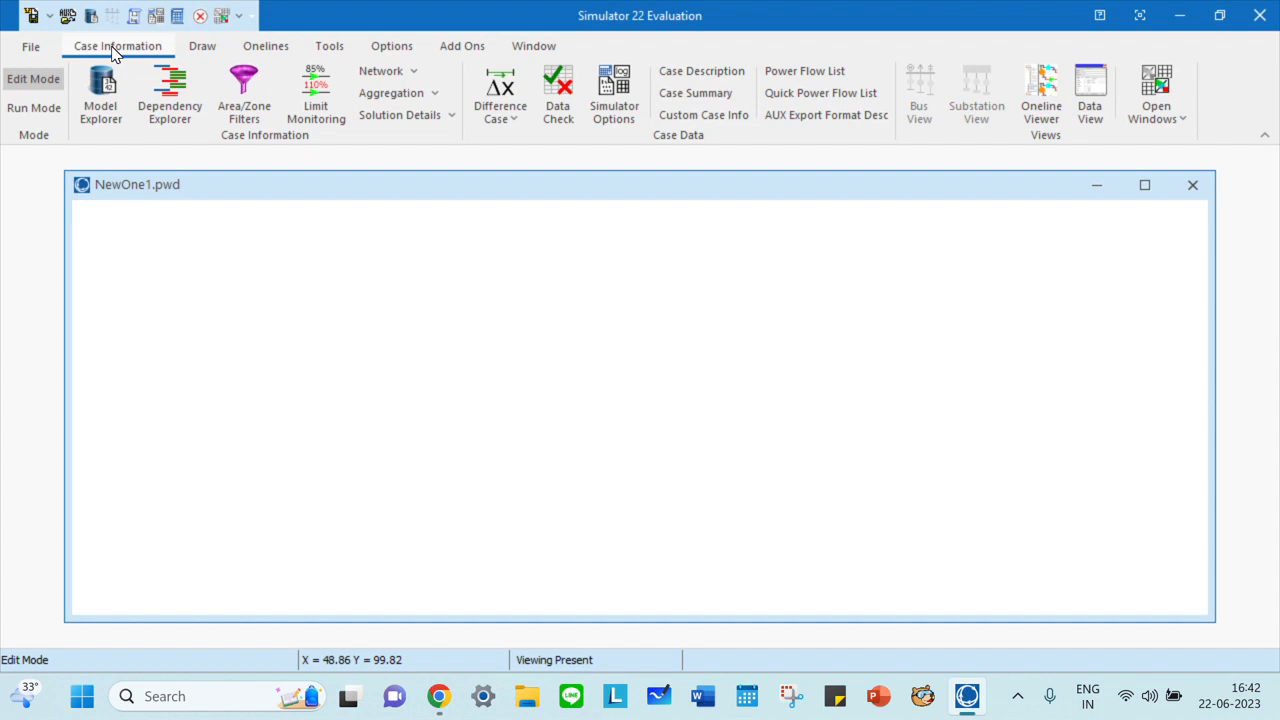
{"action": "mouse_move", "coordinate": [484, 346]}
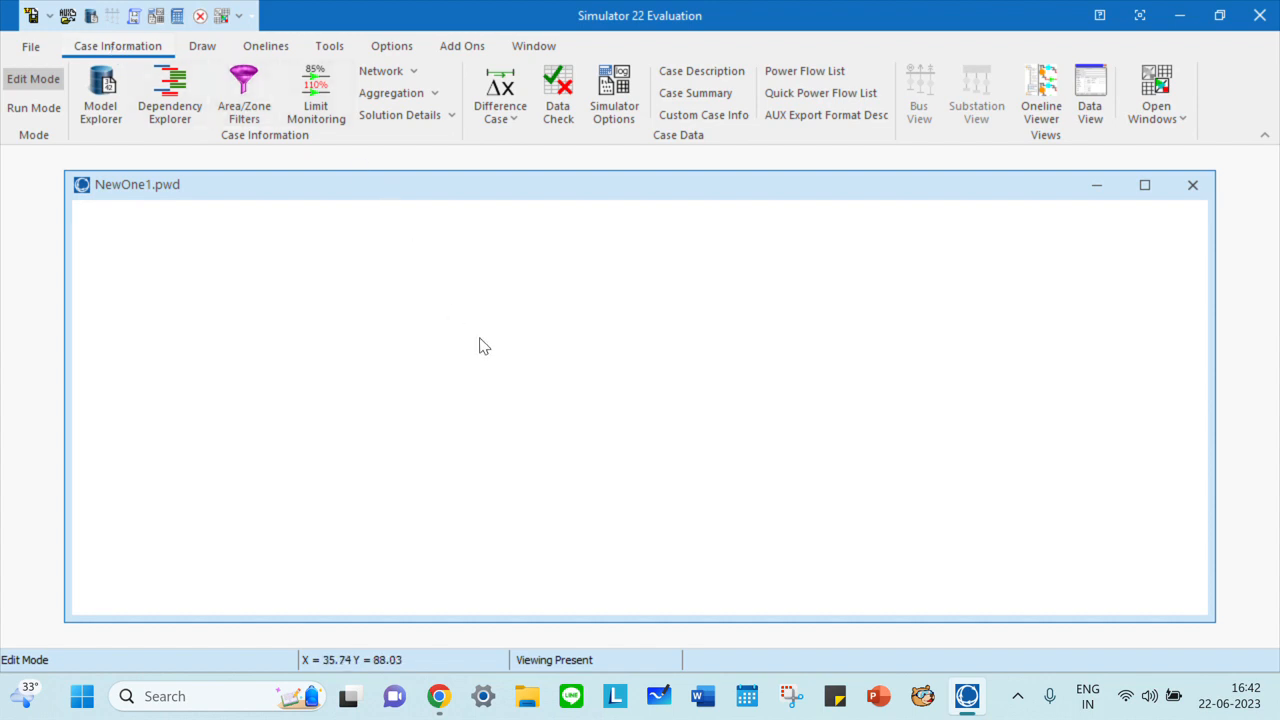
{"action": "left_click", "coordinate": [202, 46]}
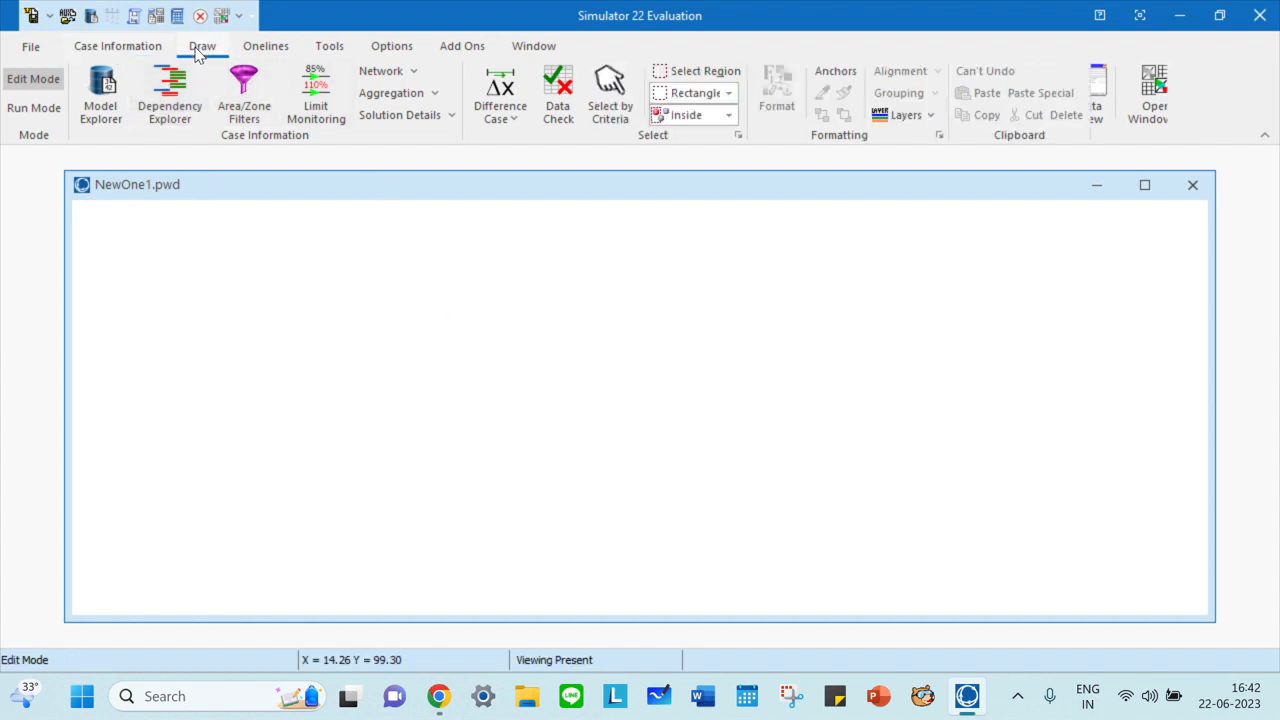
{"action": "left_click", "coordinate": [204, 46]}
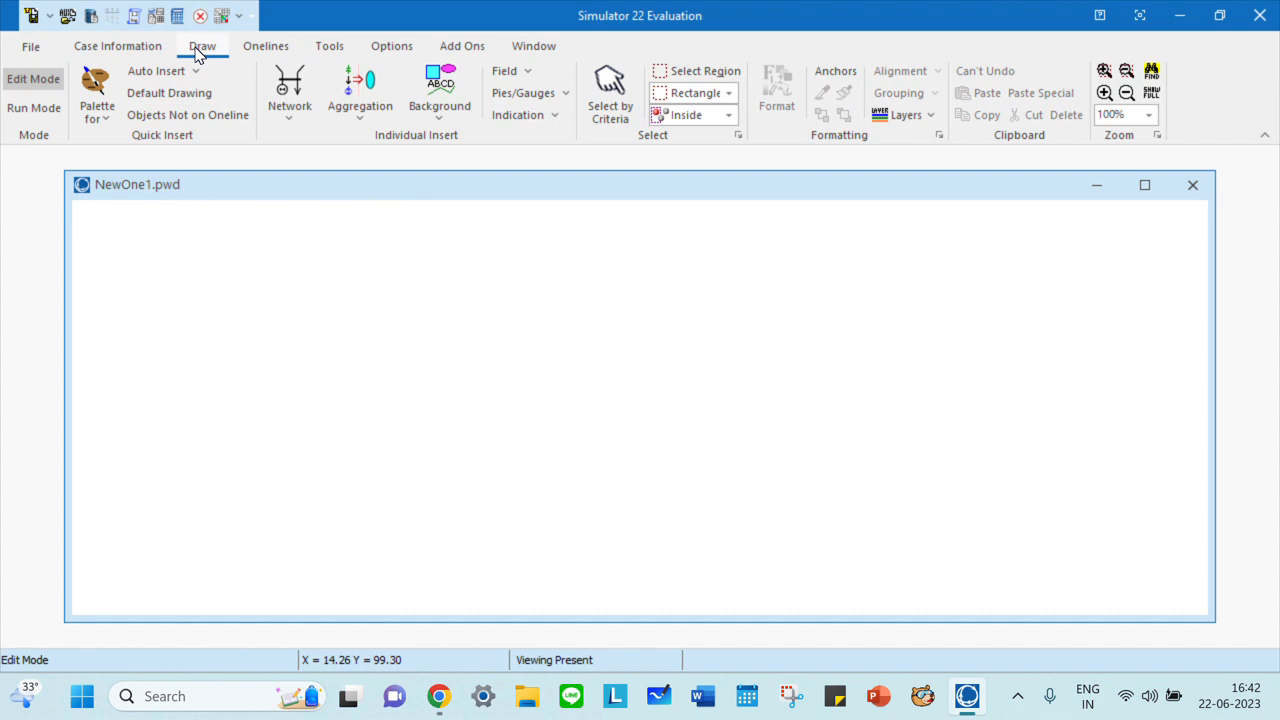
{"action": "mouse_move", "coordinate": [188, 114]}
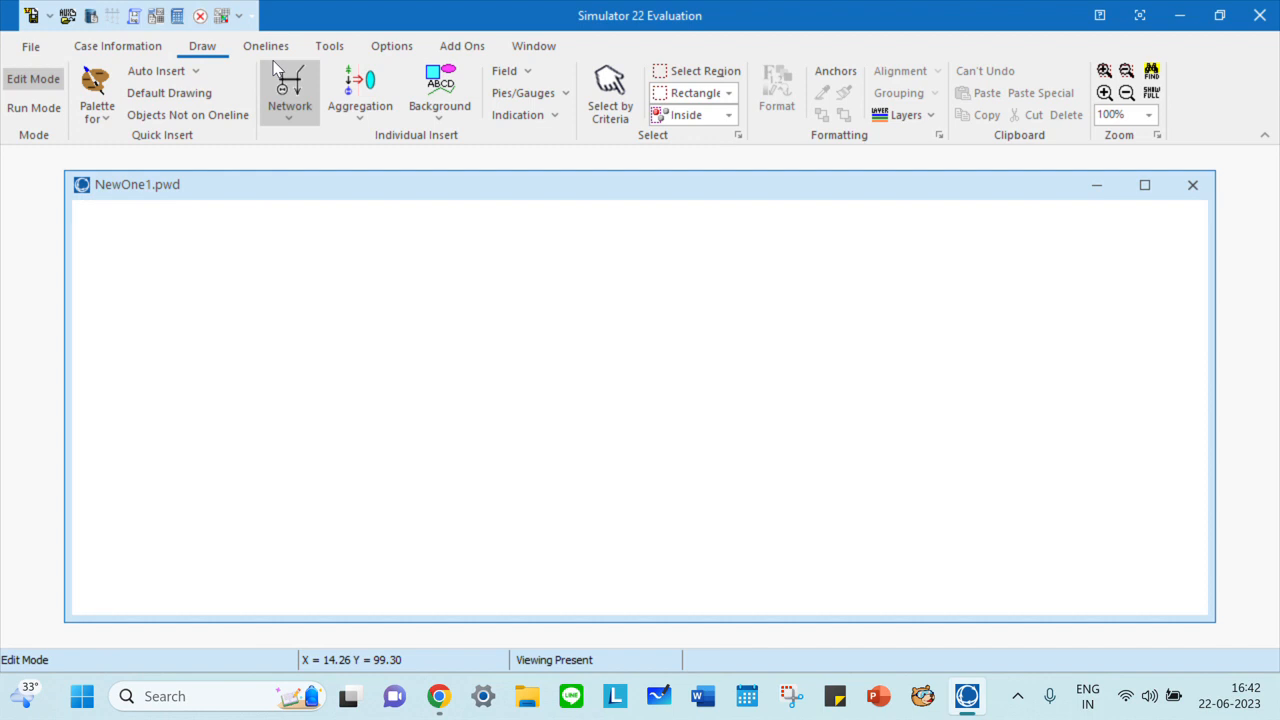
{"action": "mouse_move", "coordinate": [288, 120]}
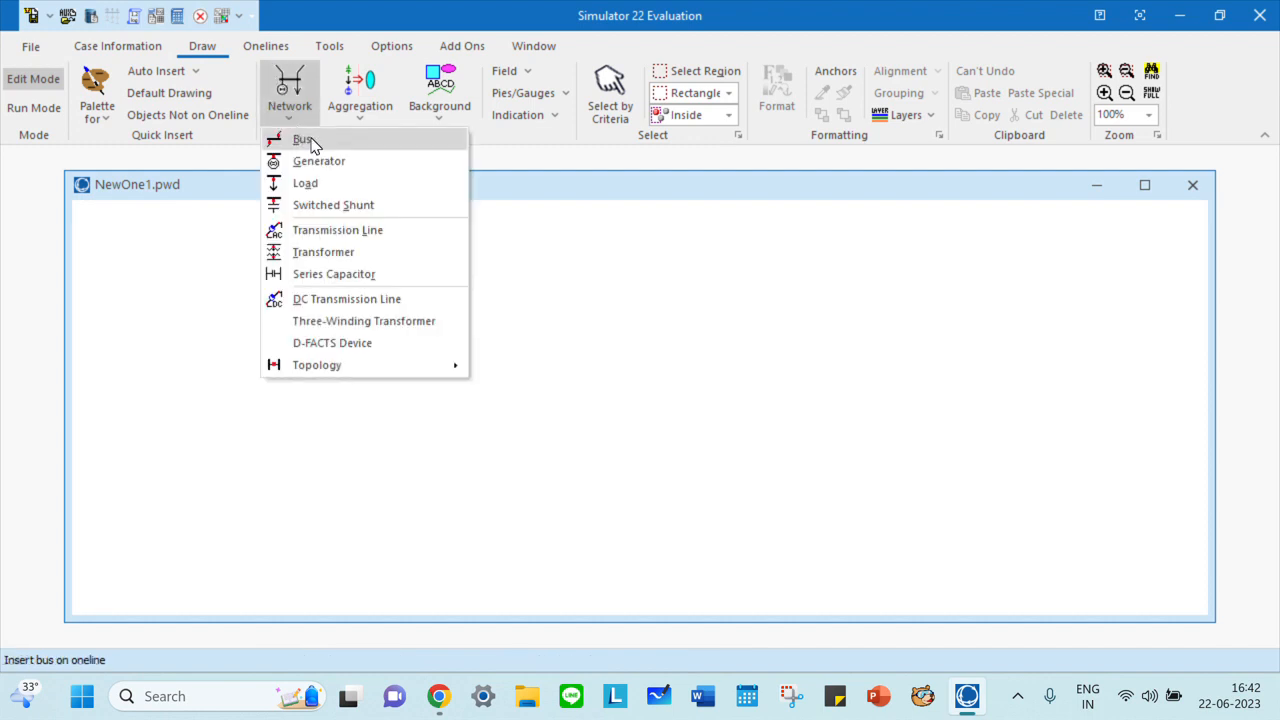
{"action": "mouse_move", "coordinate": [332, 204]}
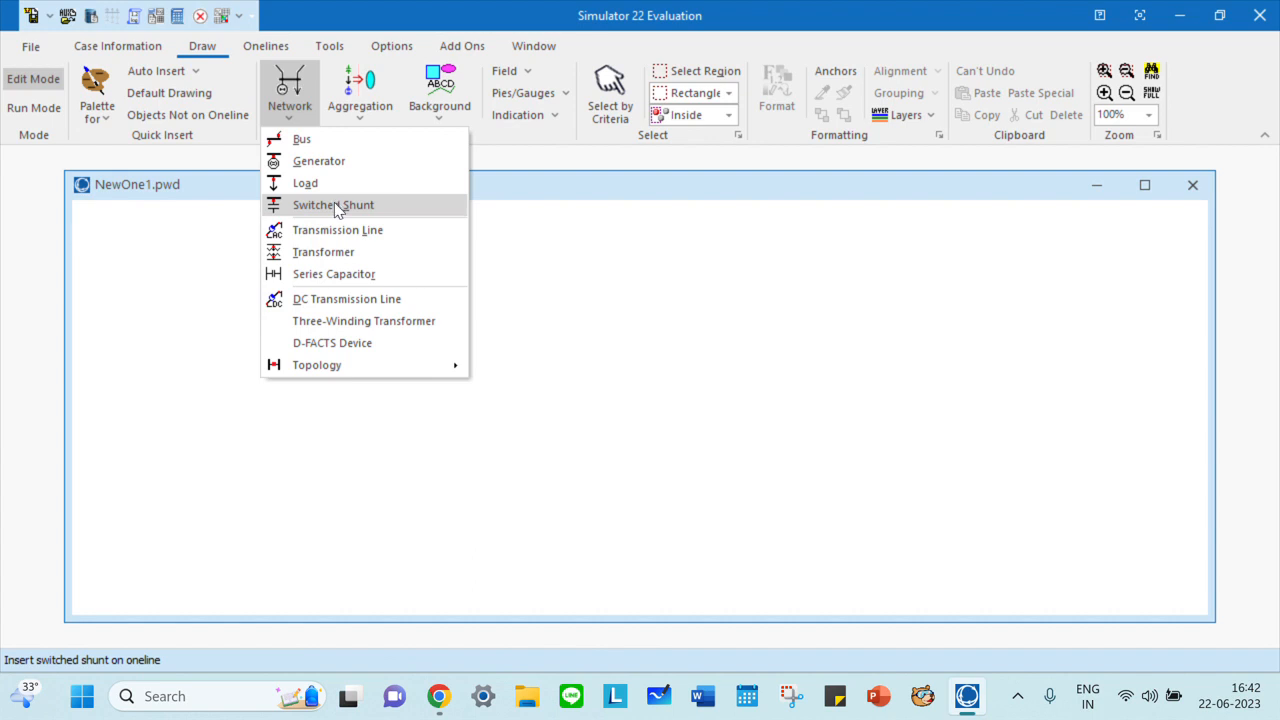
{"action": "mouse_move", "coordinate": [324, 252]}
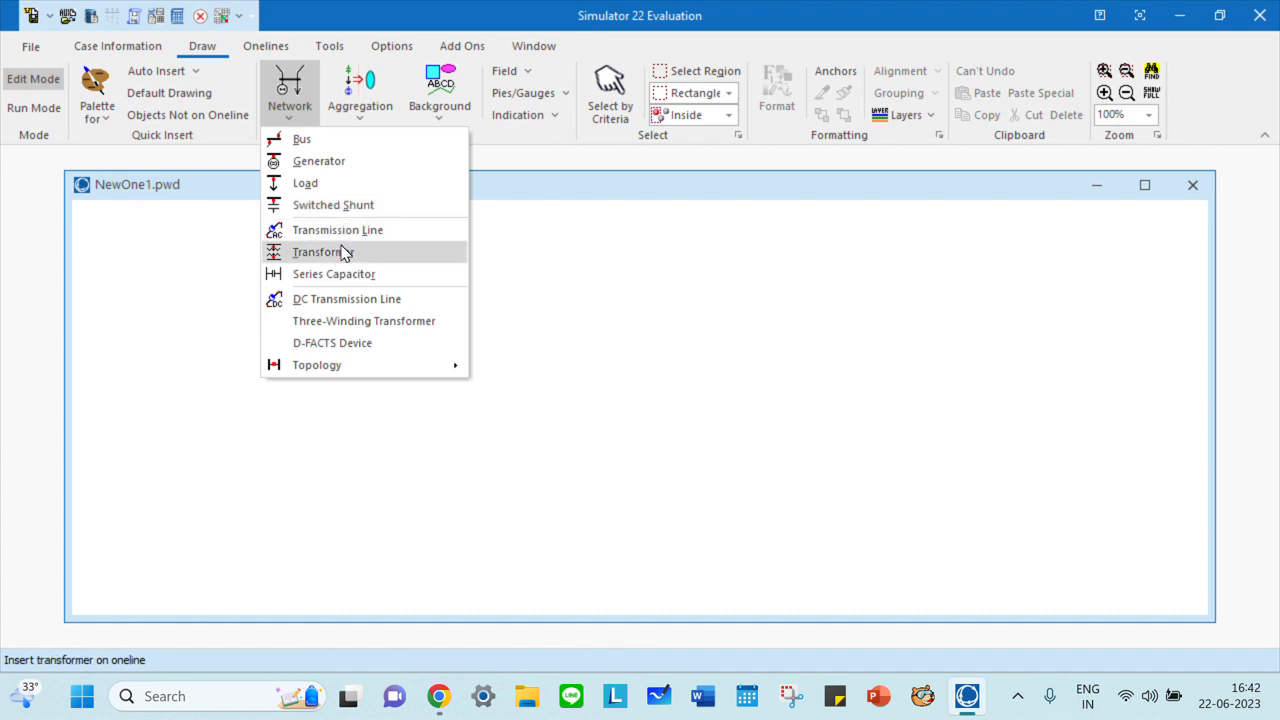
{"action": "mouse_move", "coordinate": [348, 298]}
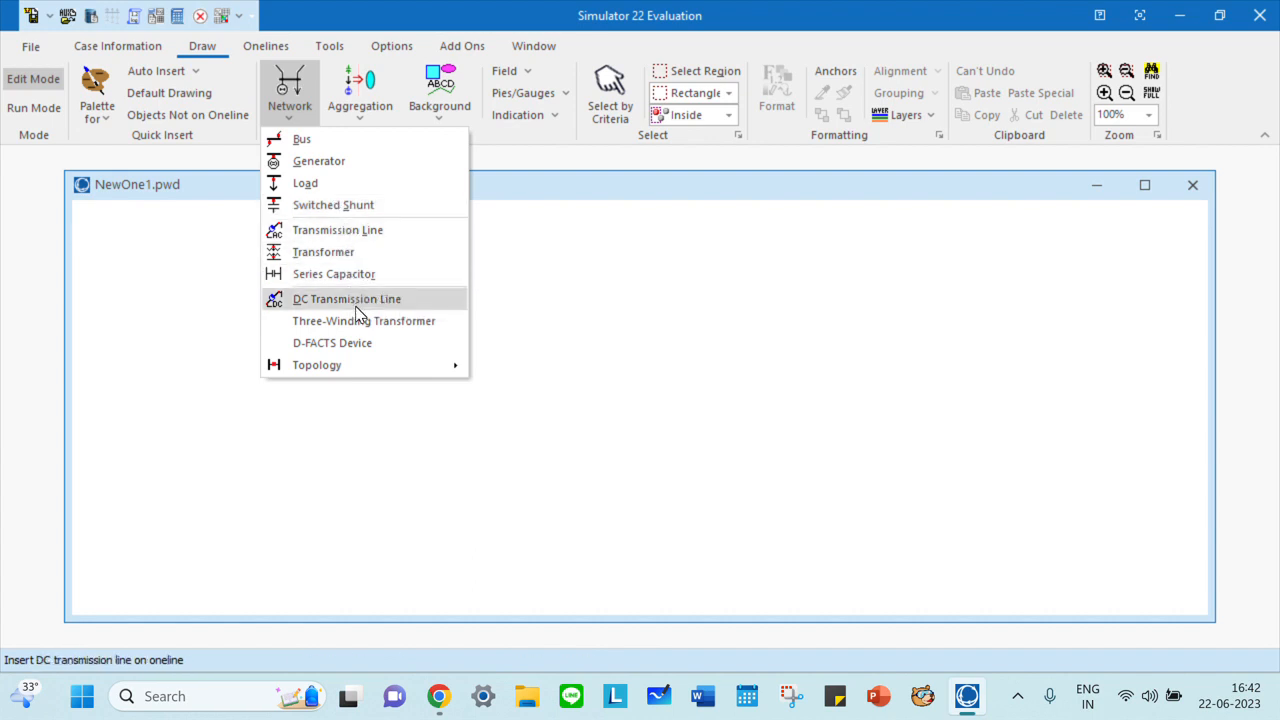
{"action": "mouse_move", "coordinate": [364, 320]}
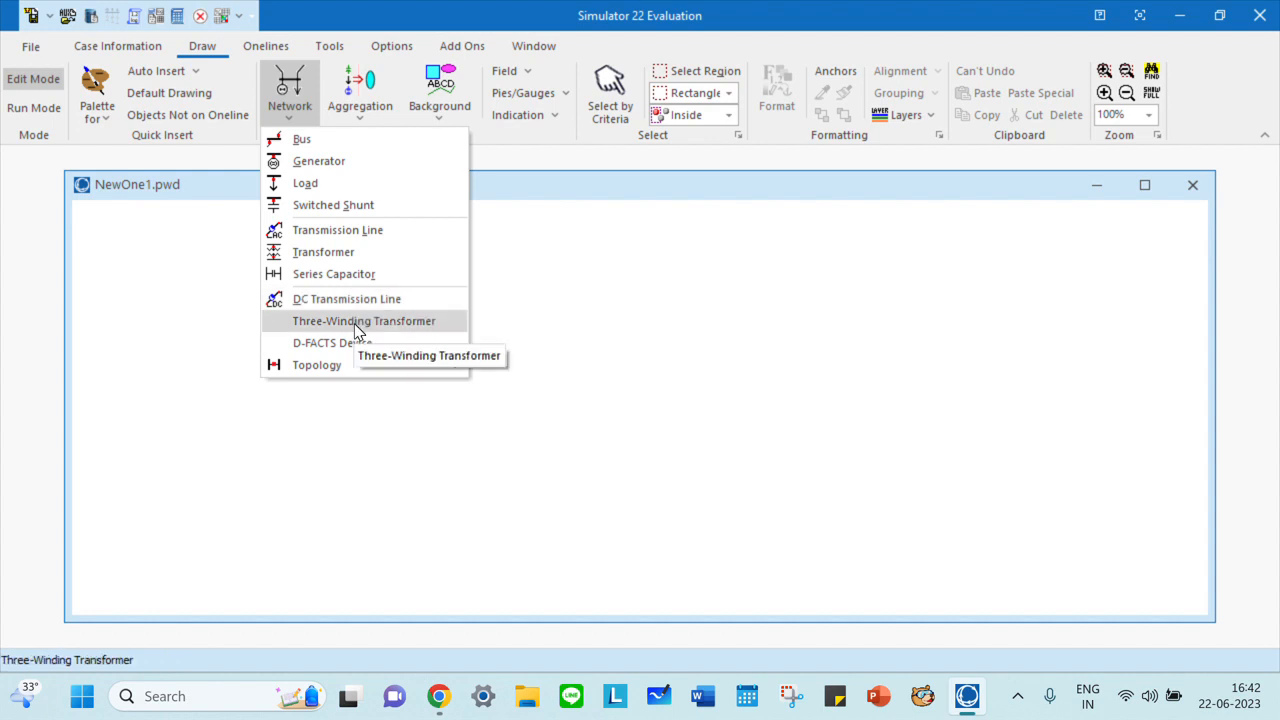
{"action": "mouse_move", "coordinate": [316, 364]}
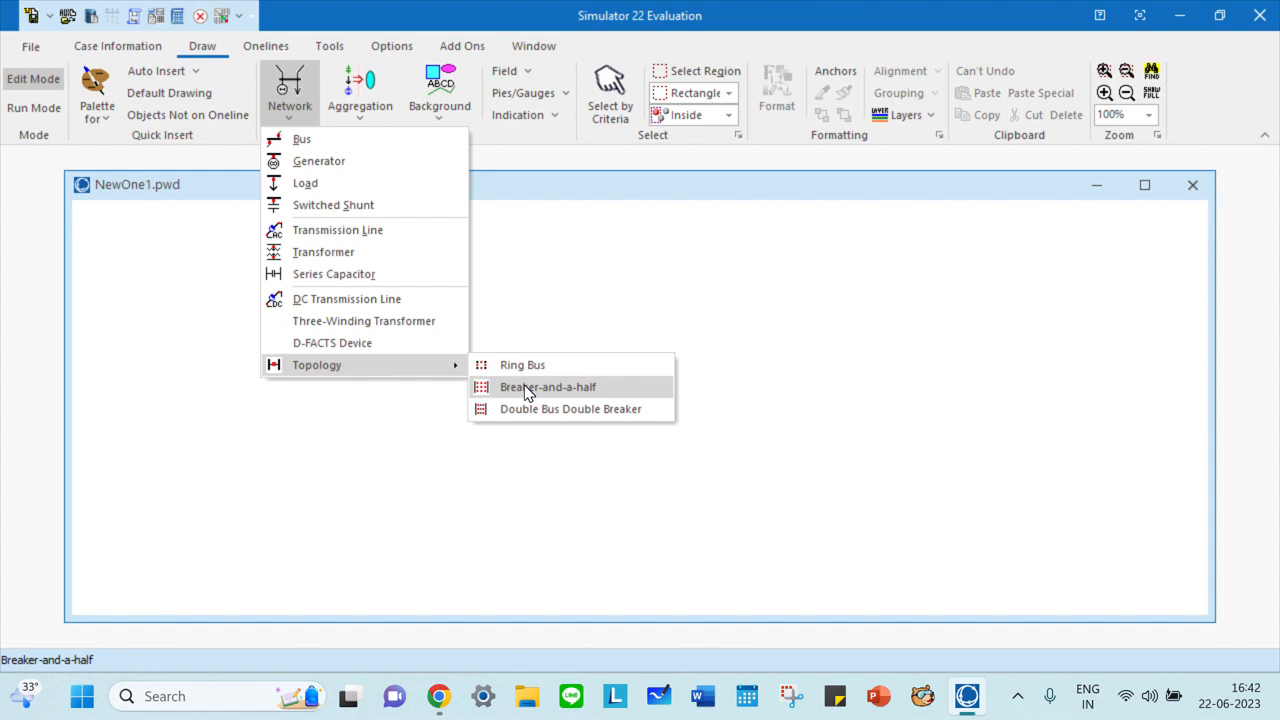
{"action": "mouse_move", "coordinate": [570, 408]}
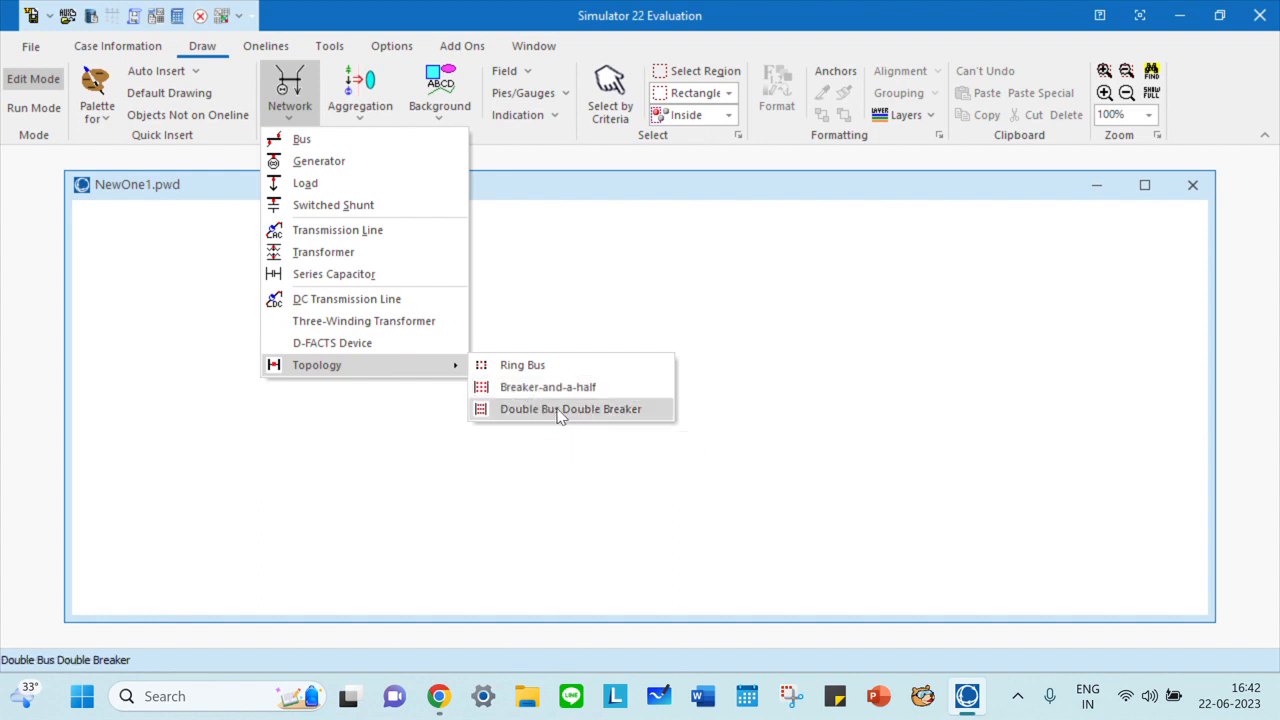
{"action": "mouse_move", "coordinate": [636, 320]}
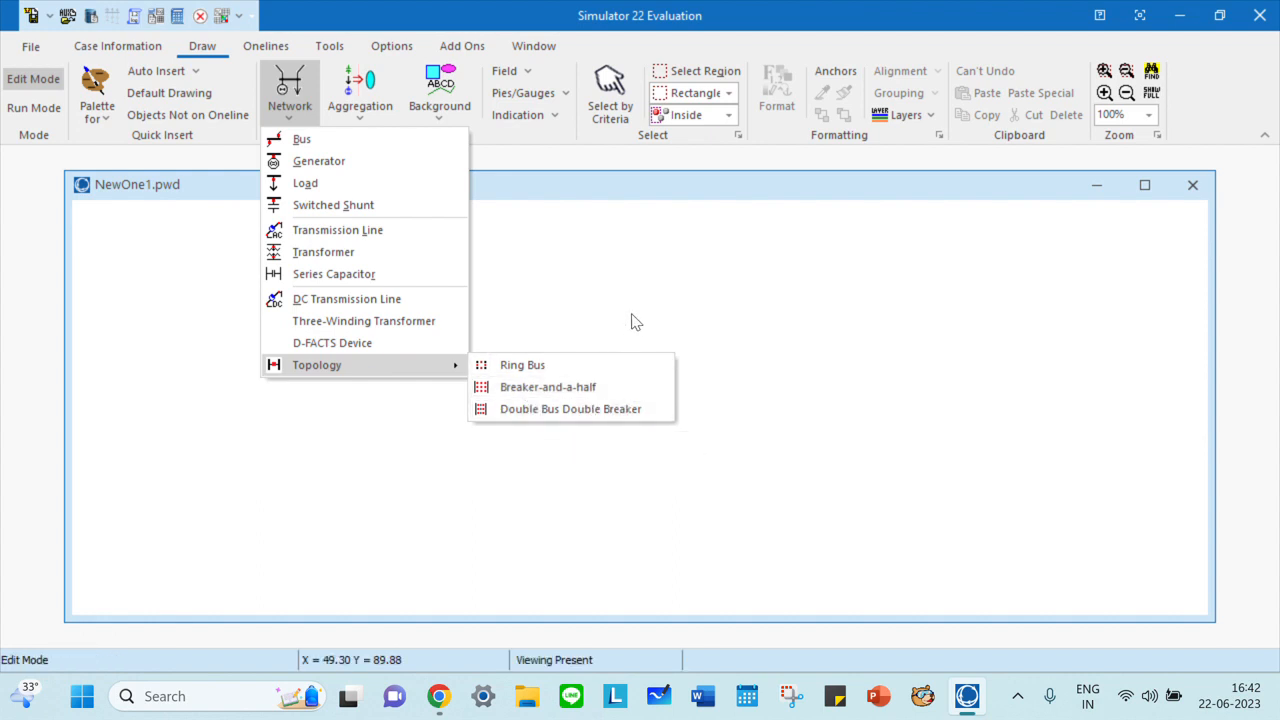
{"action": "mouse_move", "coordinate": [634, 306]}
{"action": "type", "text": "230"}
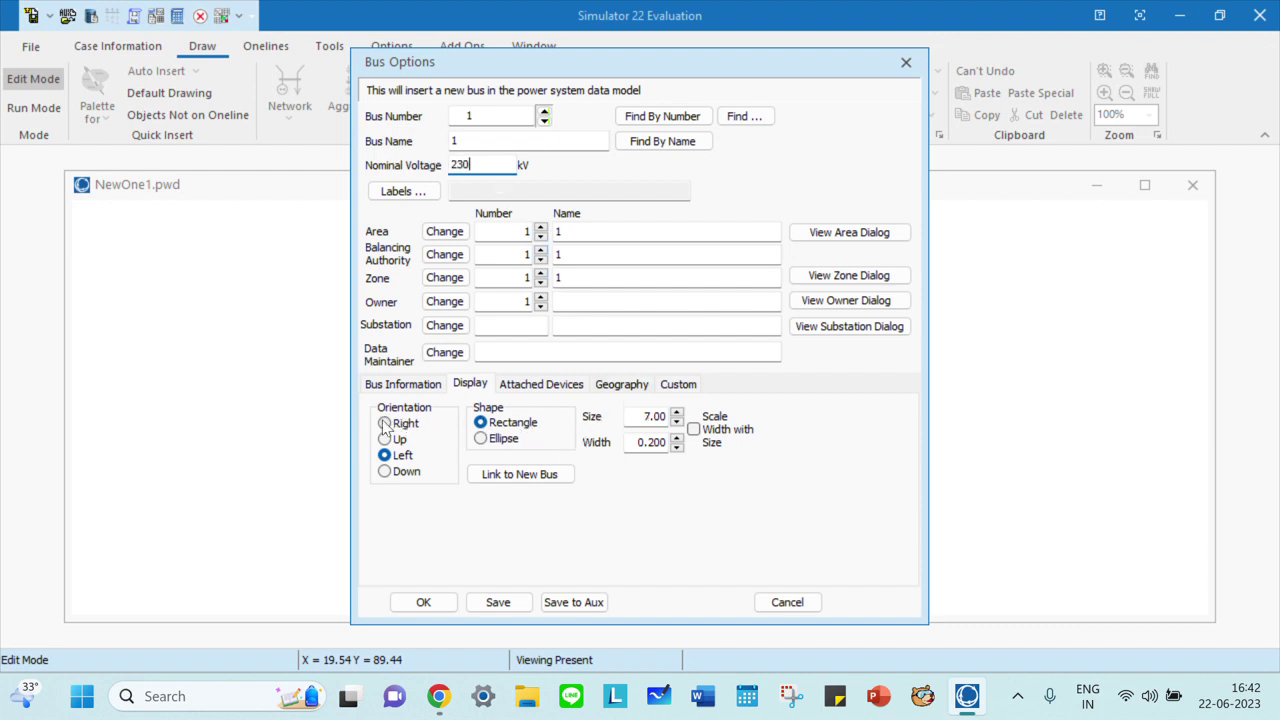
Save bus 1 at 230 kV with Left orientation onto the NewOne1 oneline
{"action": "left_click", "coordinate": [384, 456]}
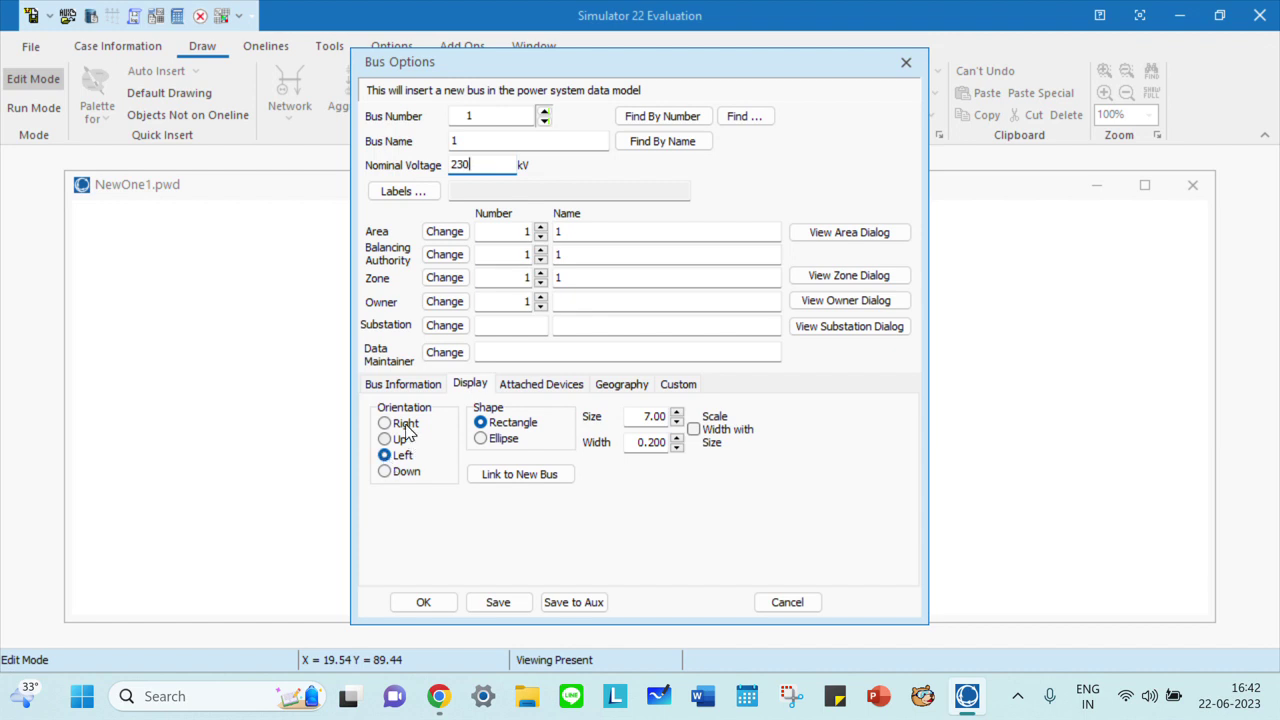
{"action": "mouse_move", "coordinate": [498, 602]}
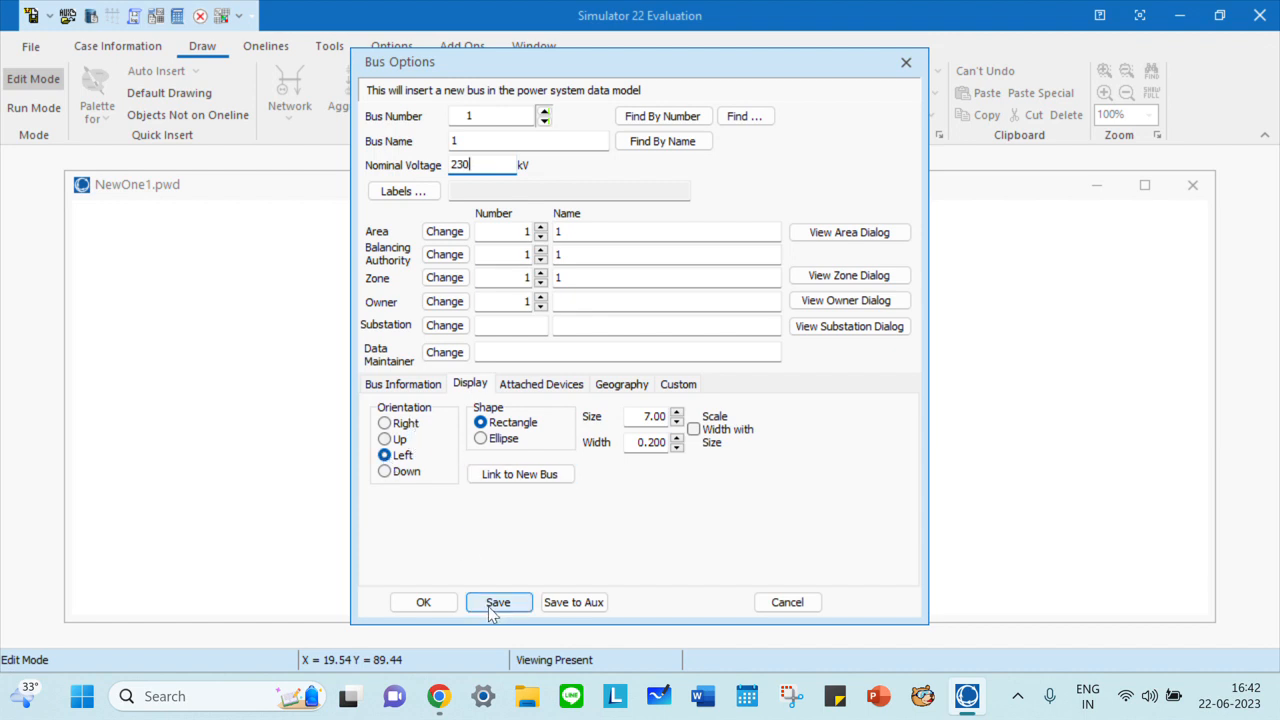
{"action": "left_click", "coordinate": [498, 600]}
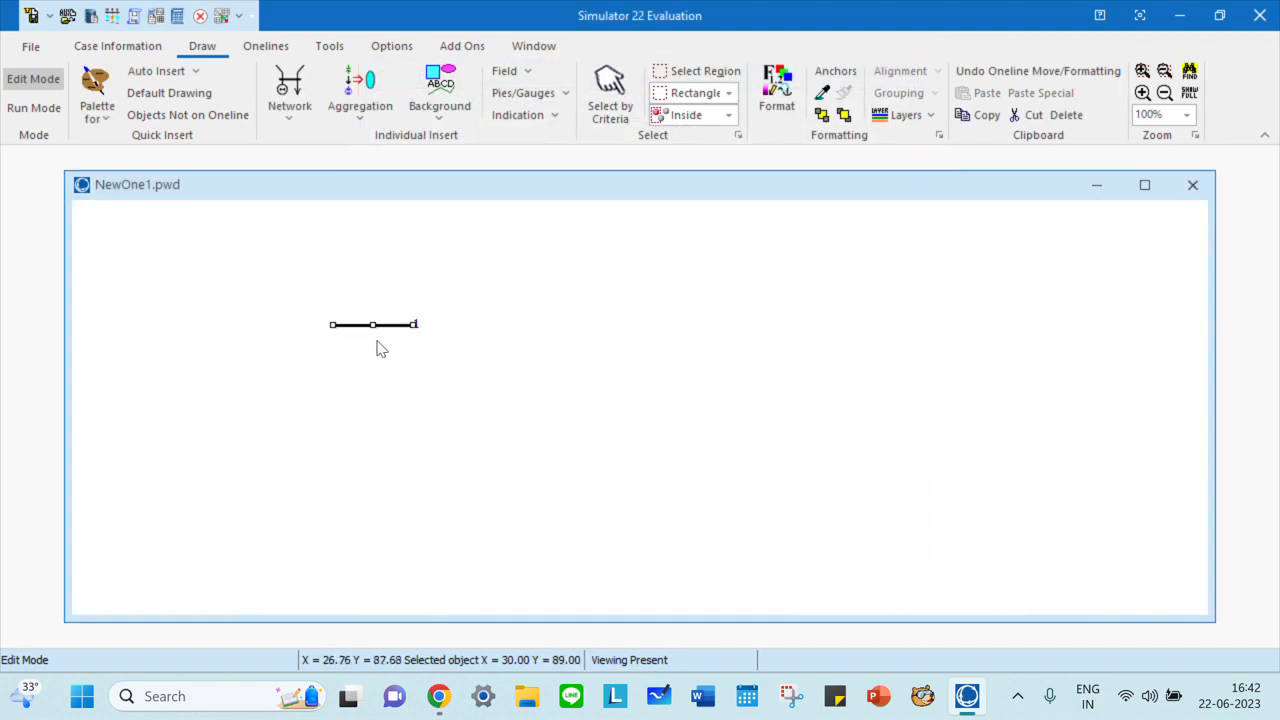
{"action": "mouse_move", "coordinate": [576, 356]}
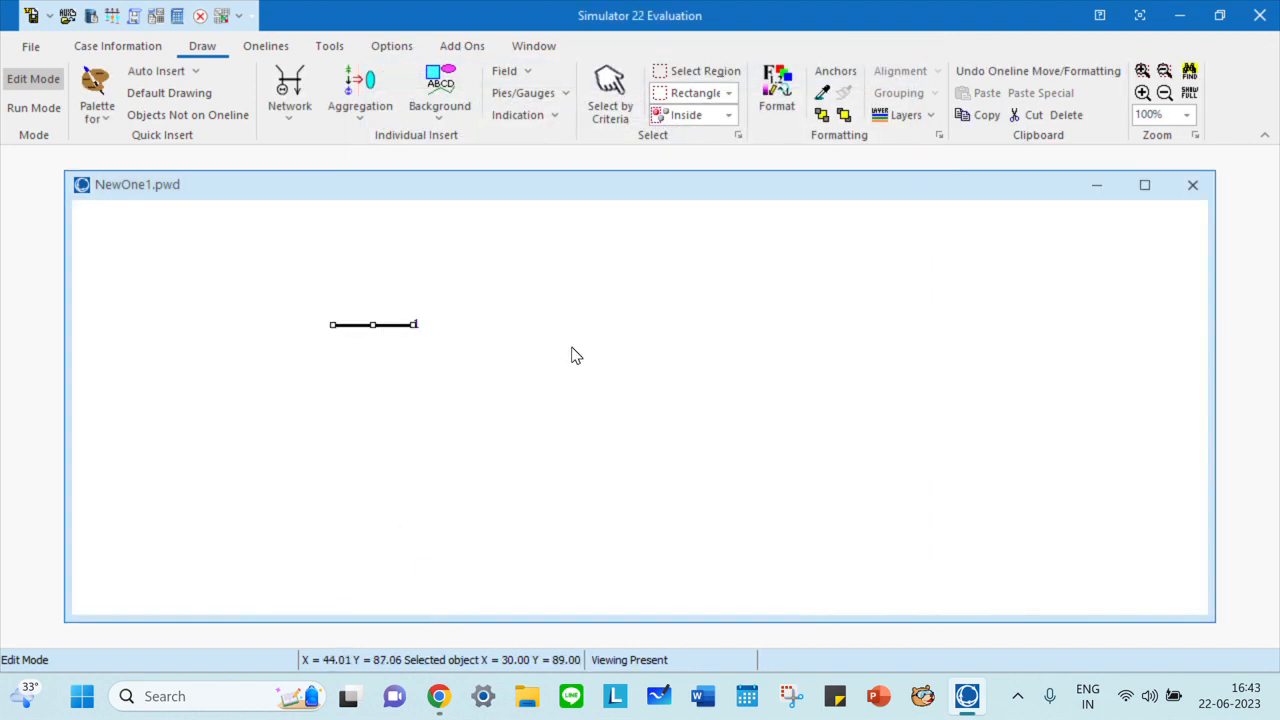
{"action": "left_click", "coordinate": [288, 90]}
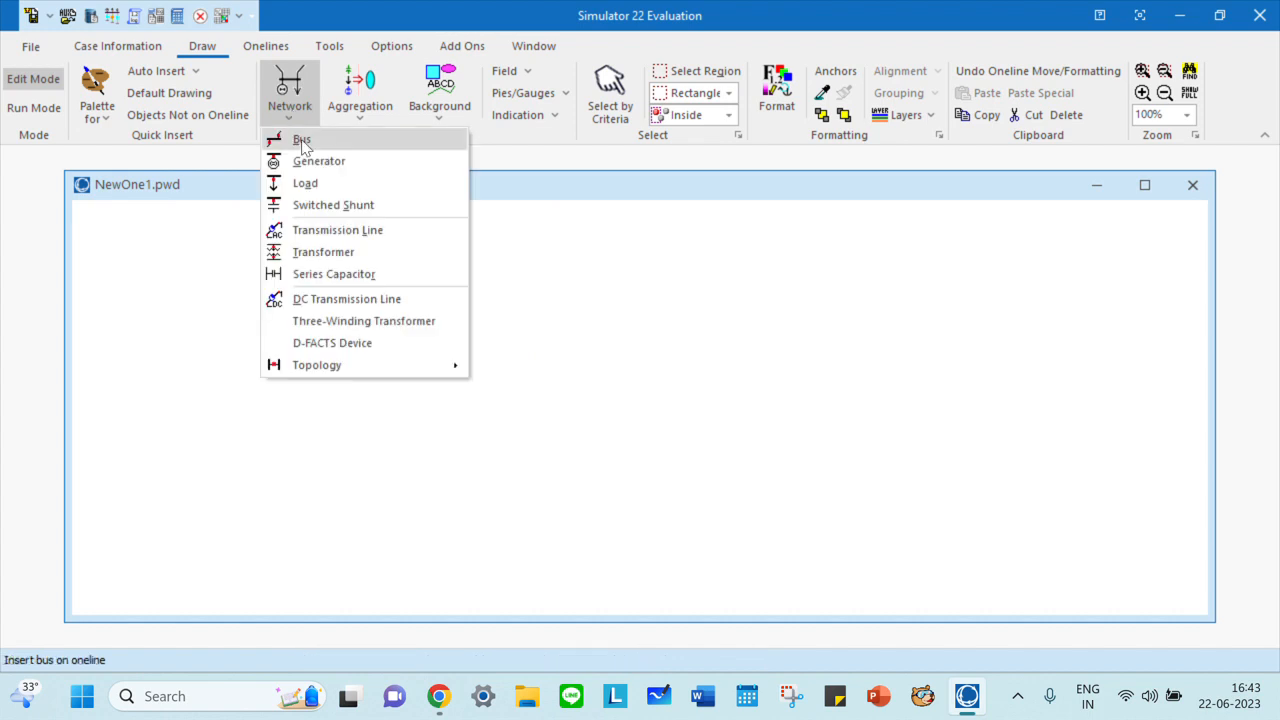
Insert bus 2 at 230 kV with Up orientation beside bus 1
{"action": "left_click", "coordinate": [302, 140]}
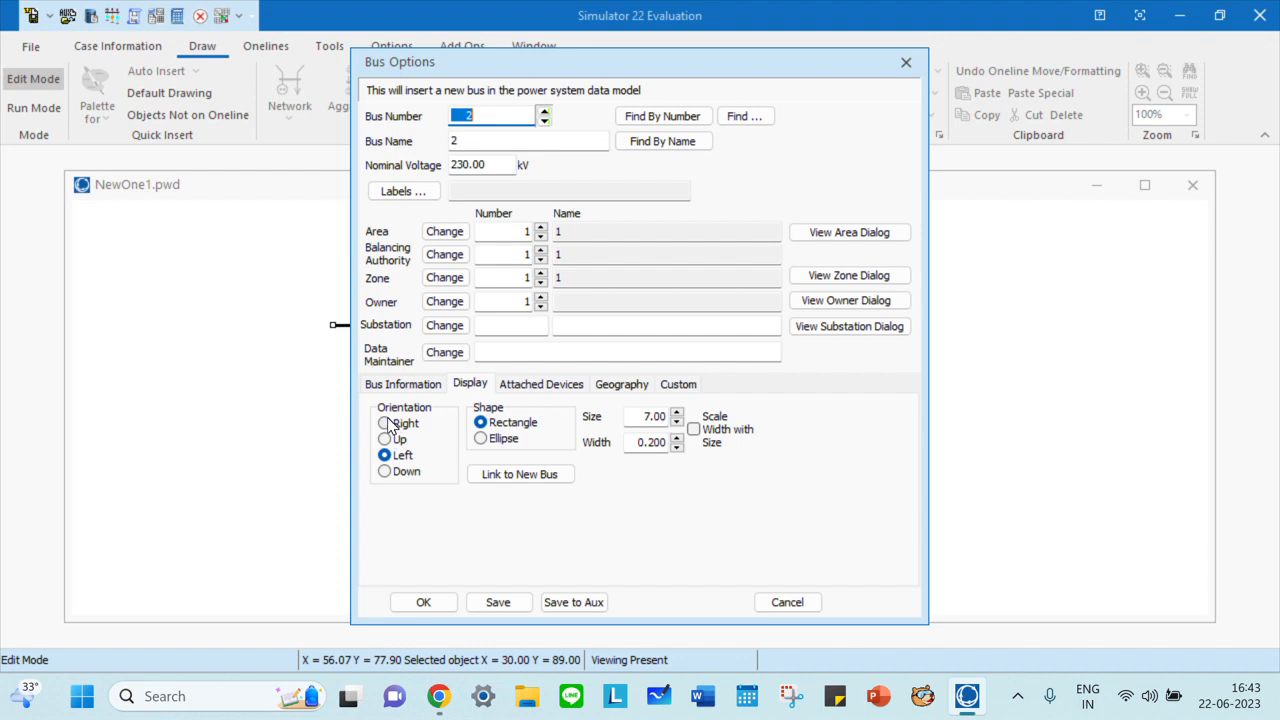
{"action": "left_click", "coordinate": [384, 438]}
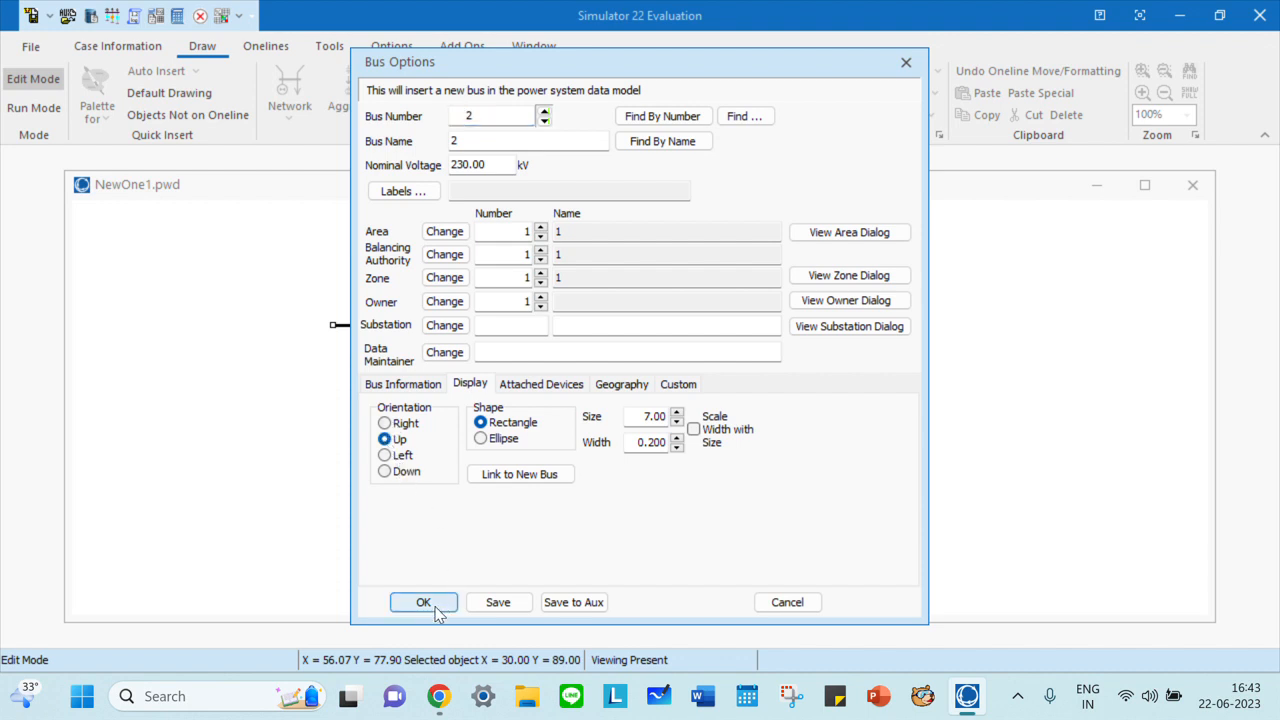
{"action": "left_click", "coordinate": [424, 602]}
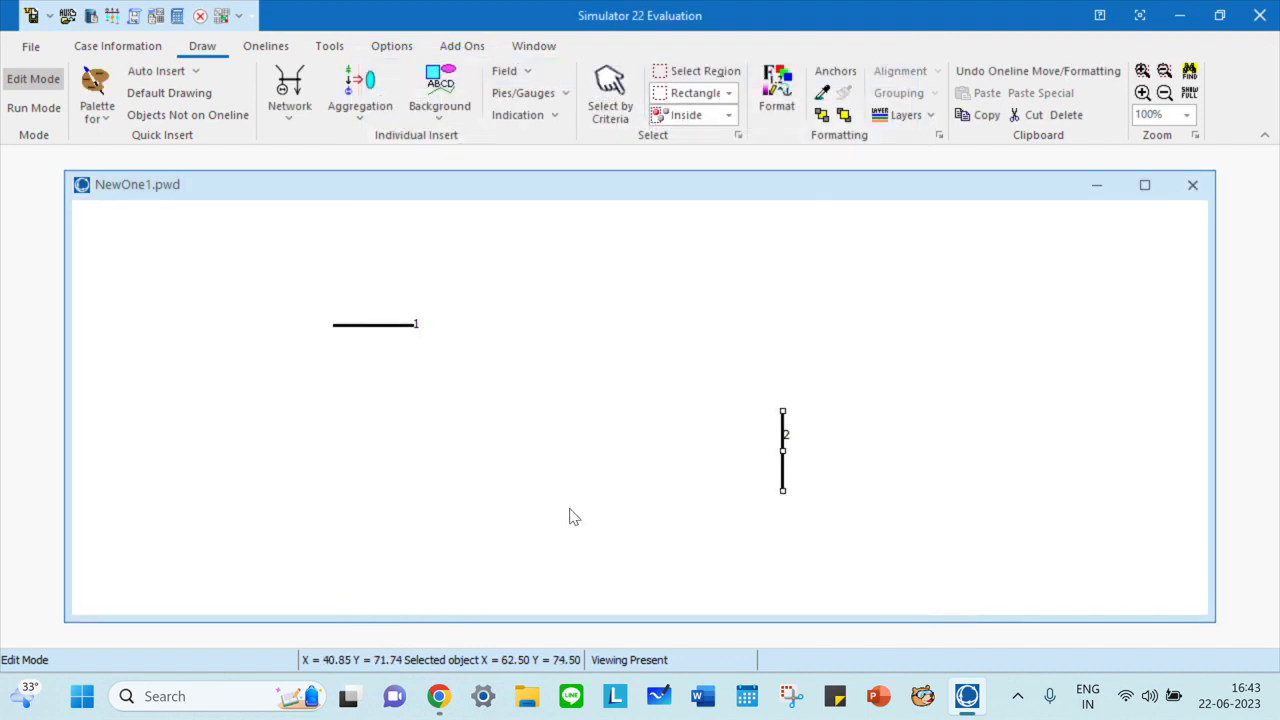
{"action": "mouse_move", "coordinate": [784, 424]}
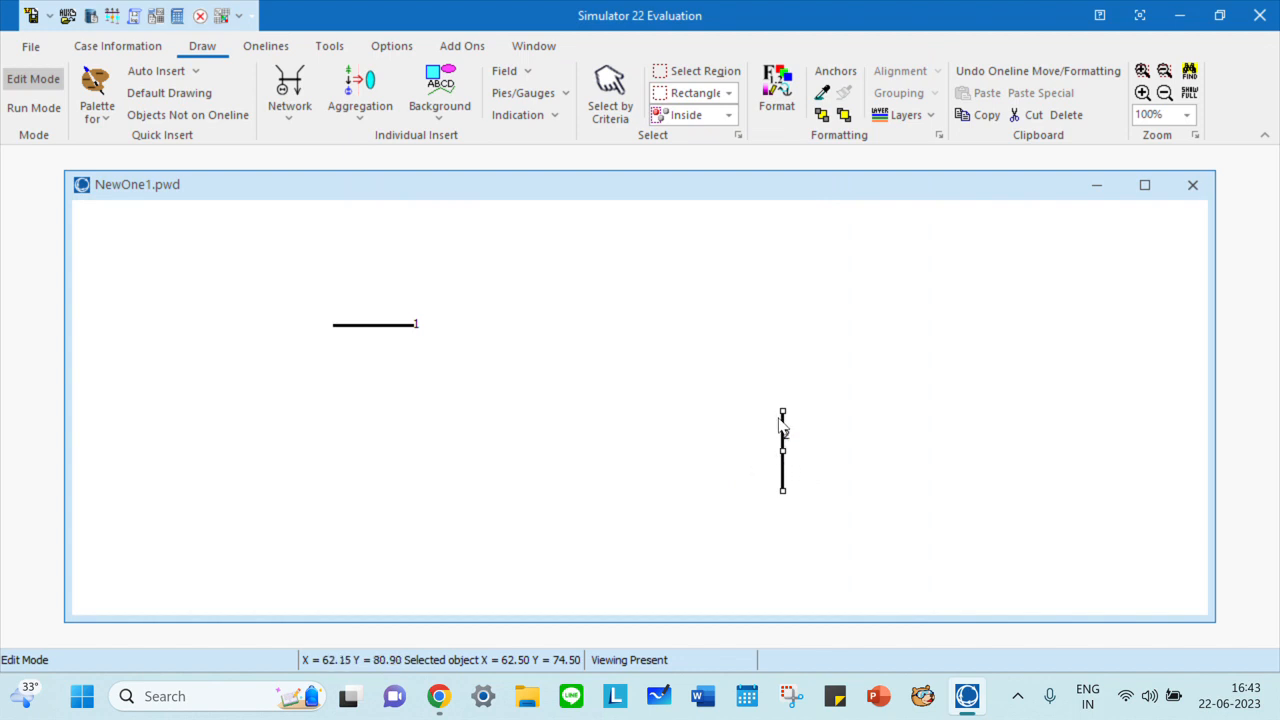
{"action": "mouse_move", "coordinate": [368, 370]}
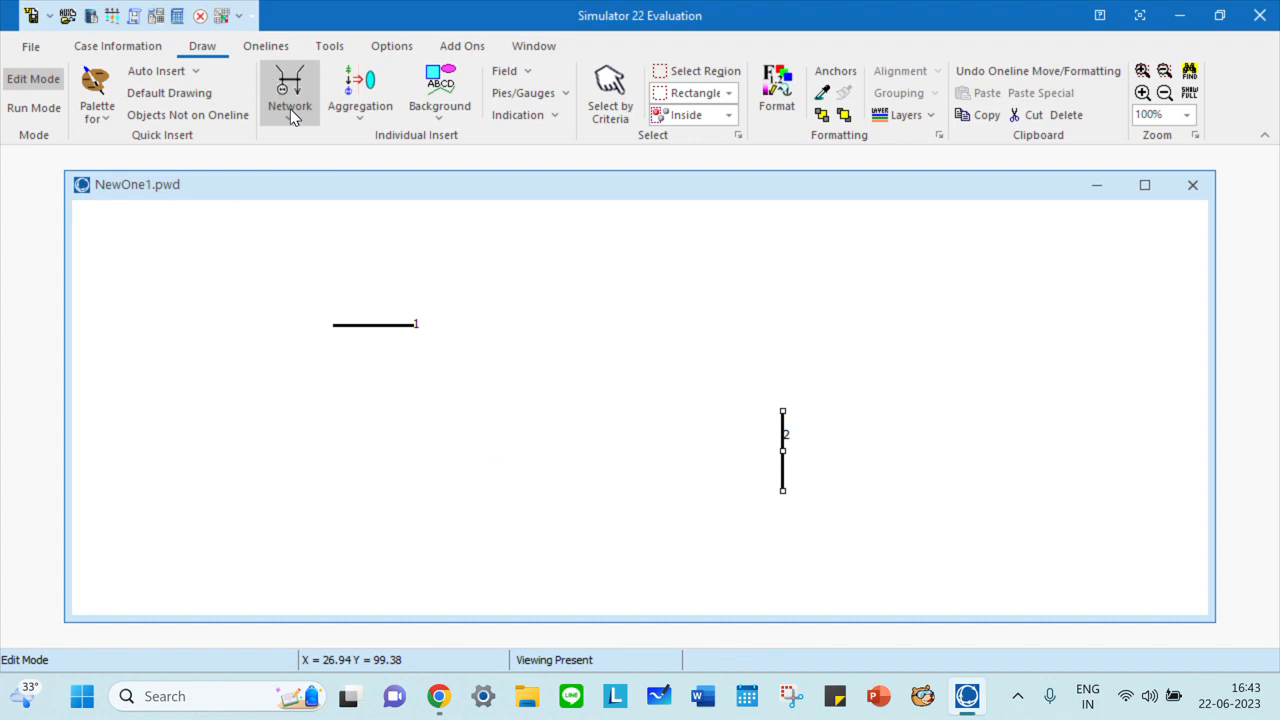
Draw a transmission line from bus 1 to bus 2, ending in its Branch Options
{"action": "left_click", "coordinate": [288, 90]}
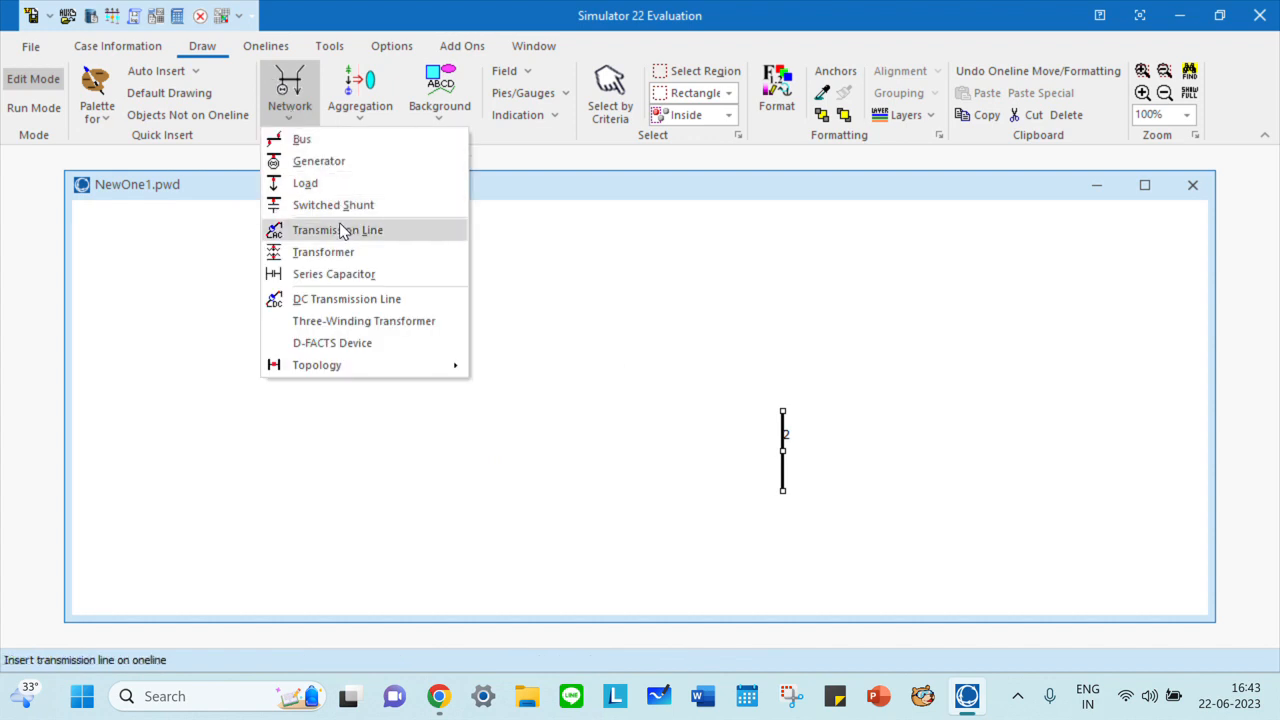
{"action": "left_click", "coordinate": [336, 228]}
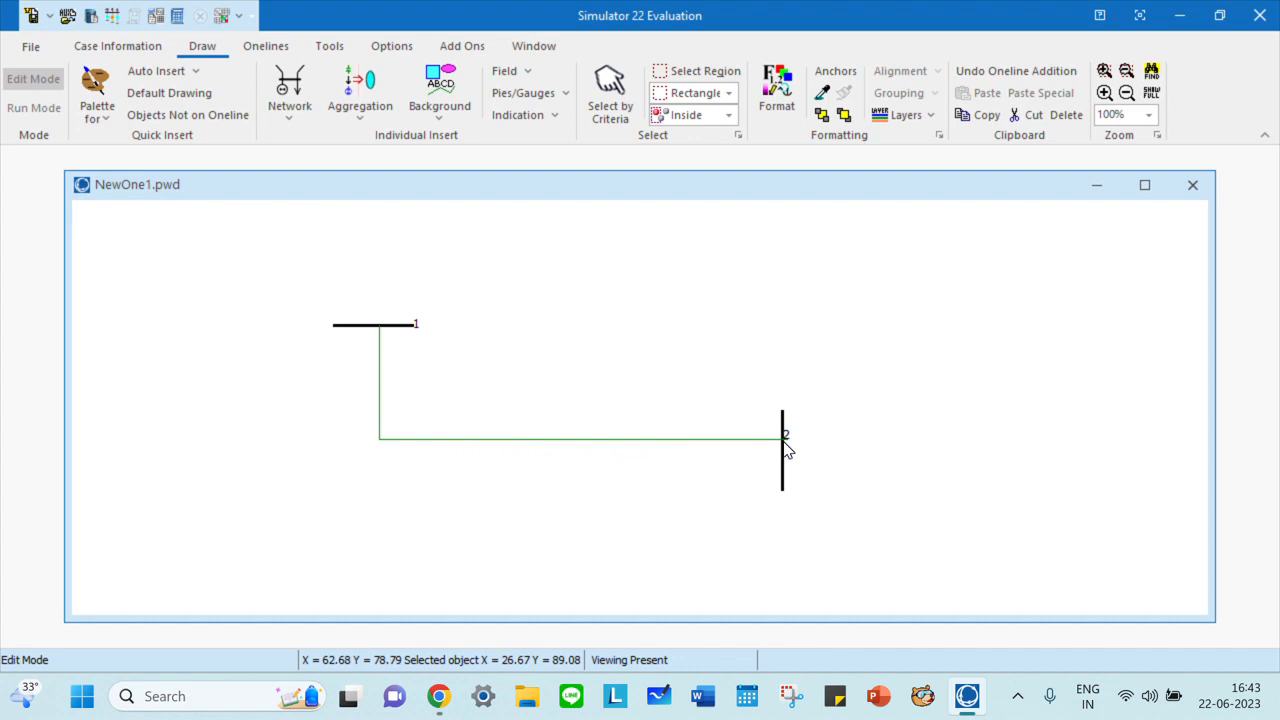
{"action": "double_click", "coordinate": [580, 434]}
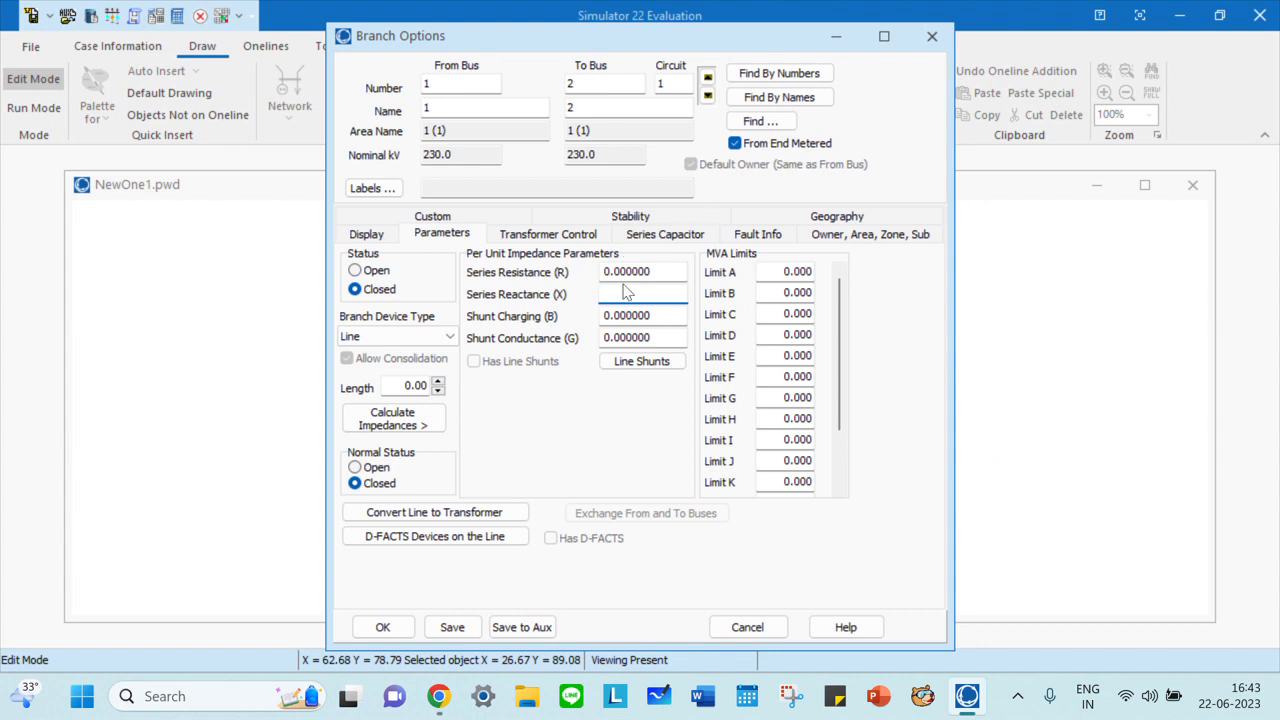
Enter R 0, X 0.01 and B 0 for the line and save the impedance values
{"action": "type", "text": "0"}
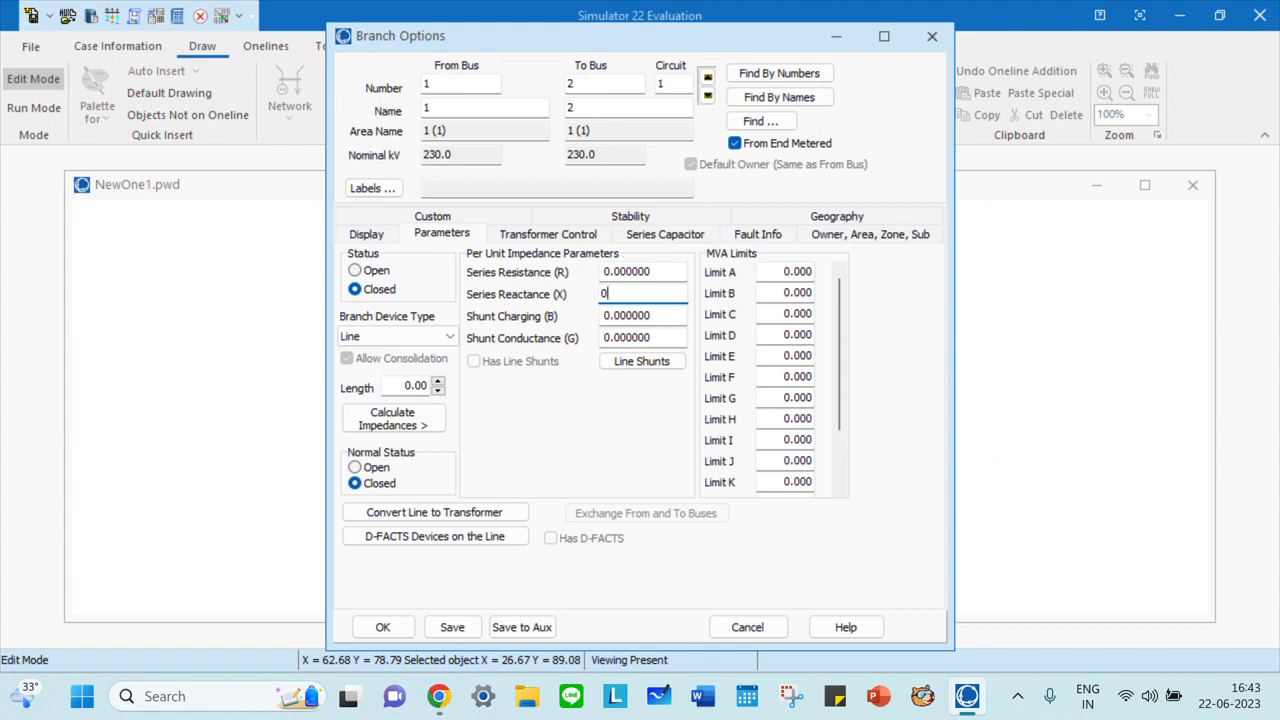
{"action": "type", "text": ".01"}
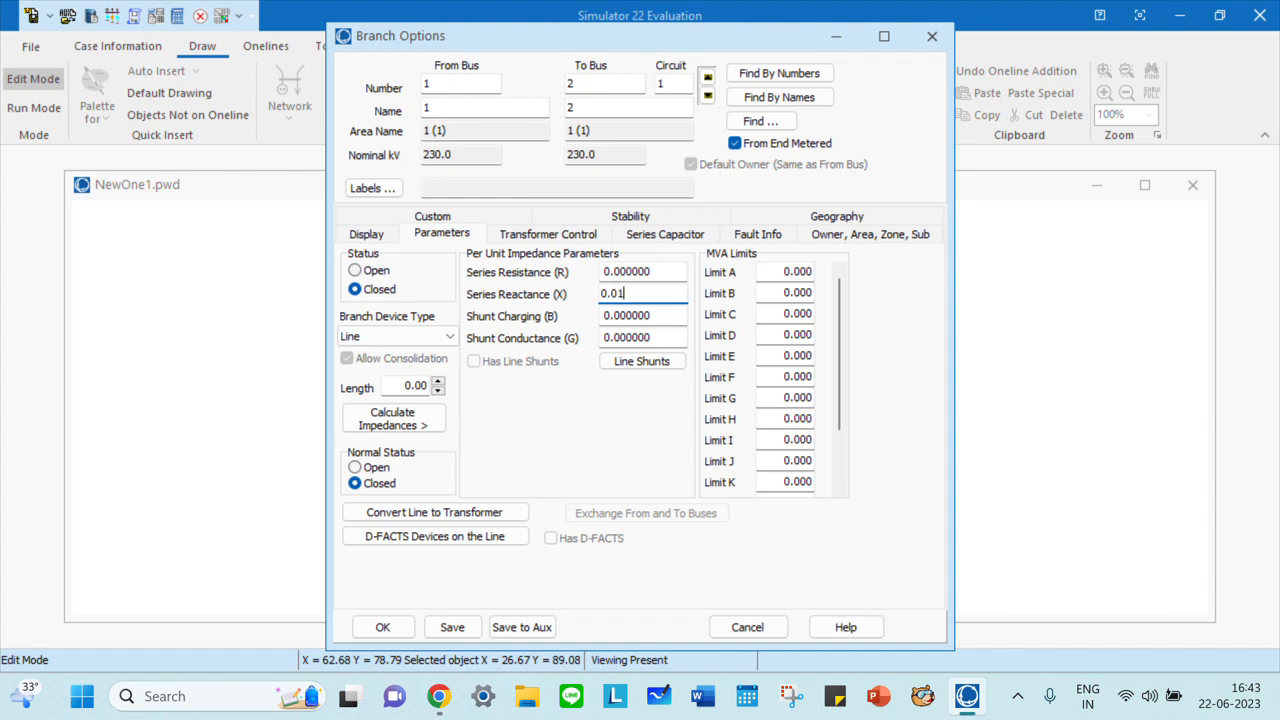
{"action": "type", "text": "0"}
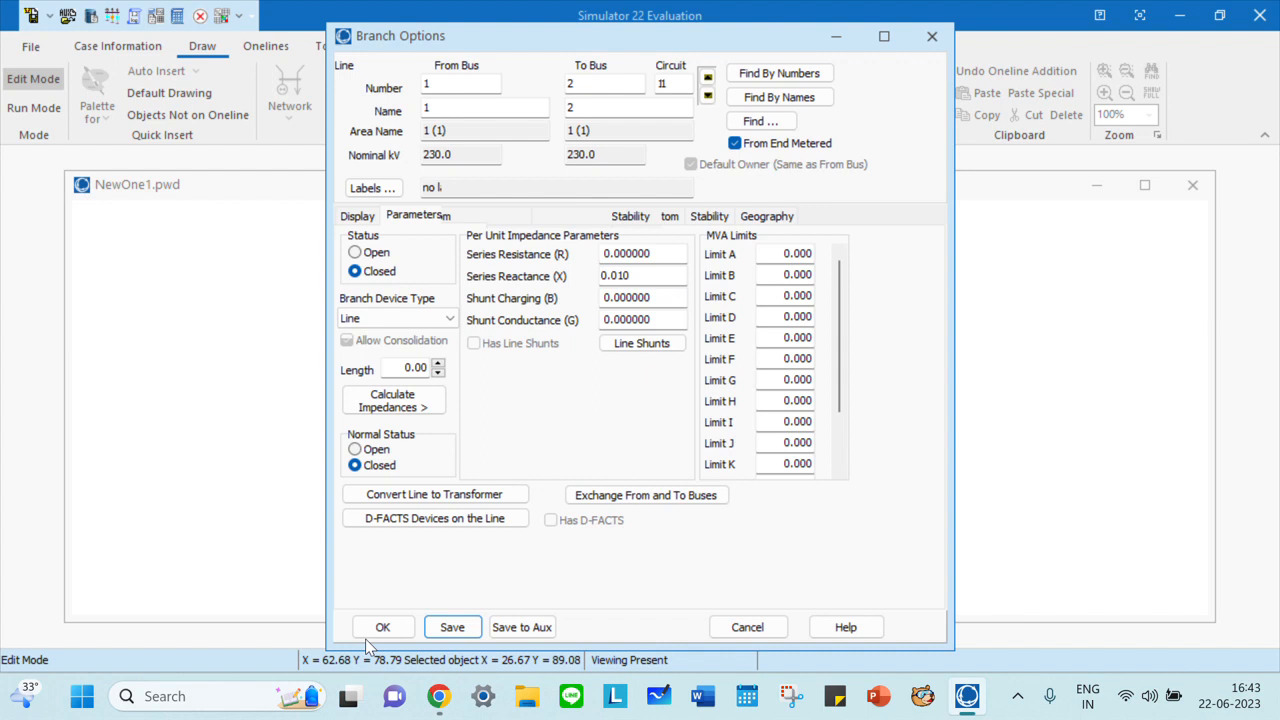
{"action": "left_click", "coordinate": [382, 628]}
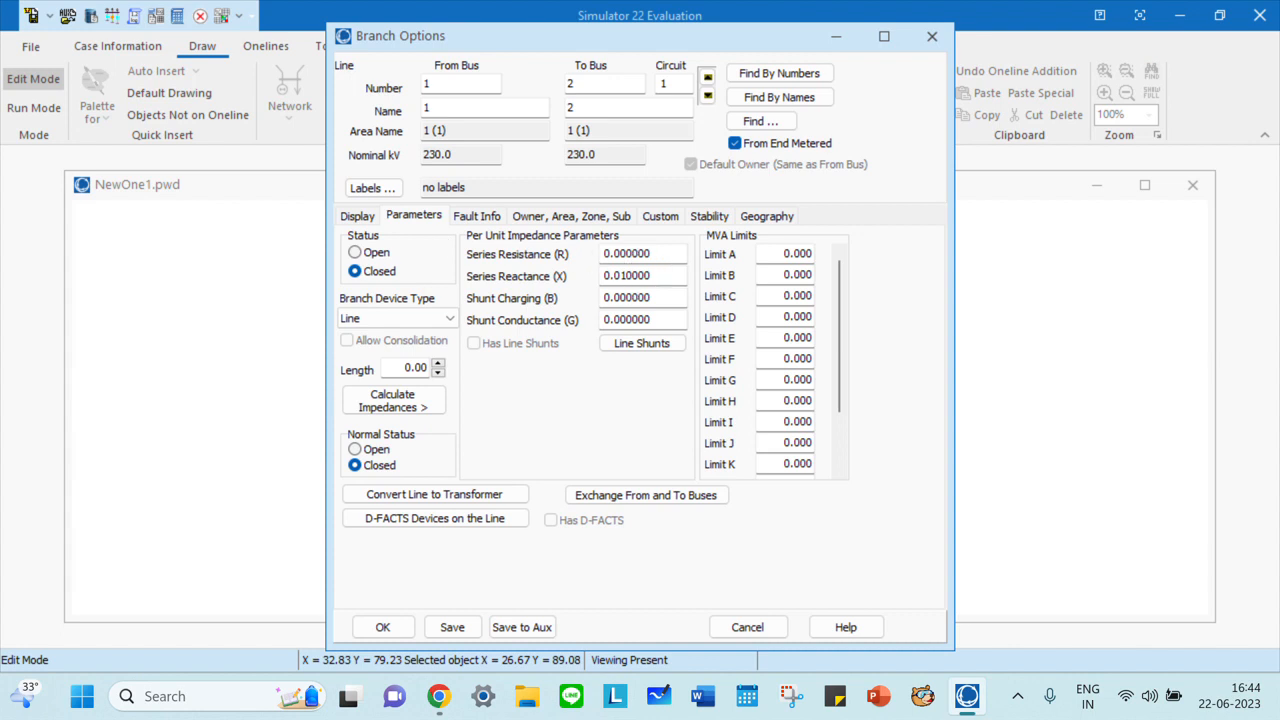
{"action": "mouse_move", "coordinate": [658, 316]}
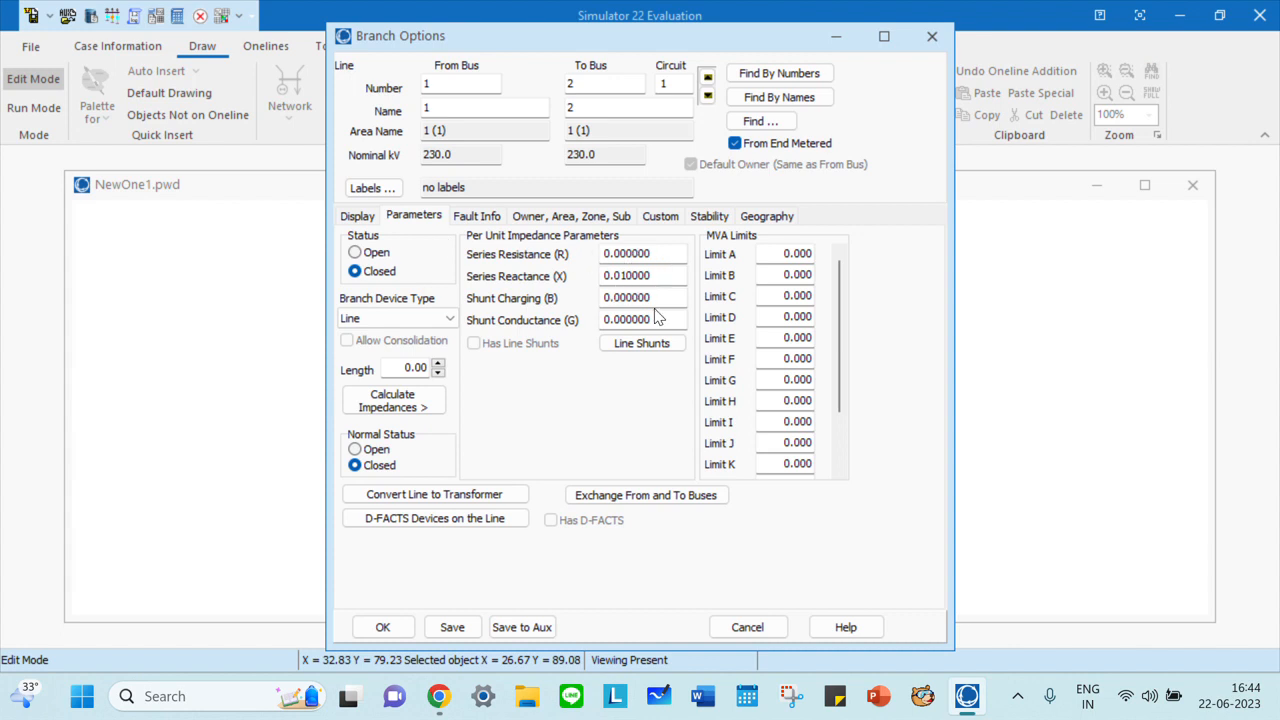
{"action": "mouse_move", "coordinate": [518, 262]}
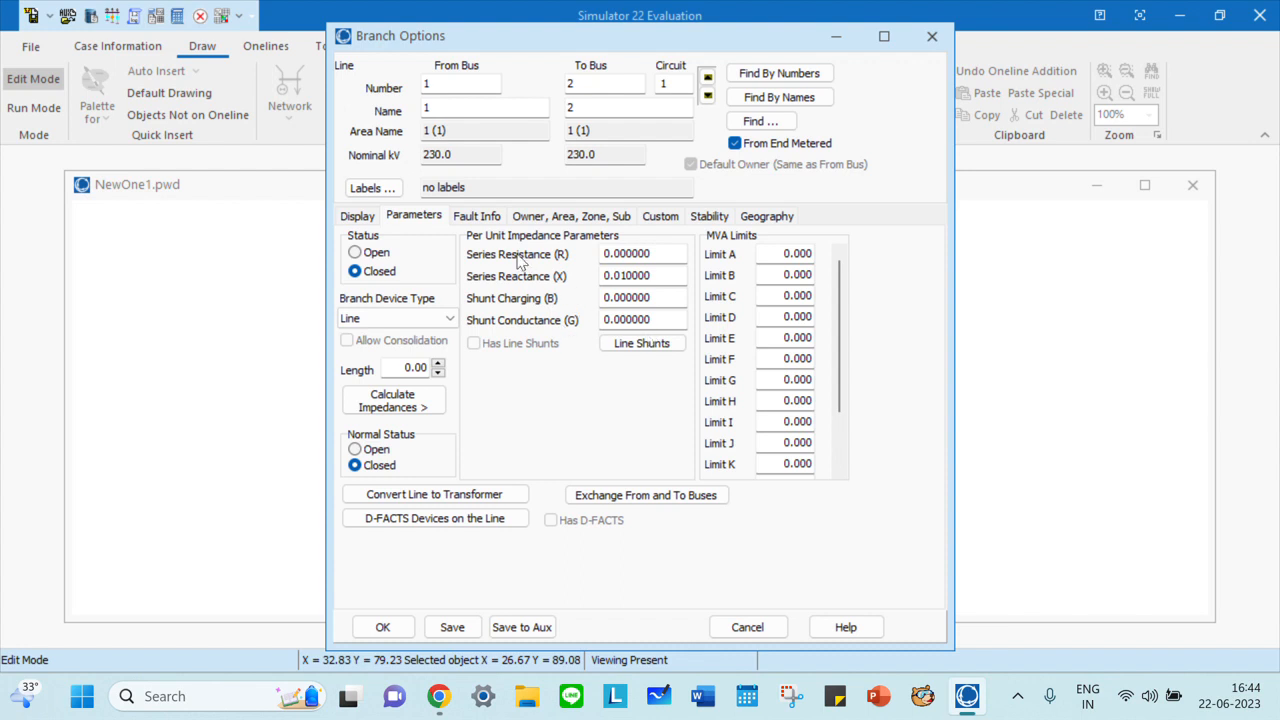
View the line's Fault Info and Stability settings, where no relay model is defined
{"action": "left_click", "coordinate": [476, 216]}
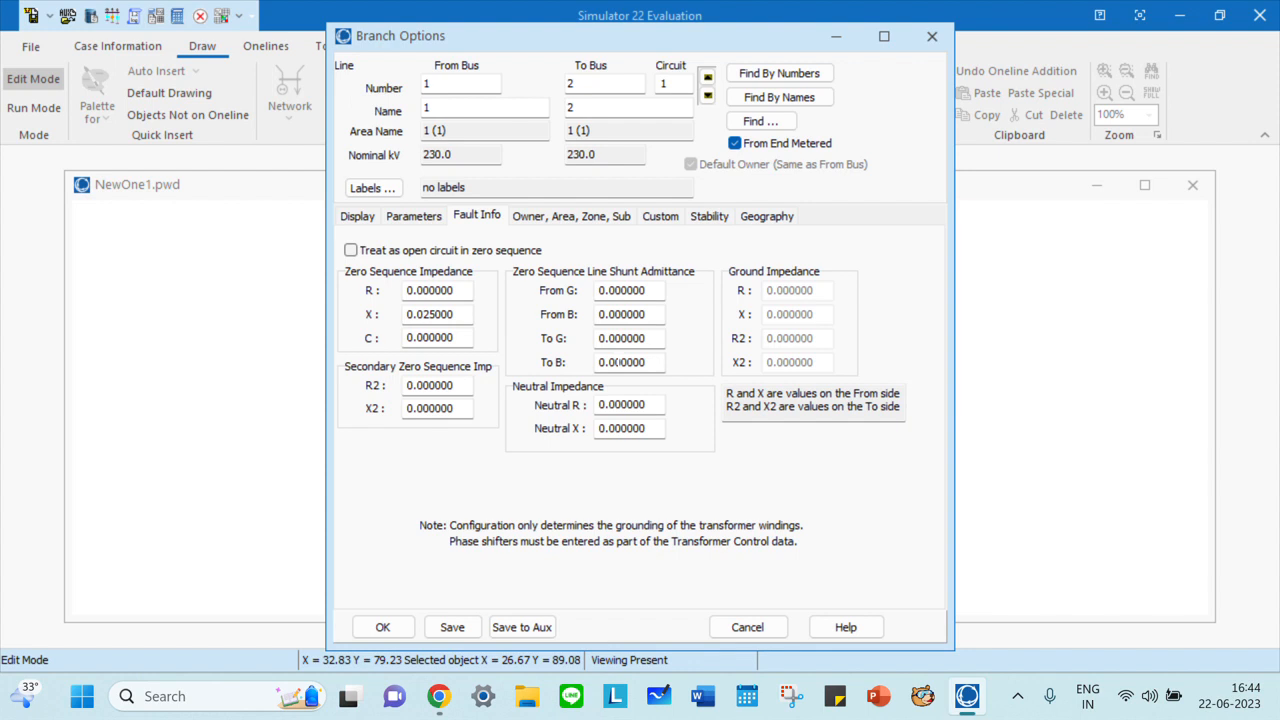
{"action": "mouse_move", "coordinate": [570, 224]}
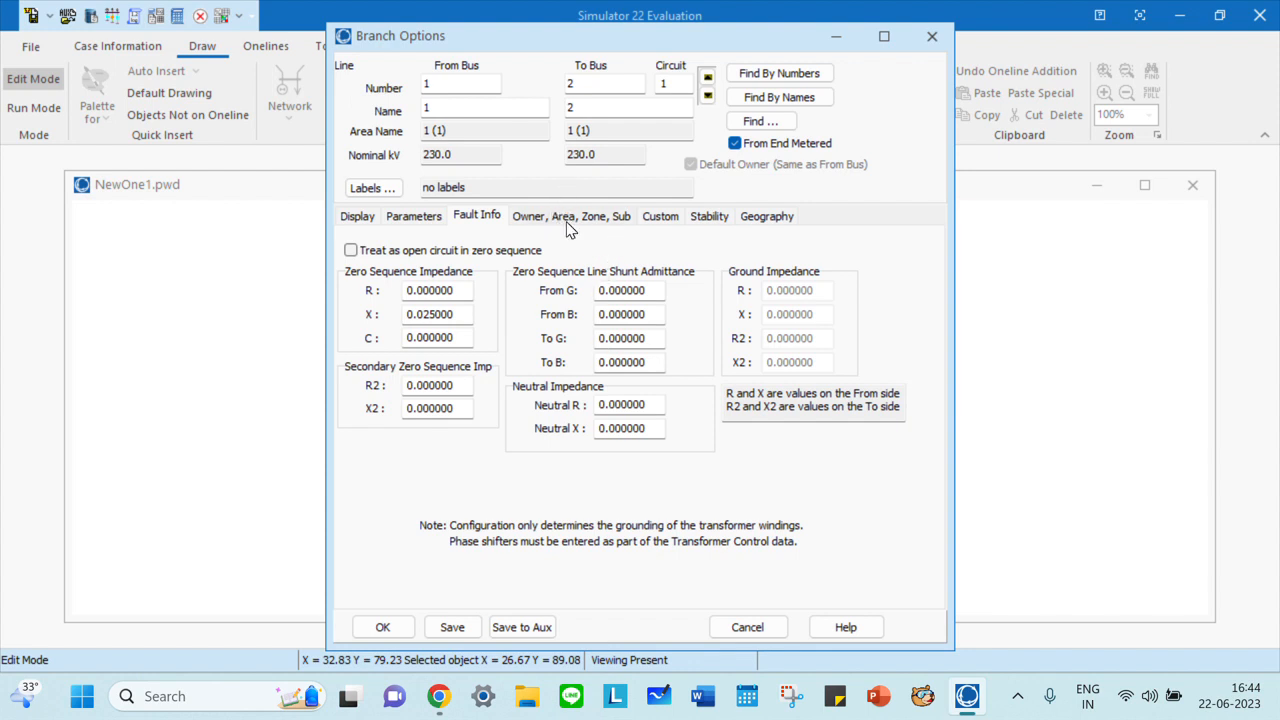
{"action": "mouse_move", "coordinate": [696, 230]}
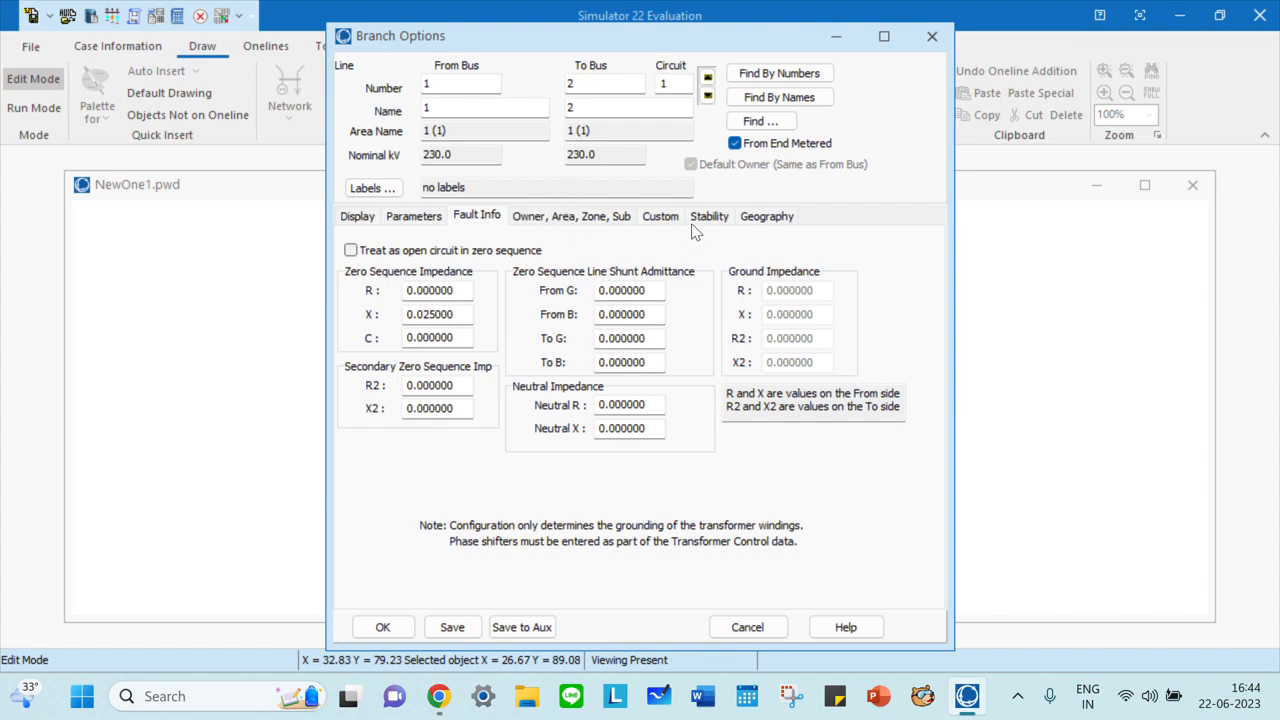
{"action": "left_click", "coordinate": [708, 216]}
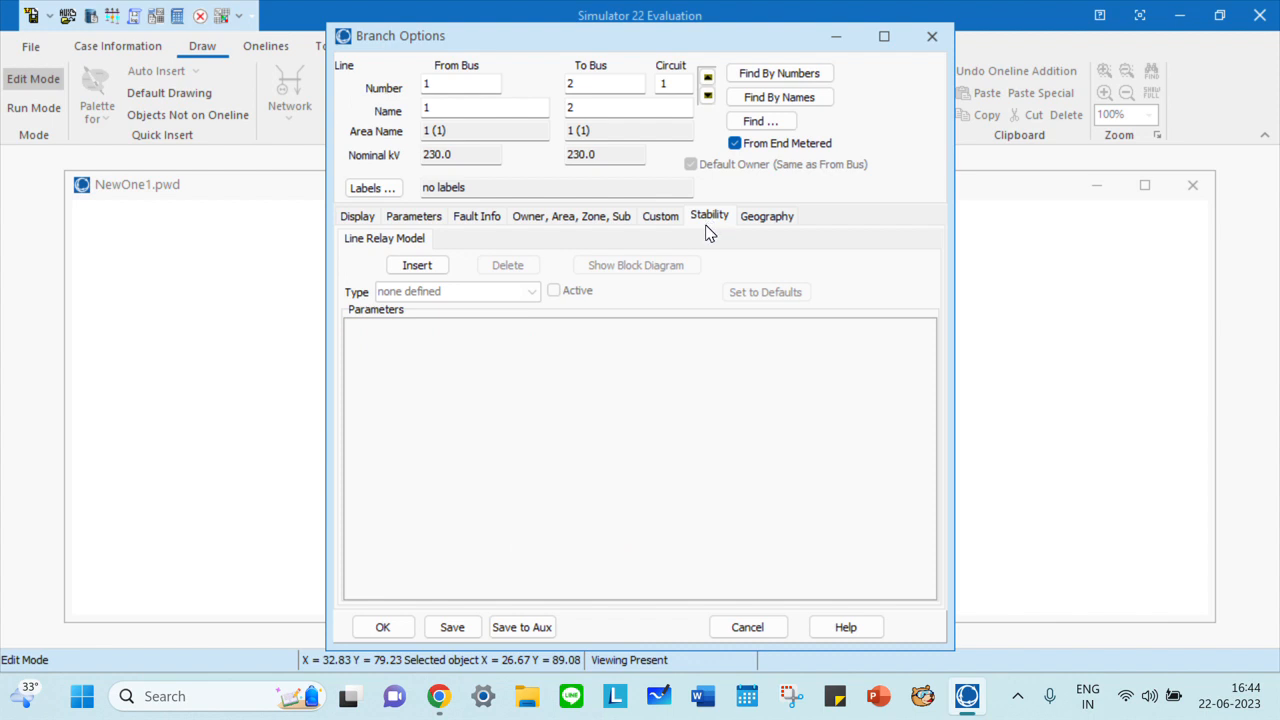
{"action": "mouse_move", "coordinate": [700, 406]}
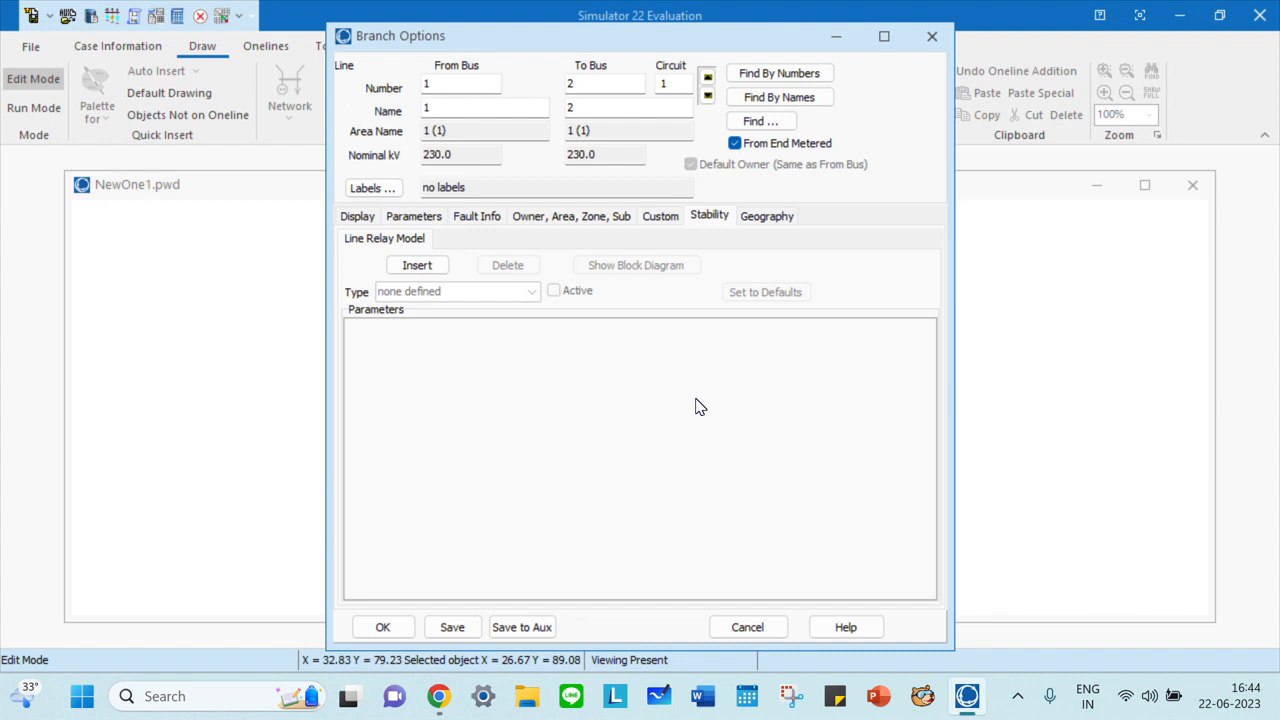
{"action": "mouse_move", "coordinate": [766, 220]}
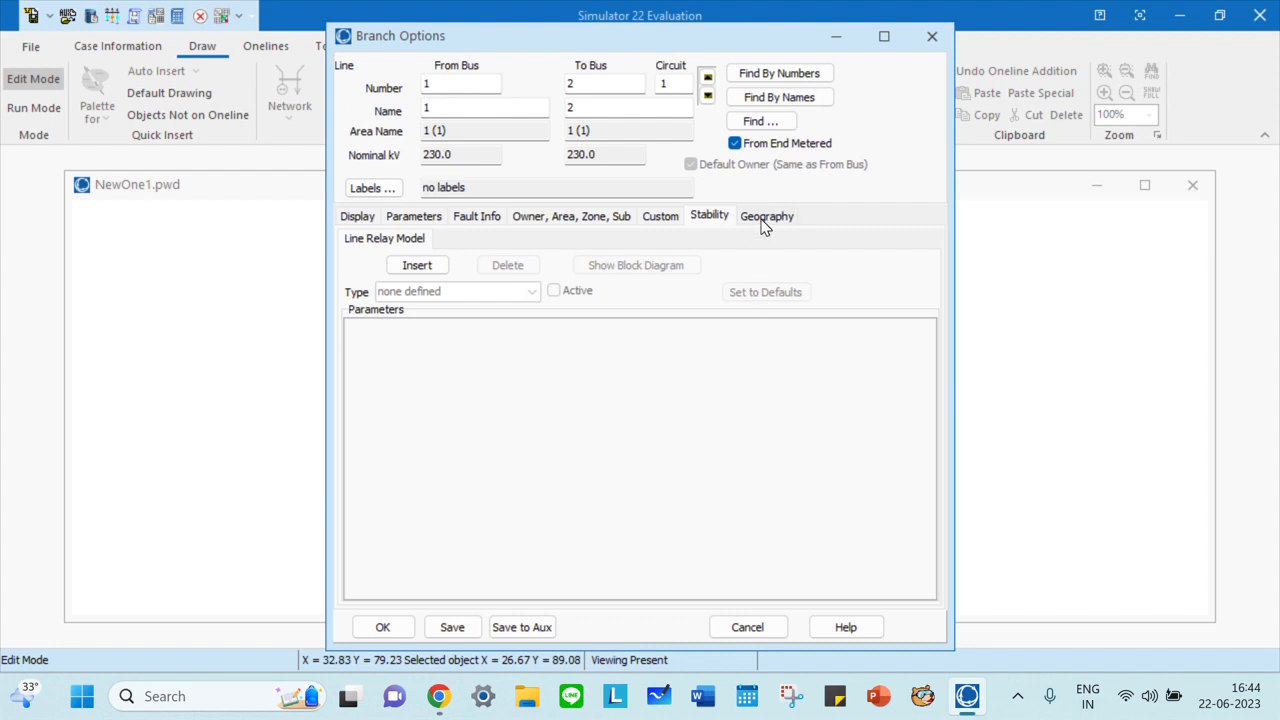
{"action": "mouse_move", "coordinate": [836, 210]}
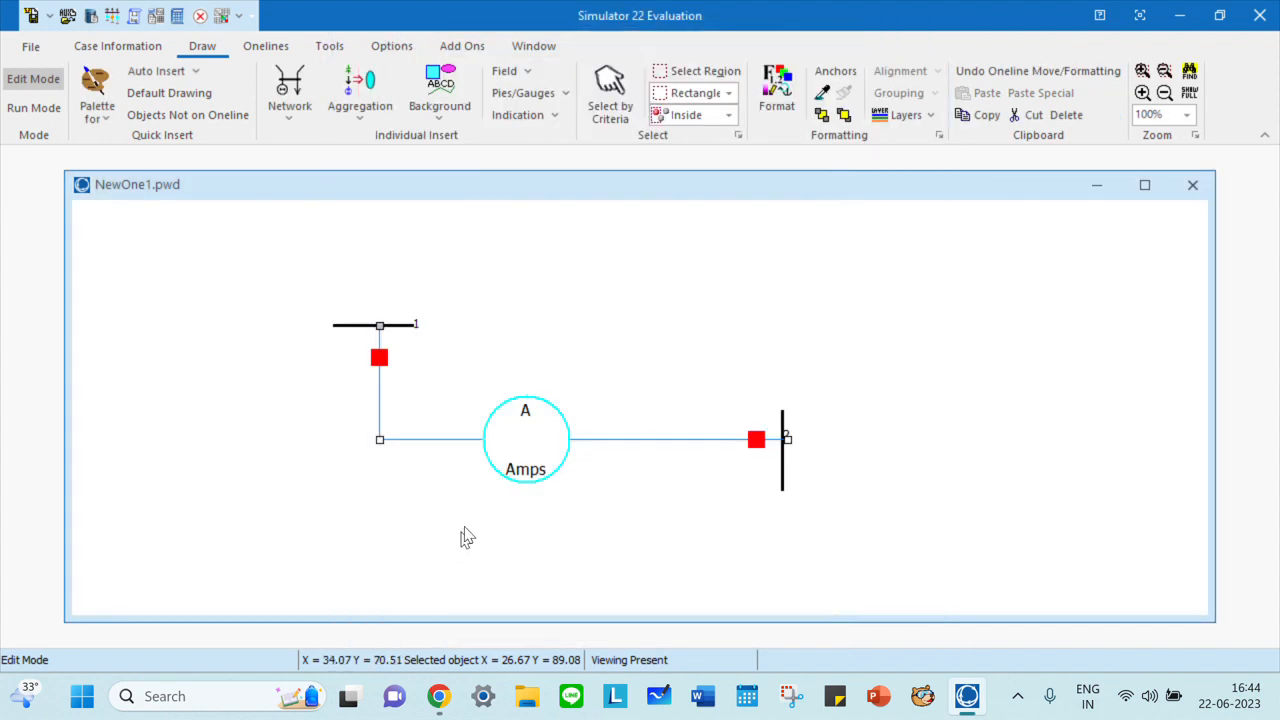
{"action": "mouse_move", "coordinate": [512, 488]}
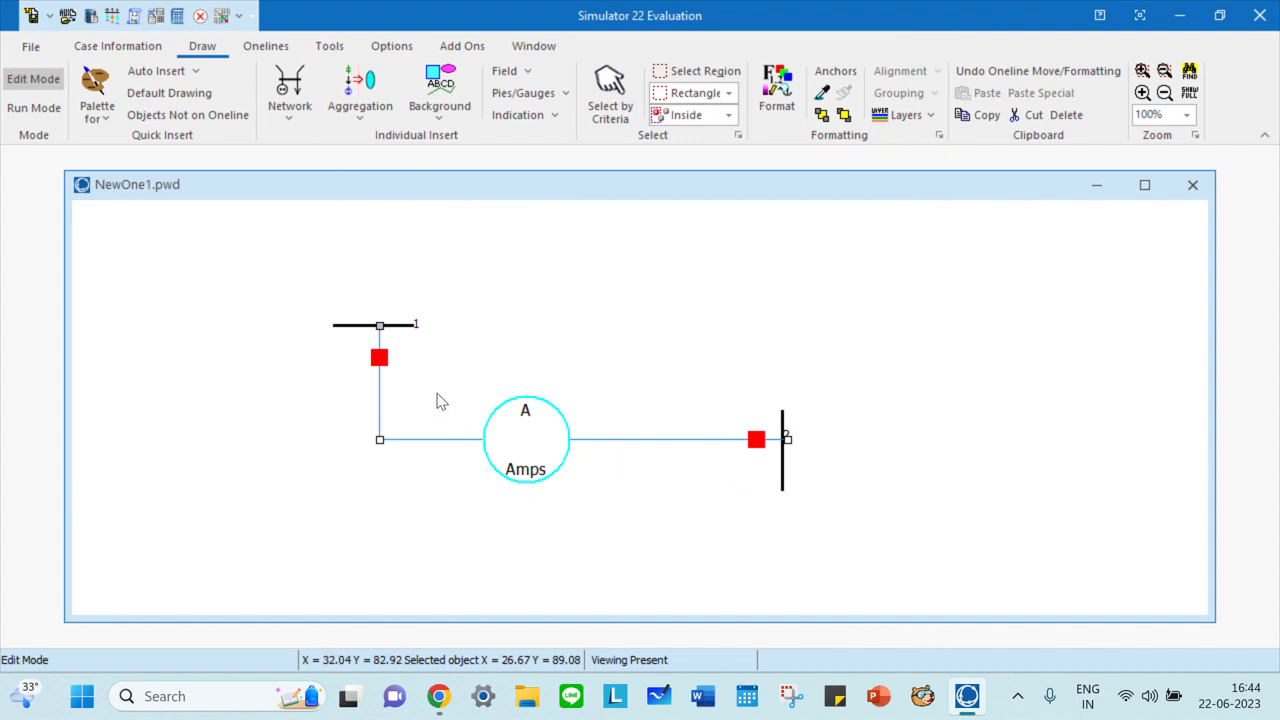
{"action": "mouse_move", "coordinate": [400, 336]}
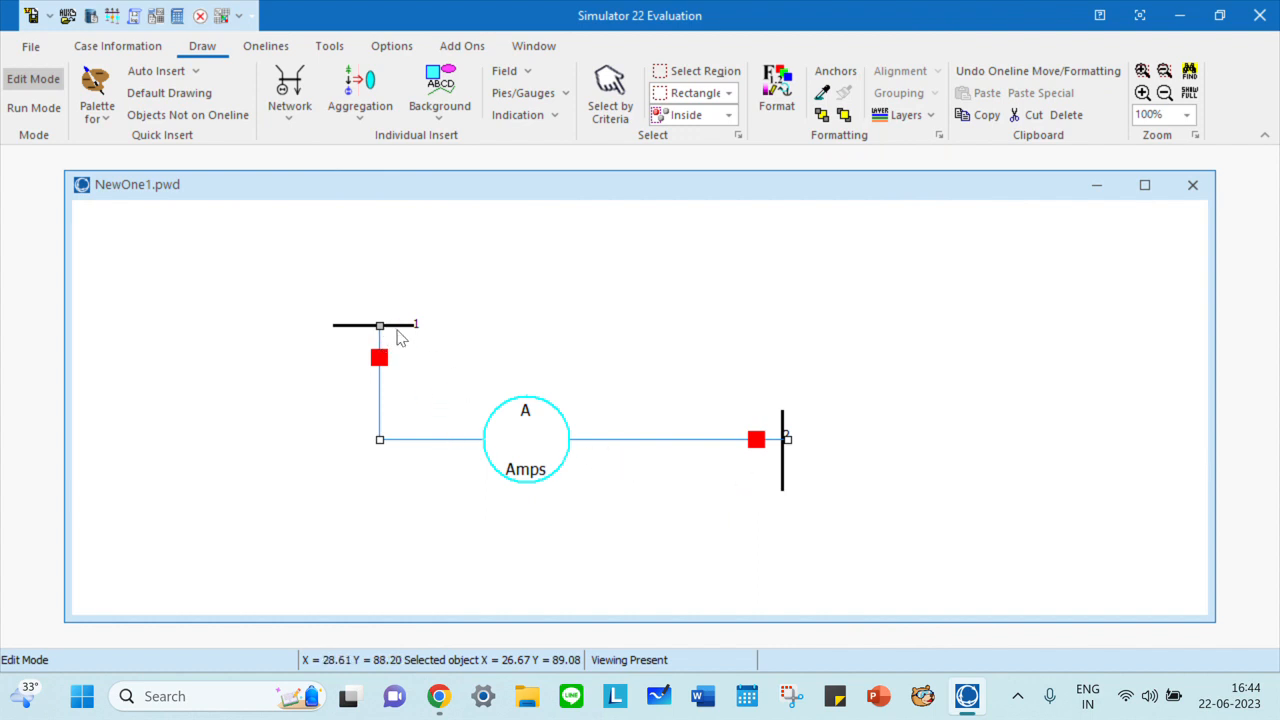
{"action": "mouse_move", "coordinate": [600, 422]}
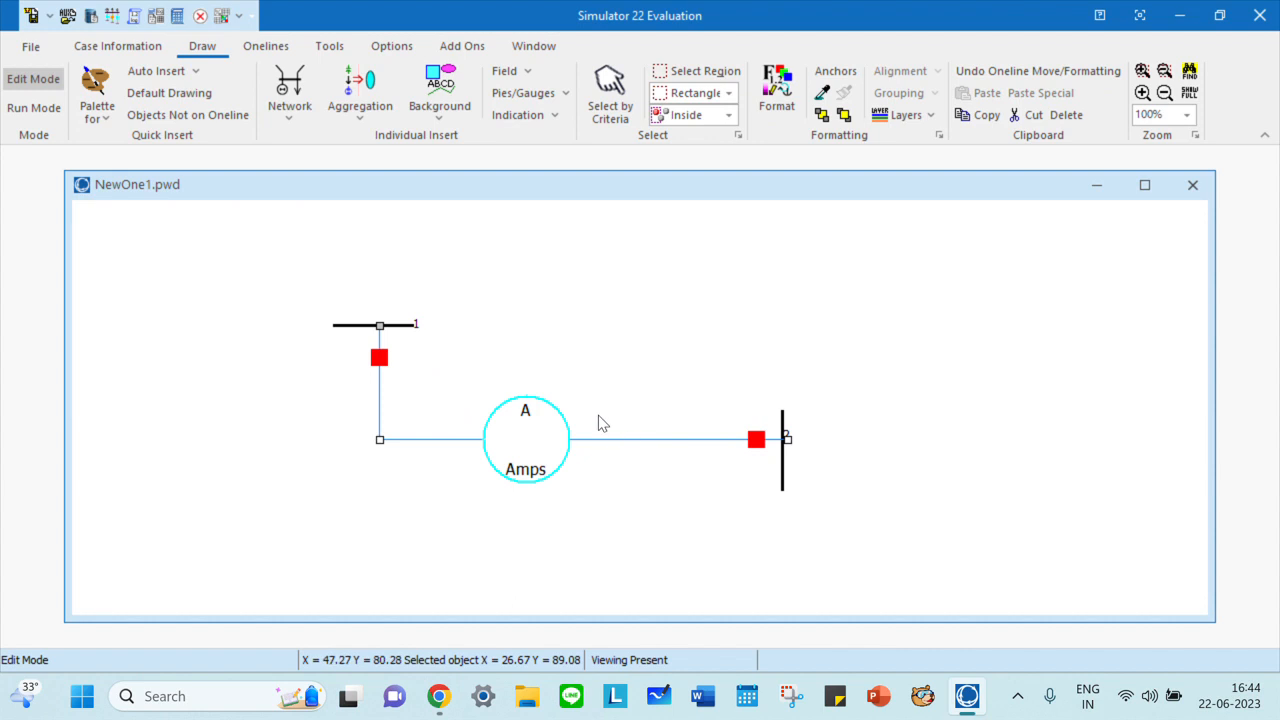
{"action": "mouse_move", "coordinate": [532, 460]}
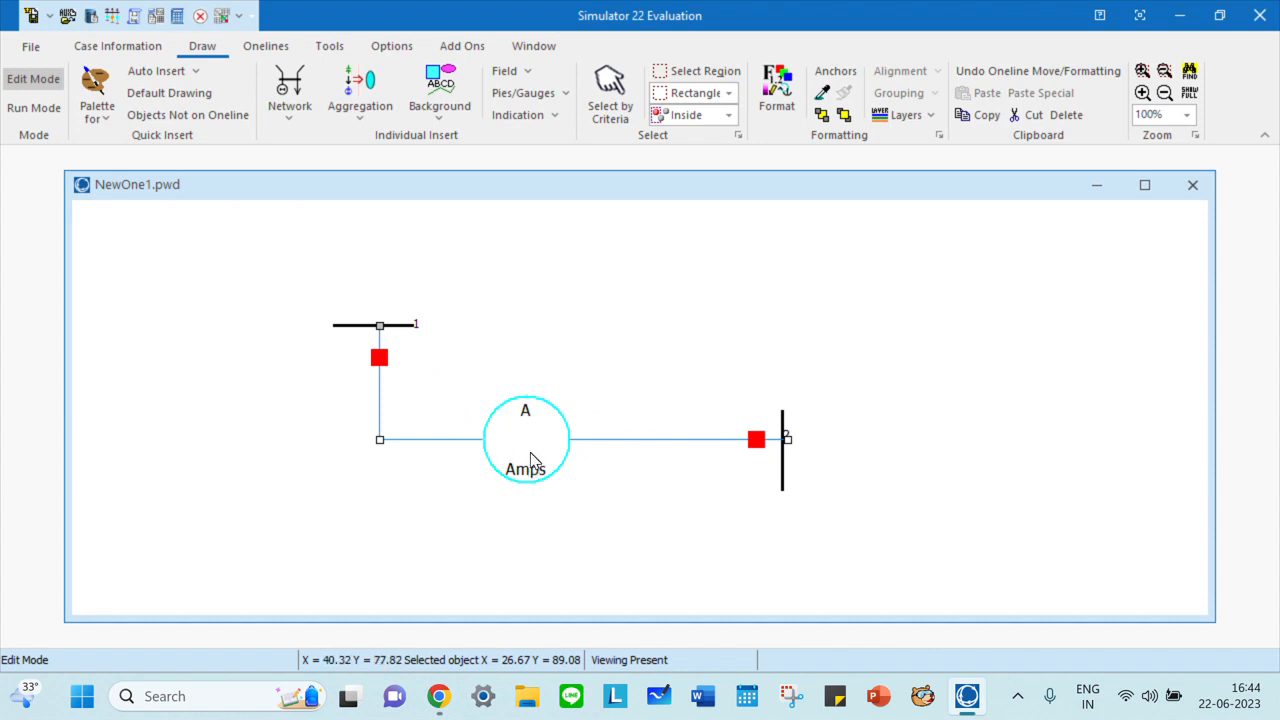
{"action": "mouse_move", "coordinate": [312, 132]}
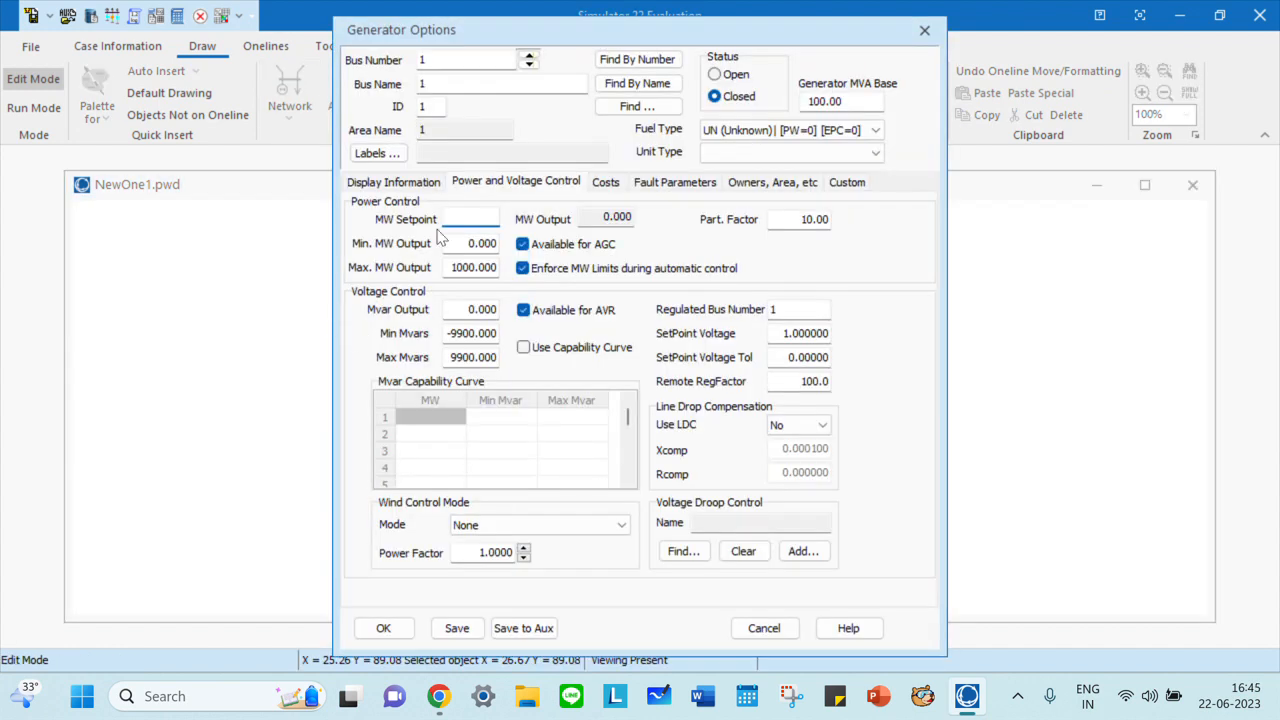
Set the generator's MW setpoint to 200, check its MVA base and view the cost model
{"action": "type", "text": "200"}
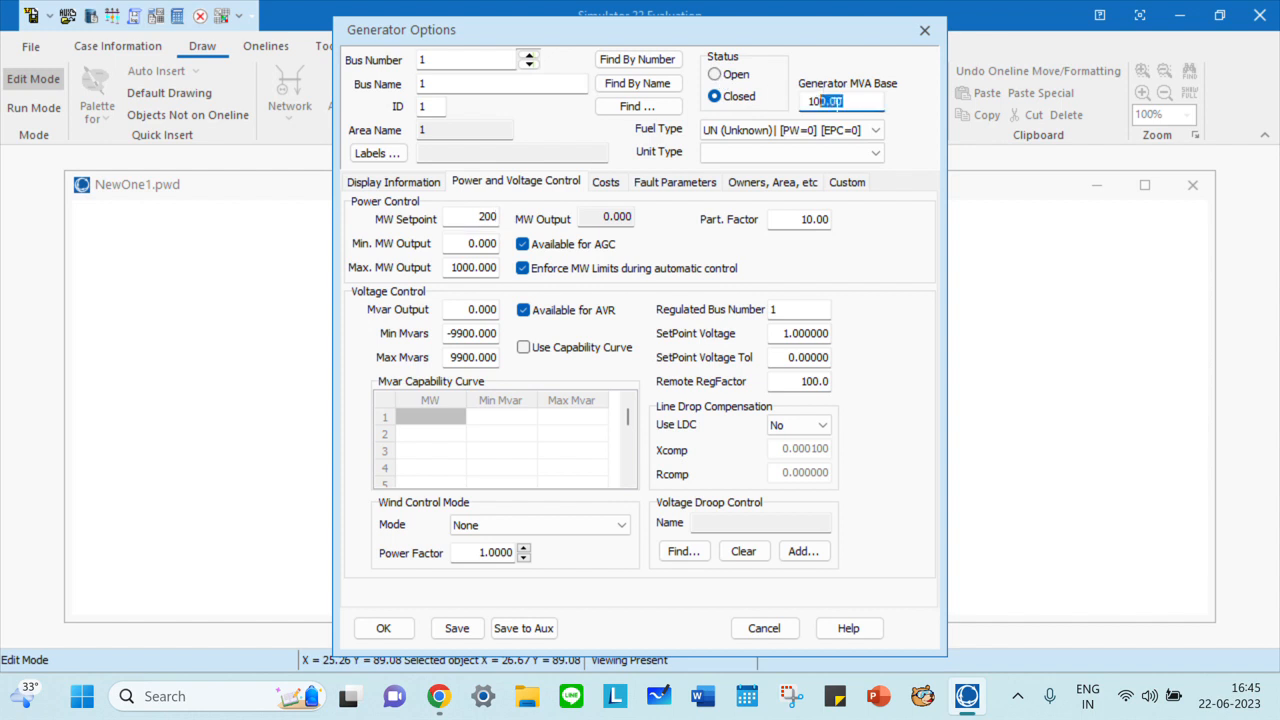
{"action": "triple_click", "coordinate": [824, 100]}
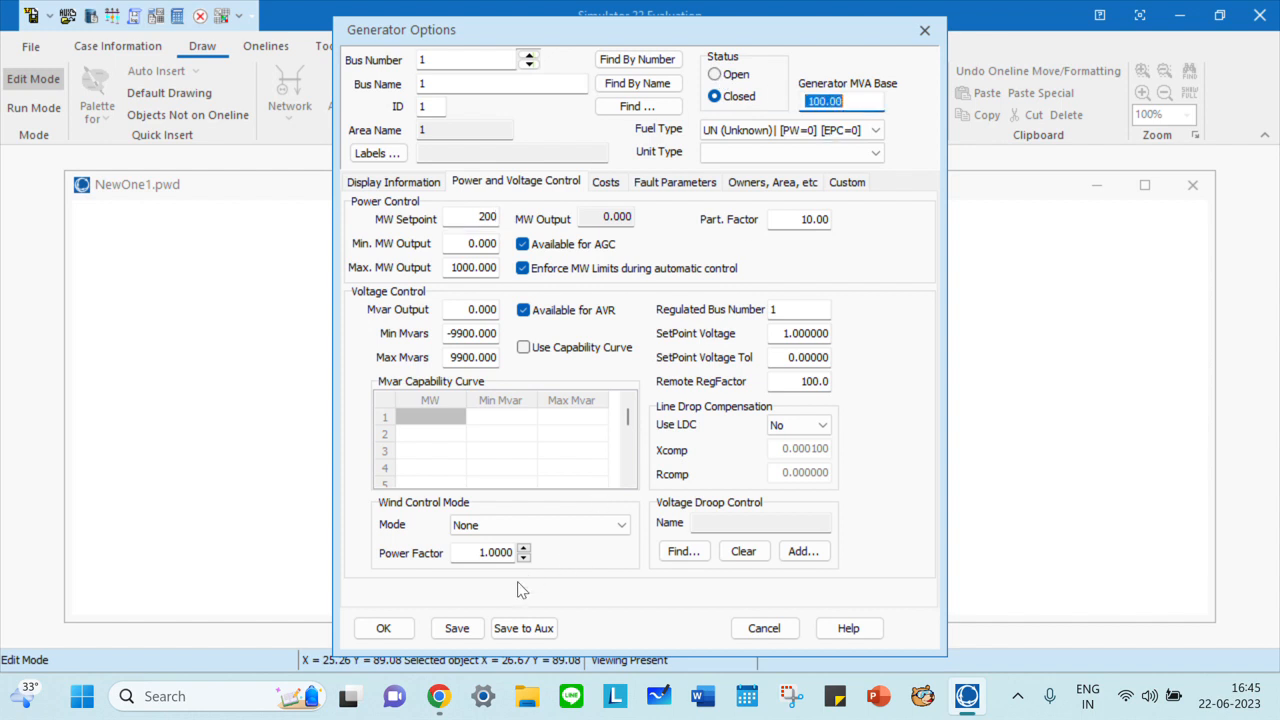
{"action": "mouse_move", "coordinate": [448, 562]}
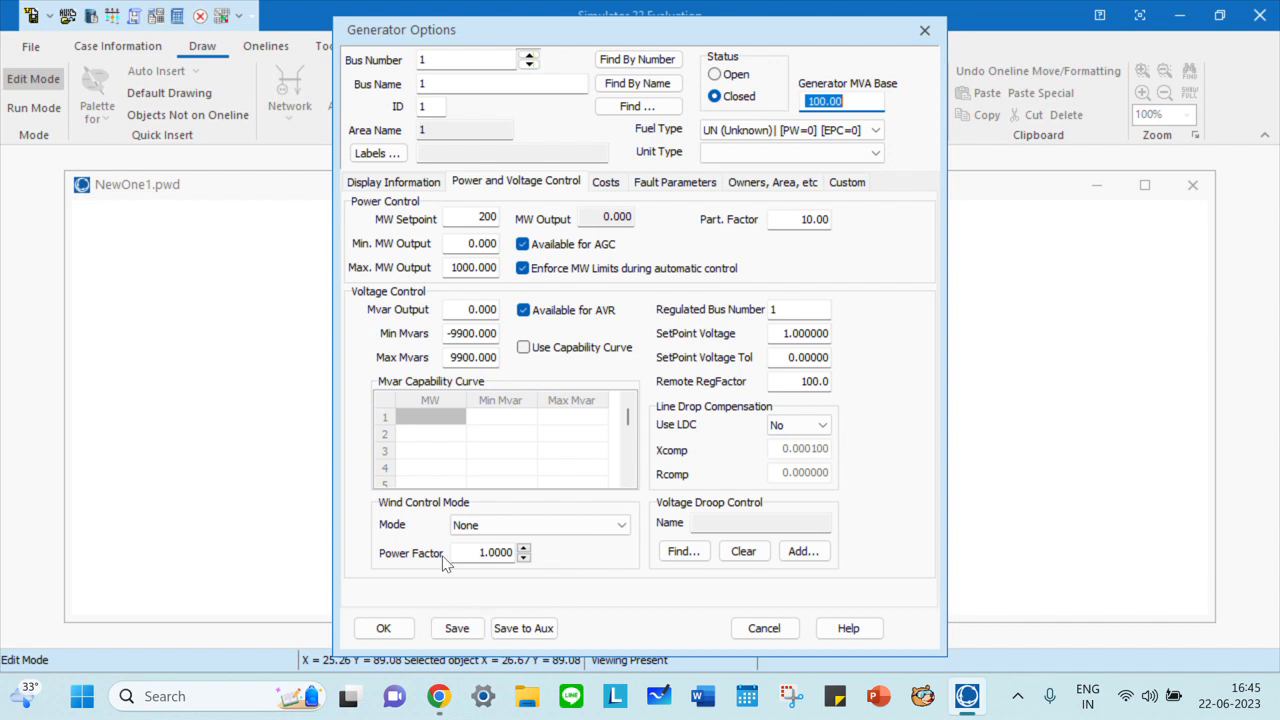
{"action": "mouse_move", "coordinate": [612, 520]}
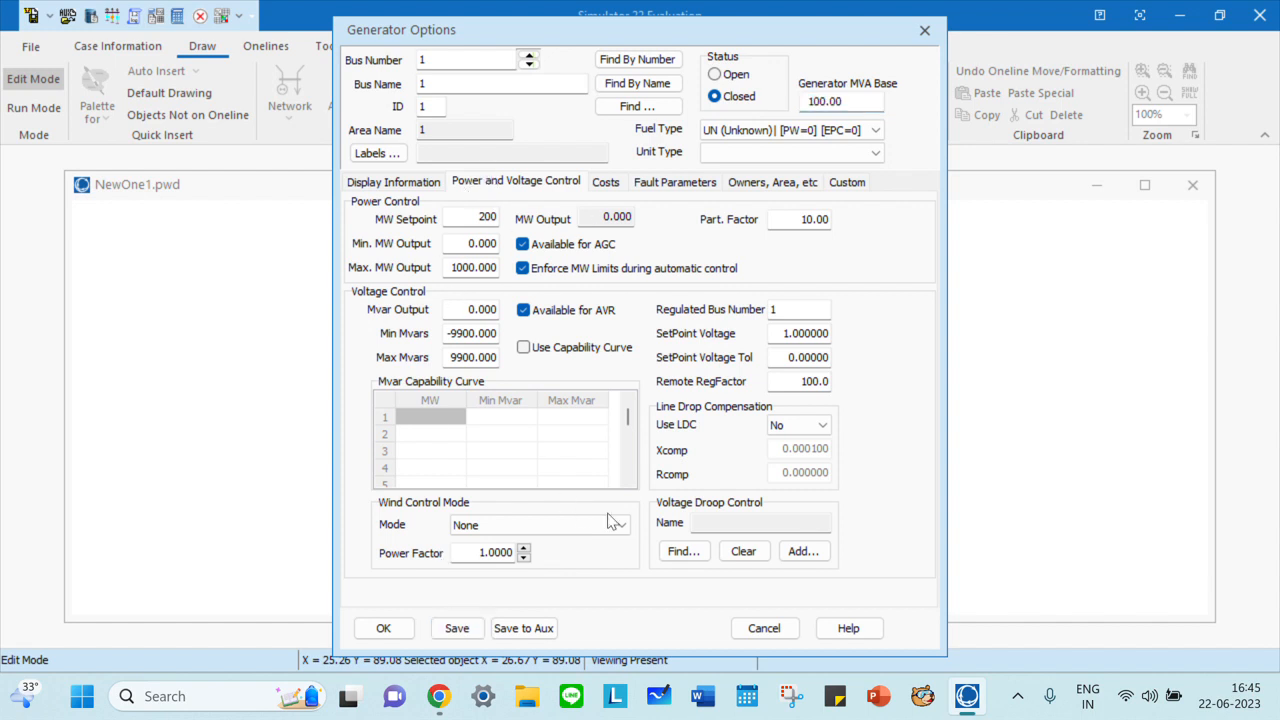
{"action": "left_click", "coordinate": [604, 182]}
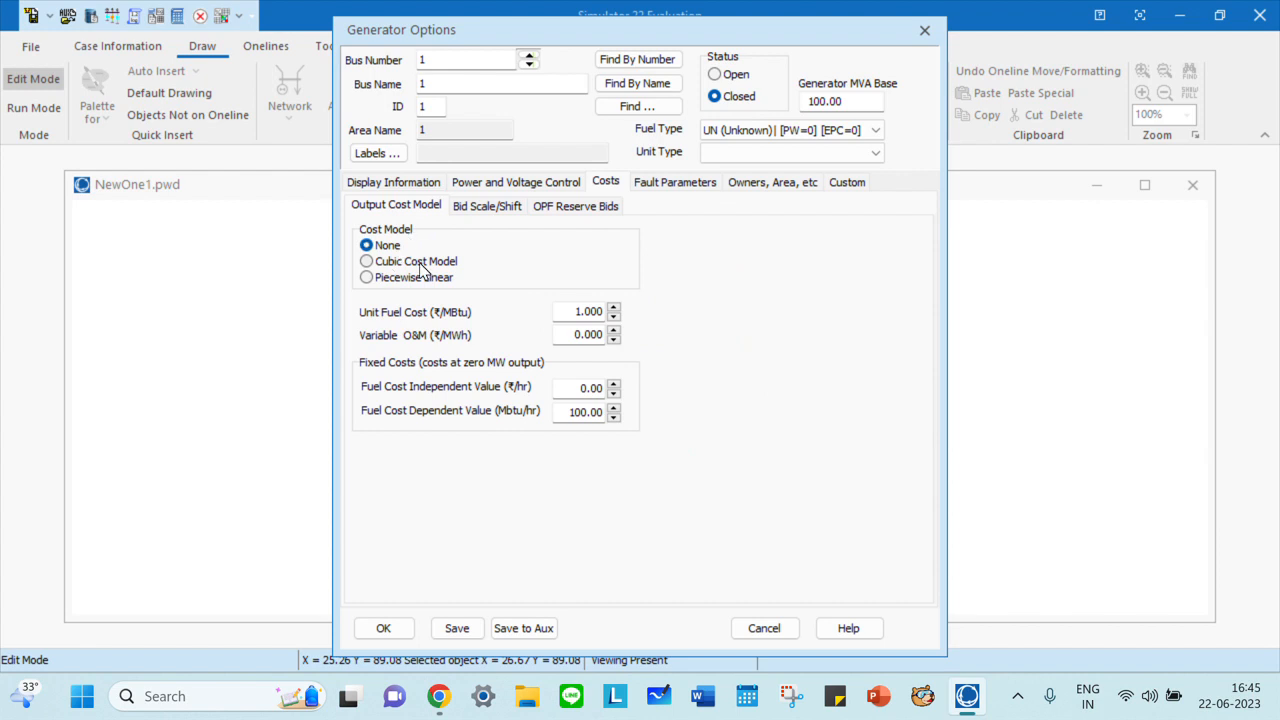
{"action": "mouse_move", "coordinate": [408, 288]}
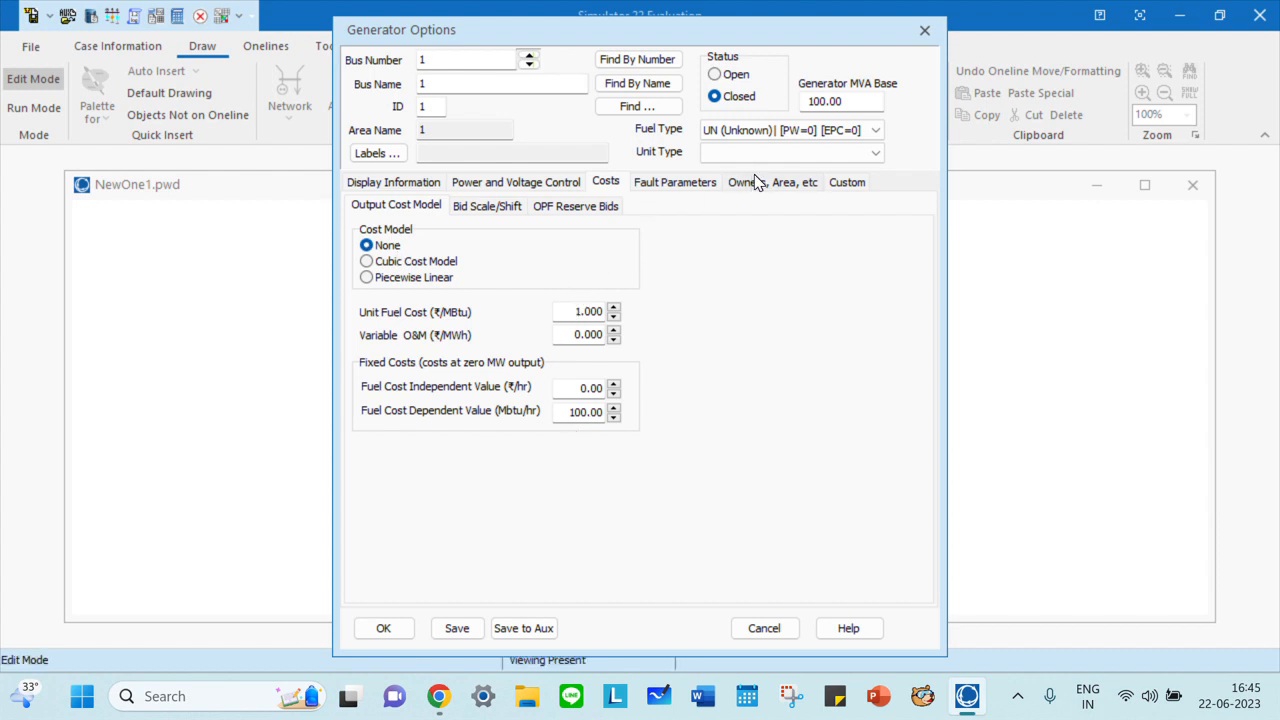
Browse the generator's area and custom field settings, then accept them so it sits on bus 1
{"action": "left_click", "coordinate": [772, 180]}
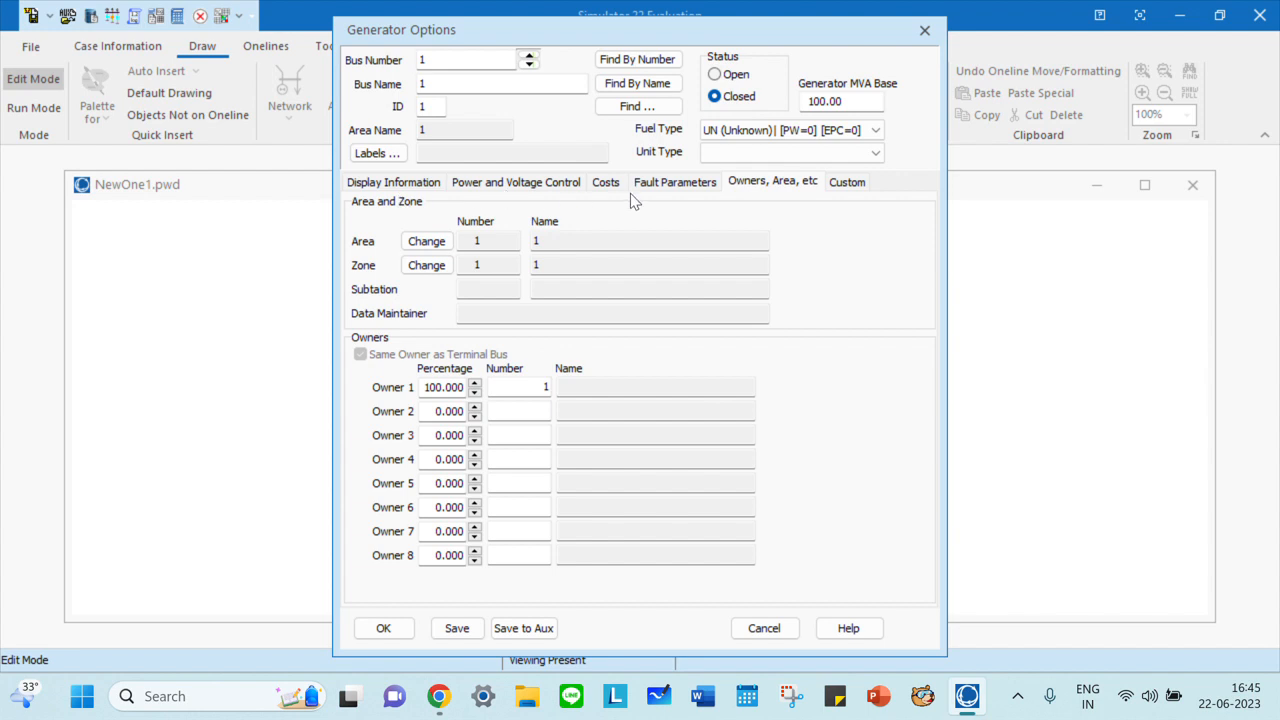
{"action": "left_click", "coordinate": [846, 180]}
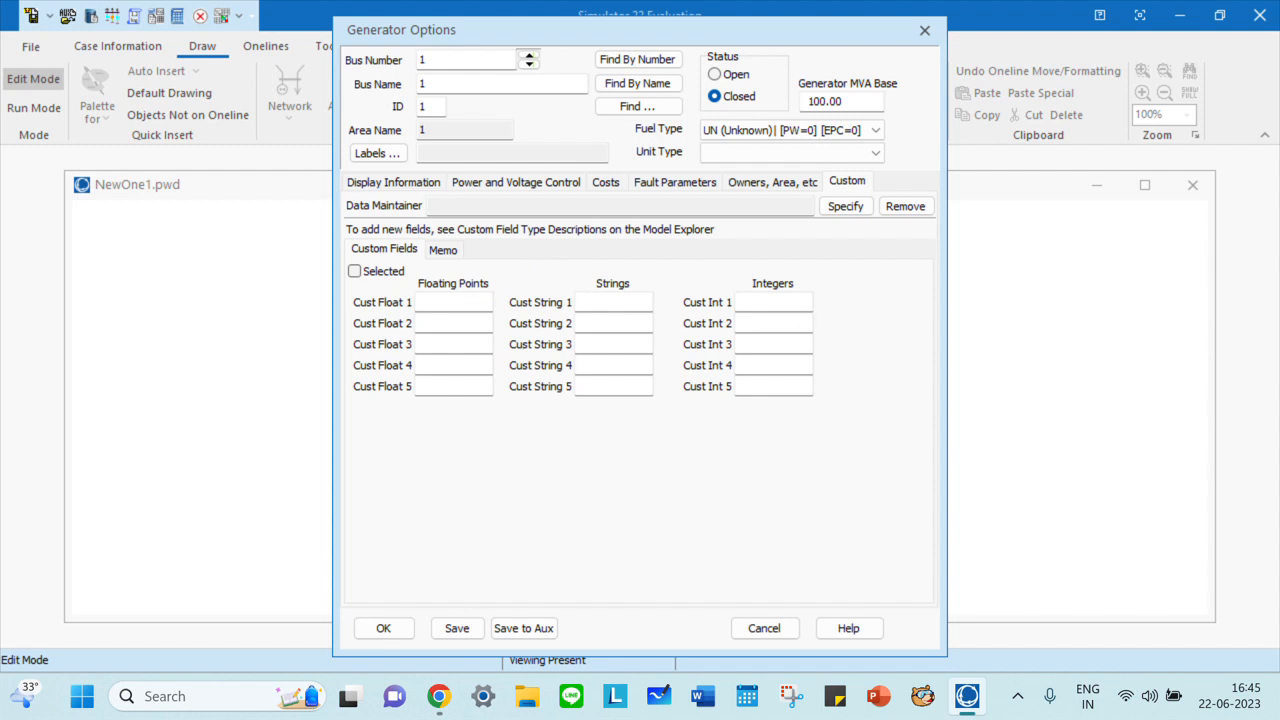
{"action": "mouse_move", "coordinate": [752, 474]}
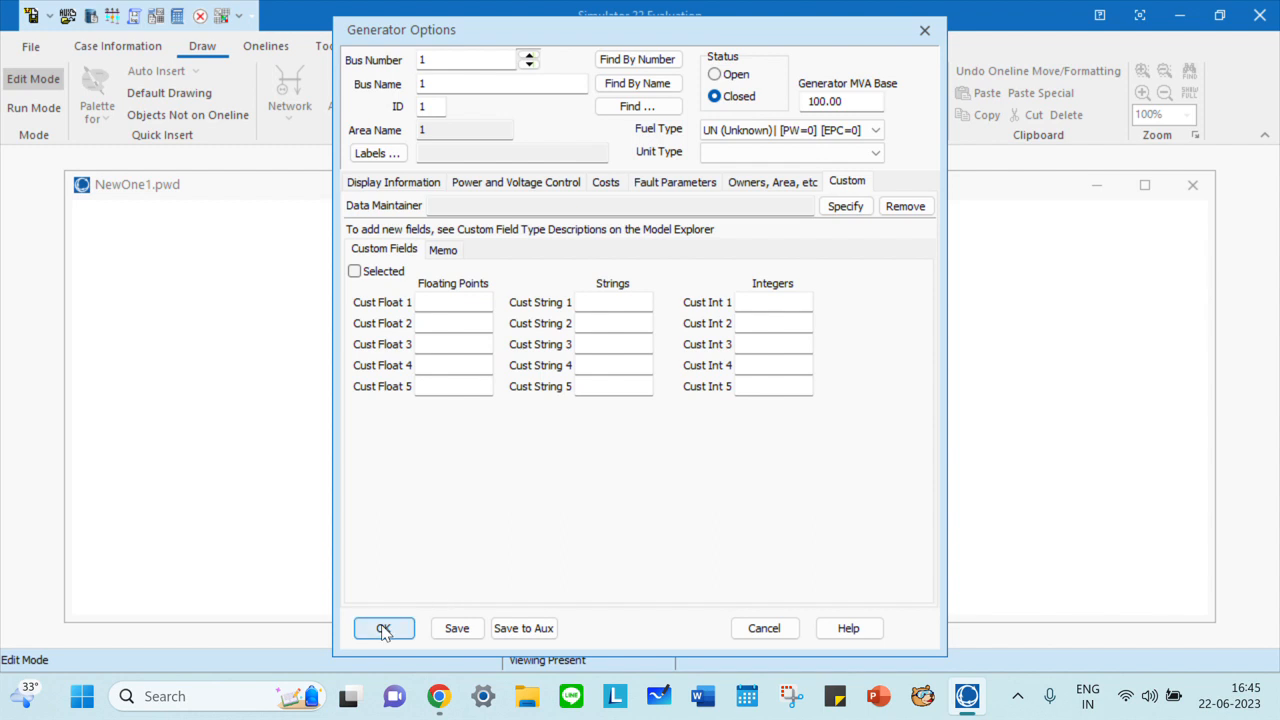
{"action": "left_click", "coordinate": [384, 628]}
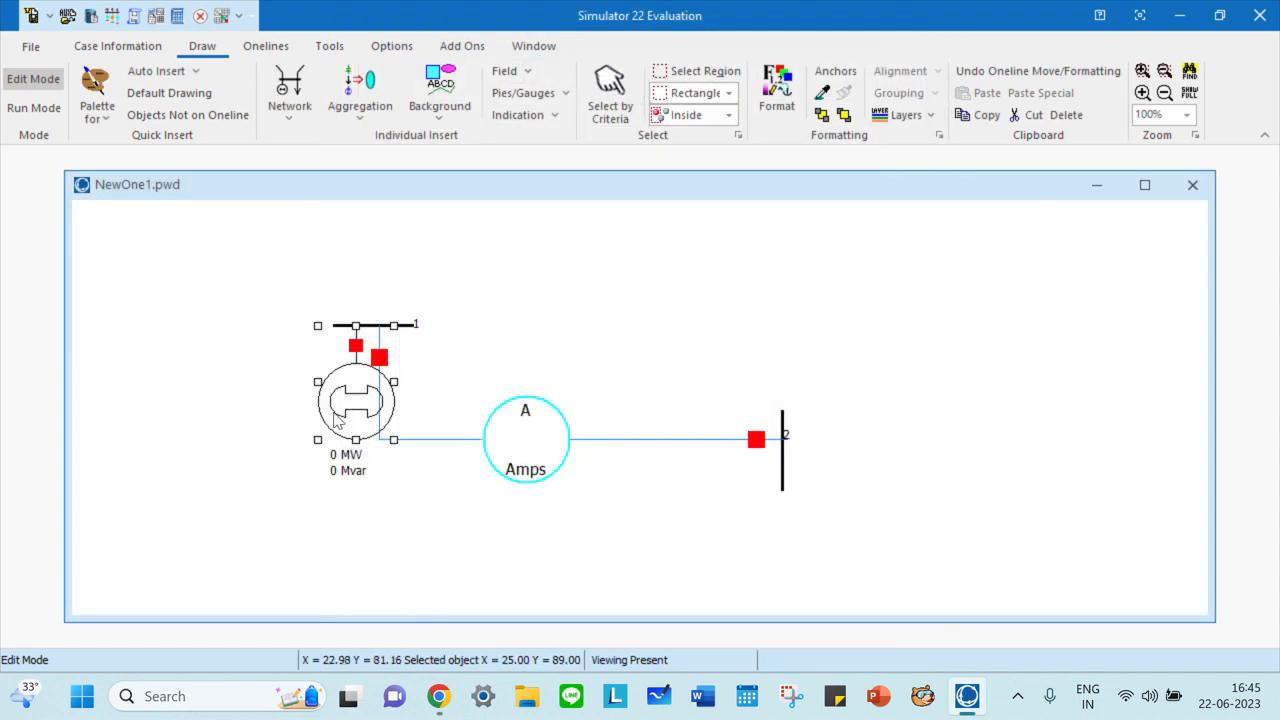
{"action": "mouse_move", "coordinate": [376, 410]}
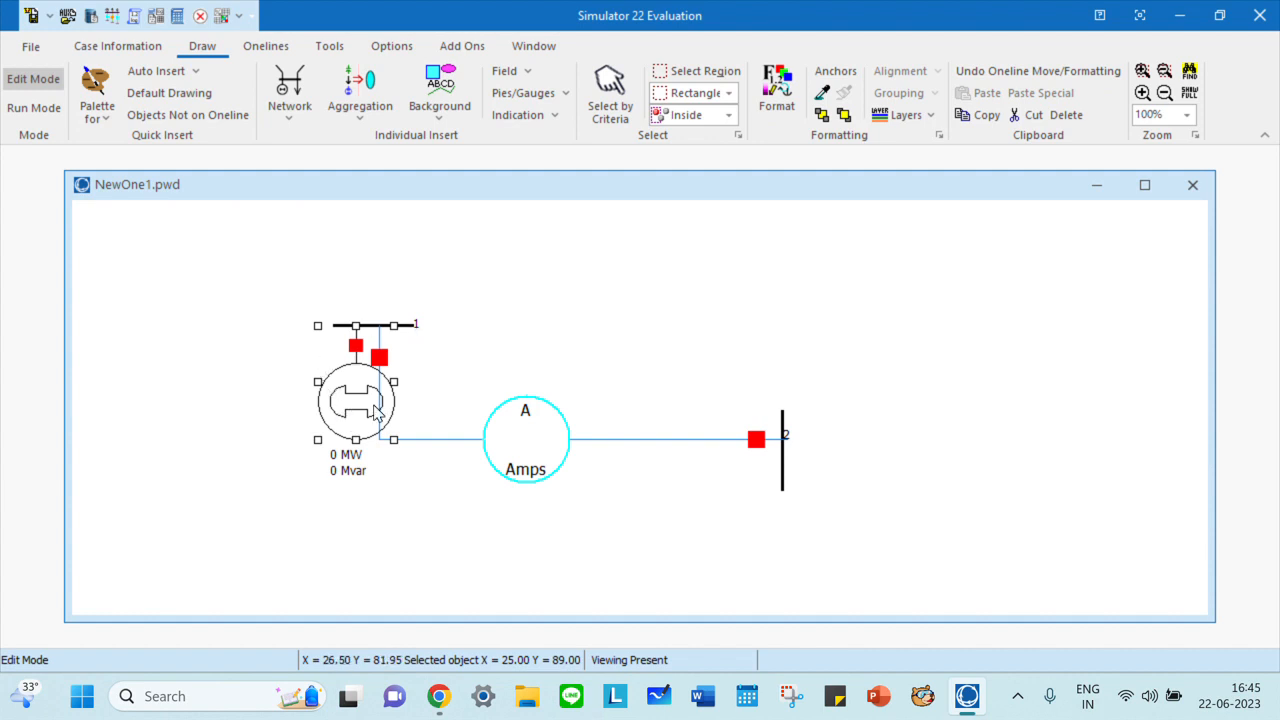
{"action": "mouse_move", "coordinate": [358, 412]}
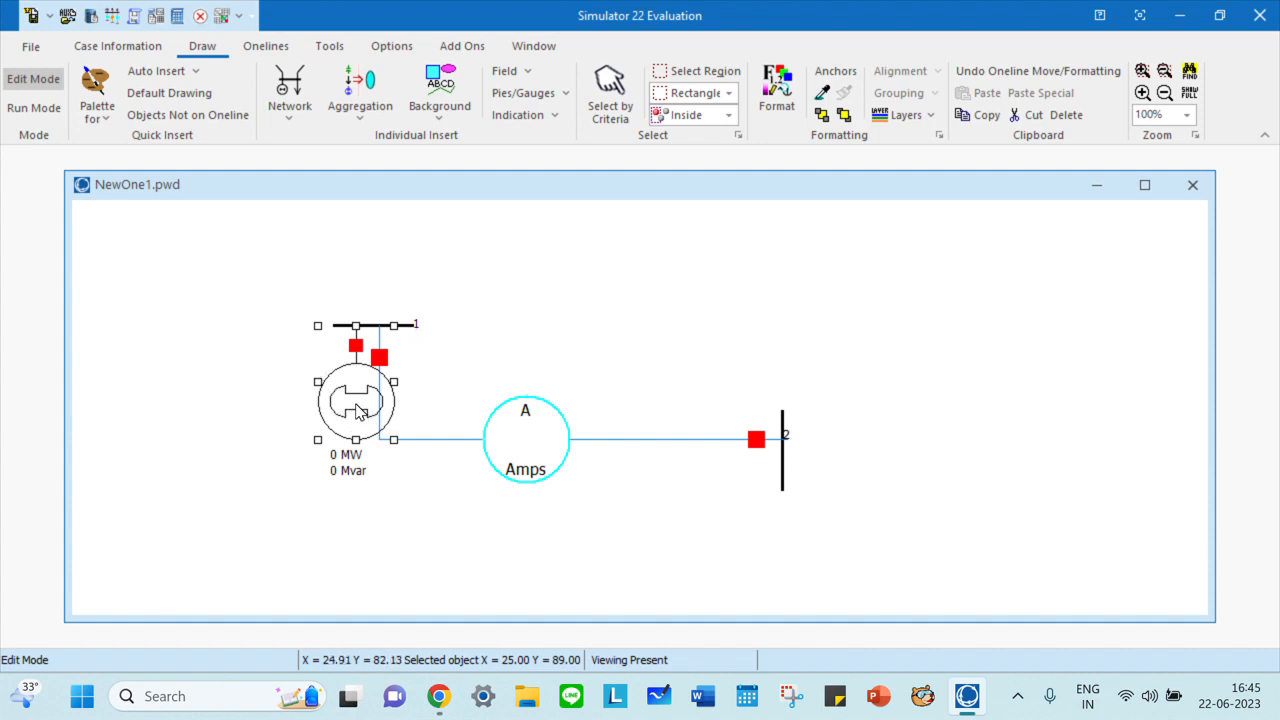
Reorient the bus 1 generator symbol to face upward
{"action": "double_click", "coordinate": [356, 400]}
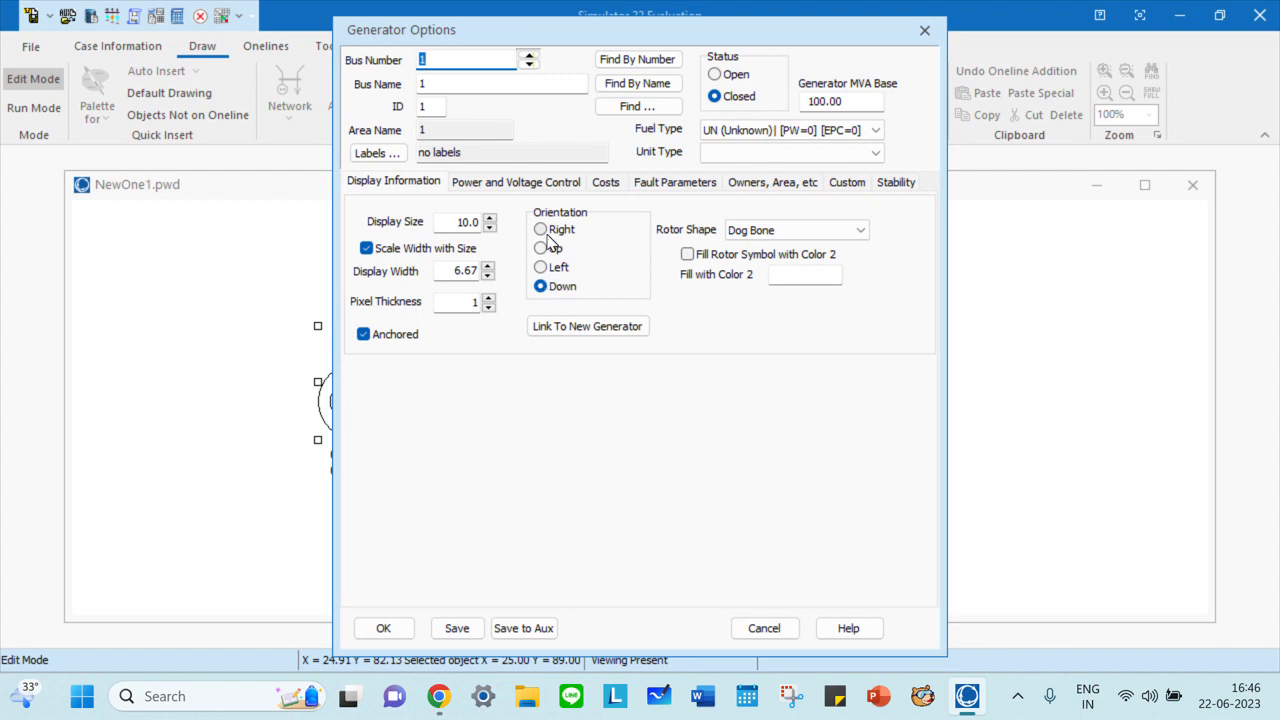
{"action": "left_click", "coordinate": [540, 248]}
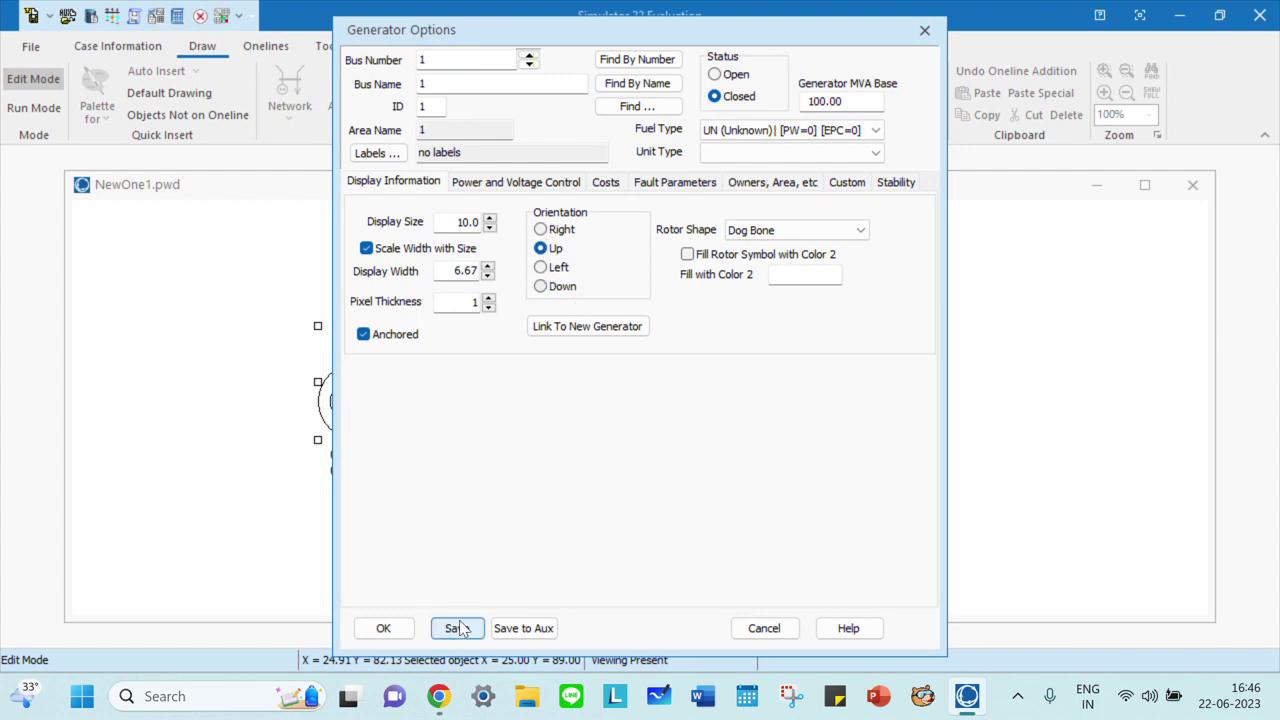
{"action": "left_click", "coordinate": [456, 628]}
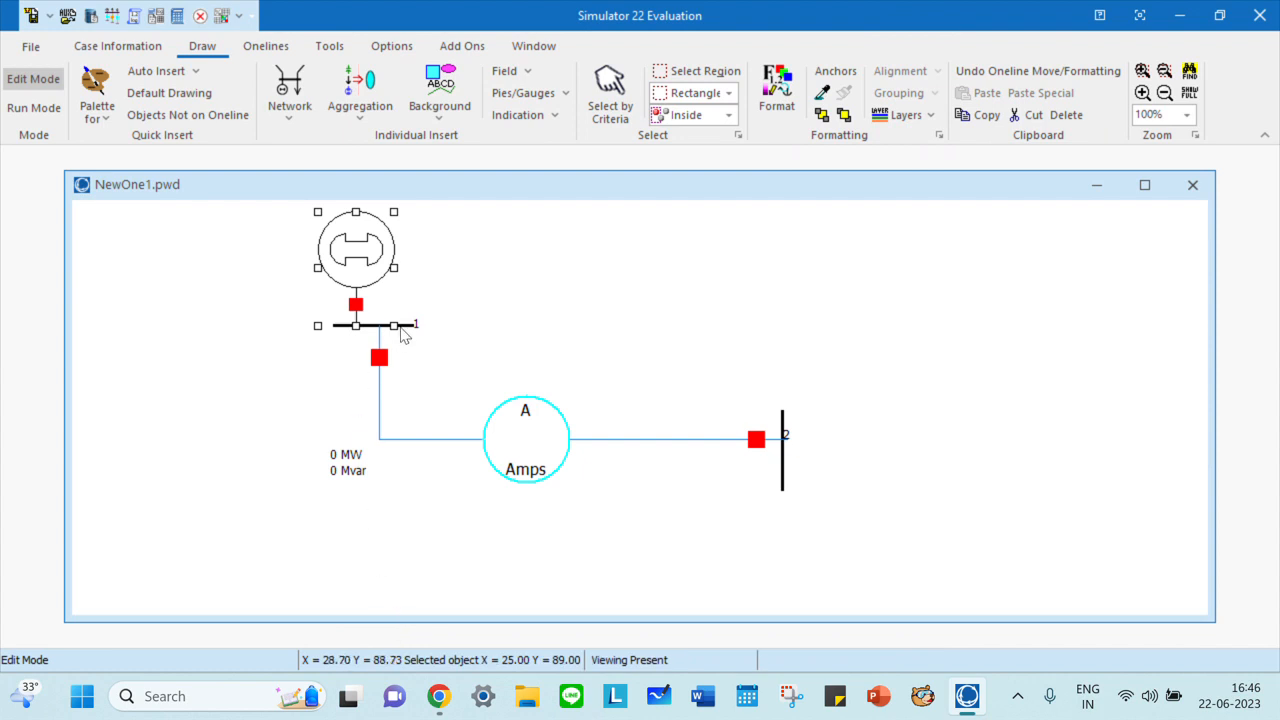
{"action": "mouse_move", "coordinate": [352, 252]}
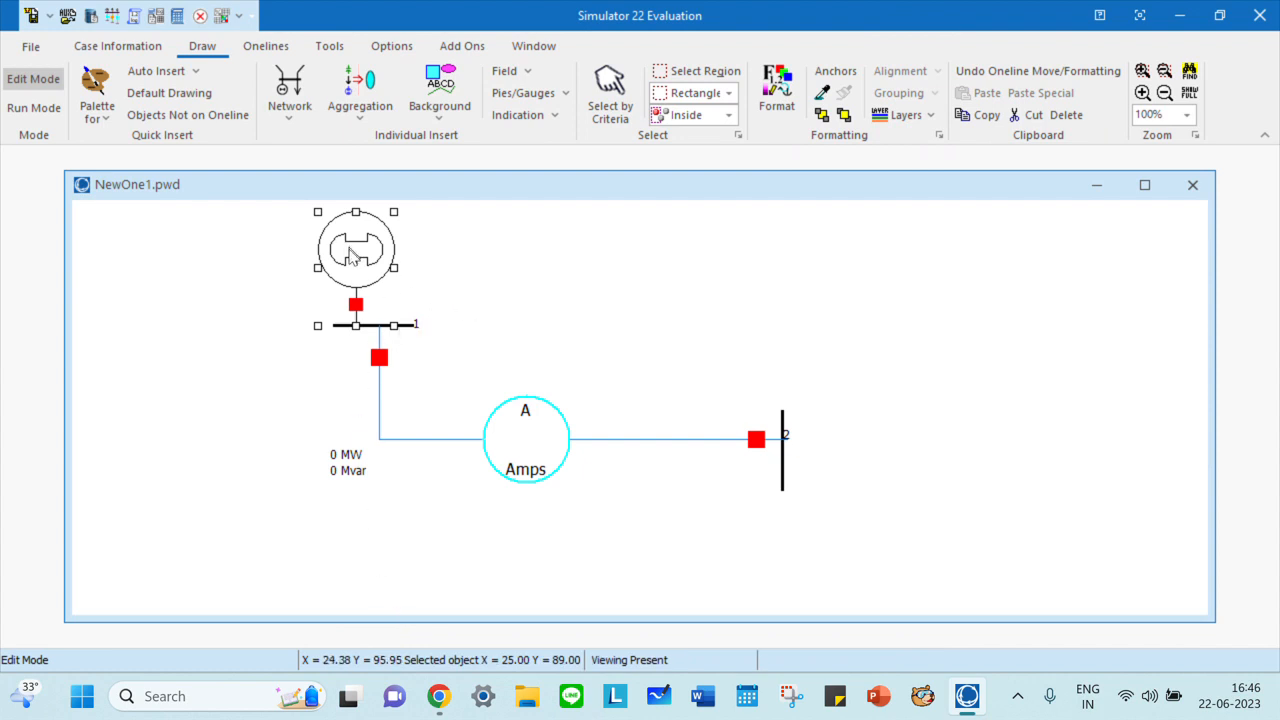
{"action": "mouse_move", "coordinate": [390, 360]}
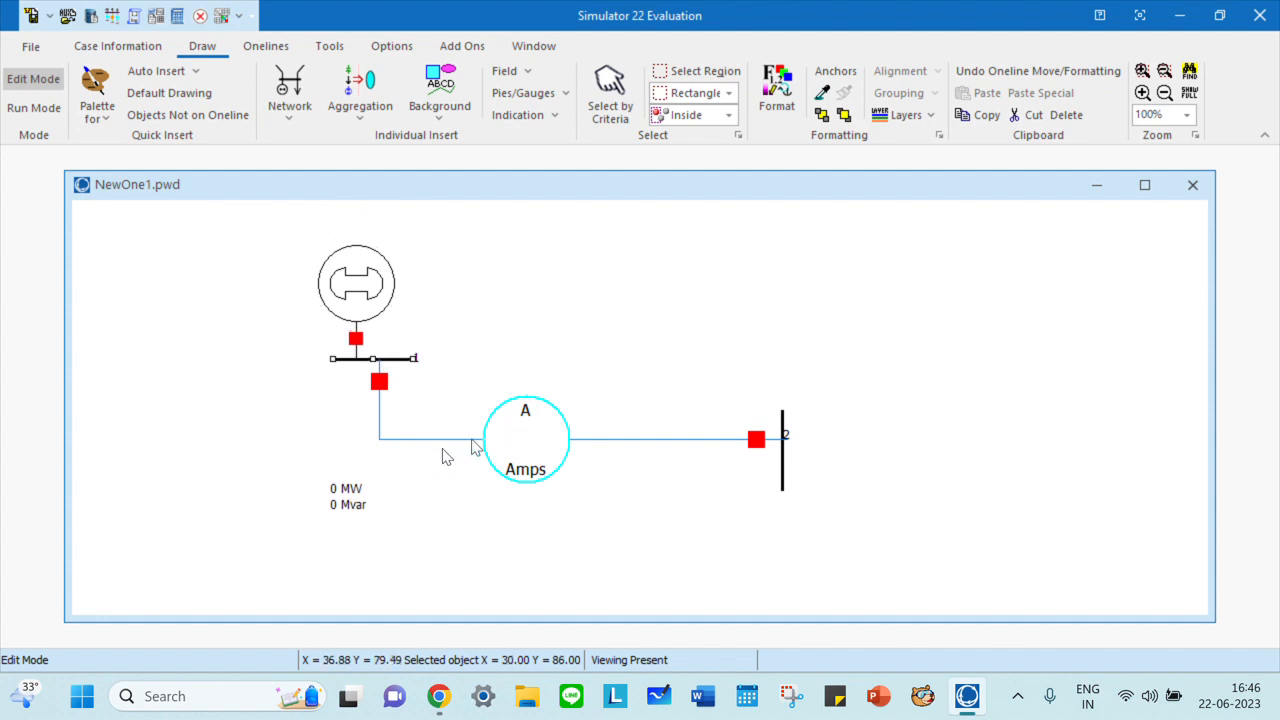
Drag the generator's 0 MW and 0 Mvar readouts up beside its symbol
{"action": "left_click_drag", "start_coordinate": [346, 488], "coordinate": [270, 300]}
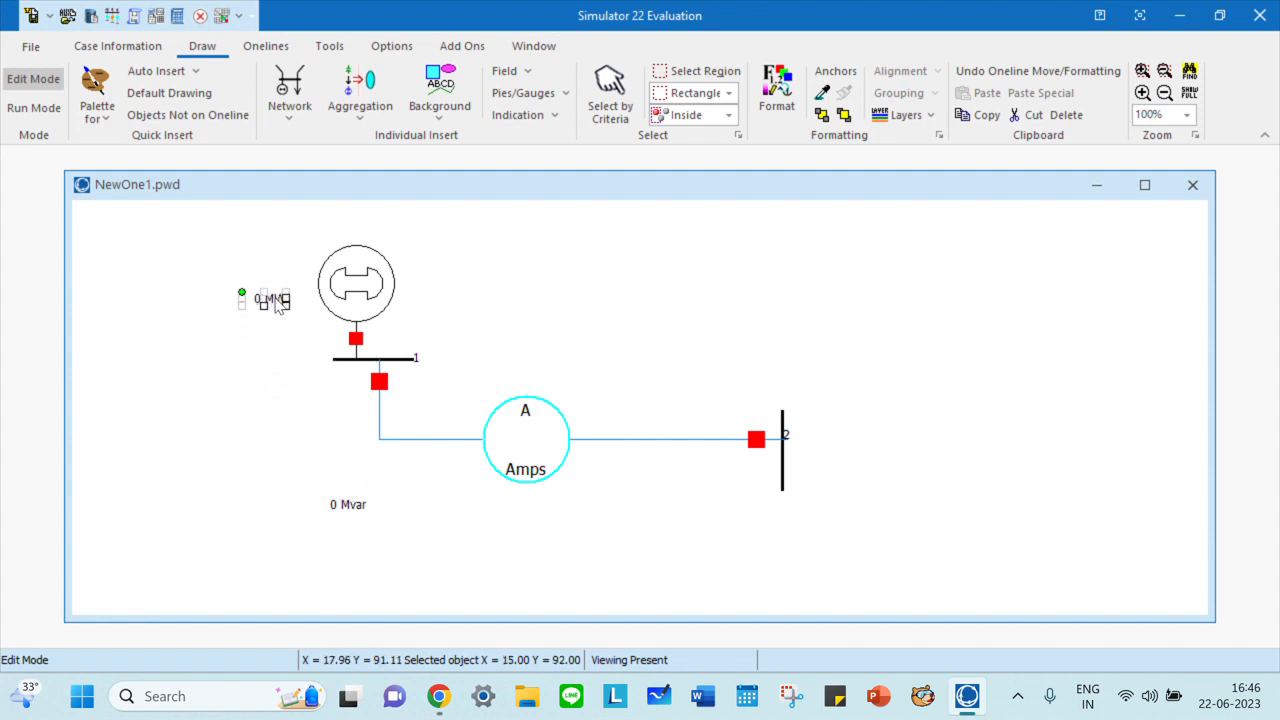
{"action": "left_click_drag", "start_coordinate": [270, 300], "coordinate": [330, 482]}
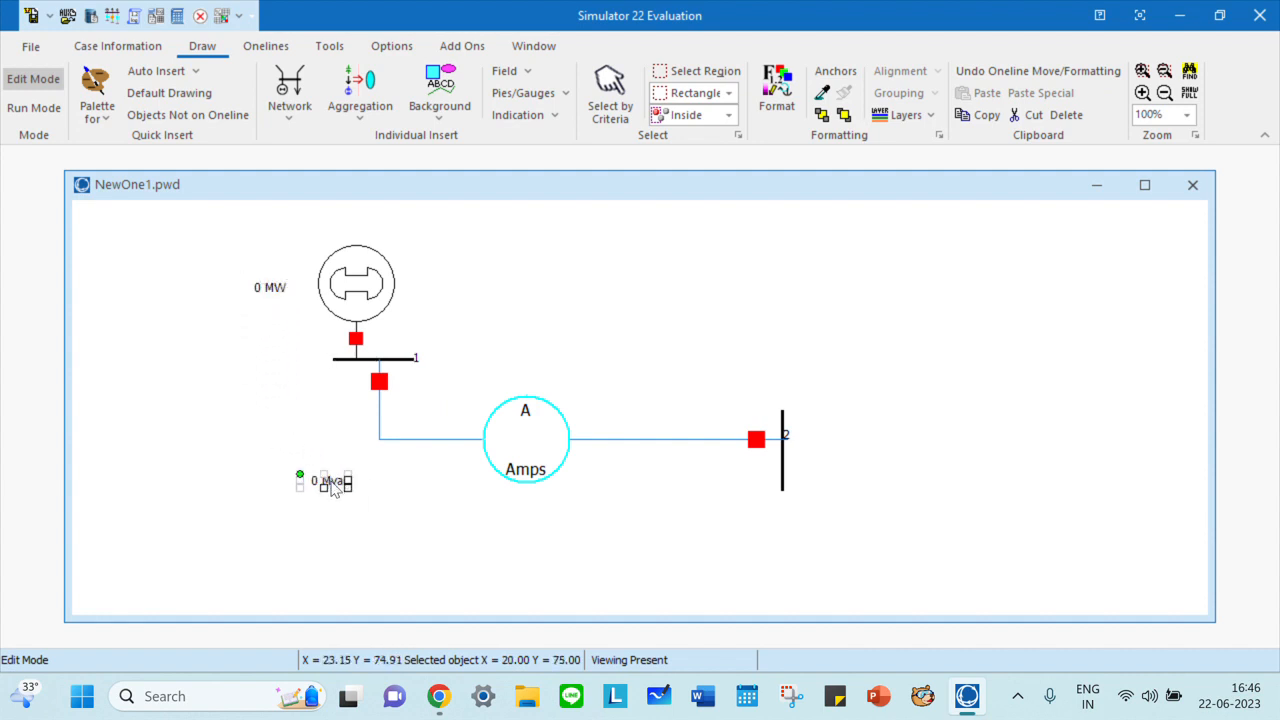
{"action": "left_click_drag", "start_coordinate": [324, 480], "coordinate": [264, 320]}
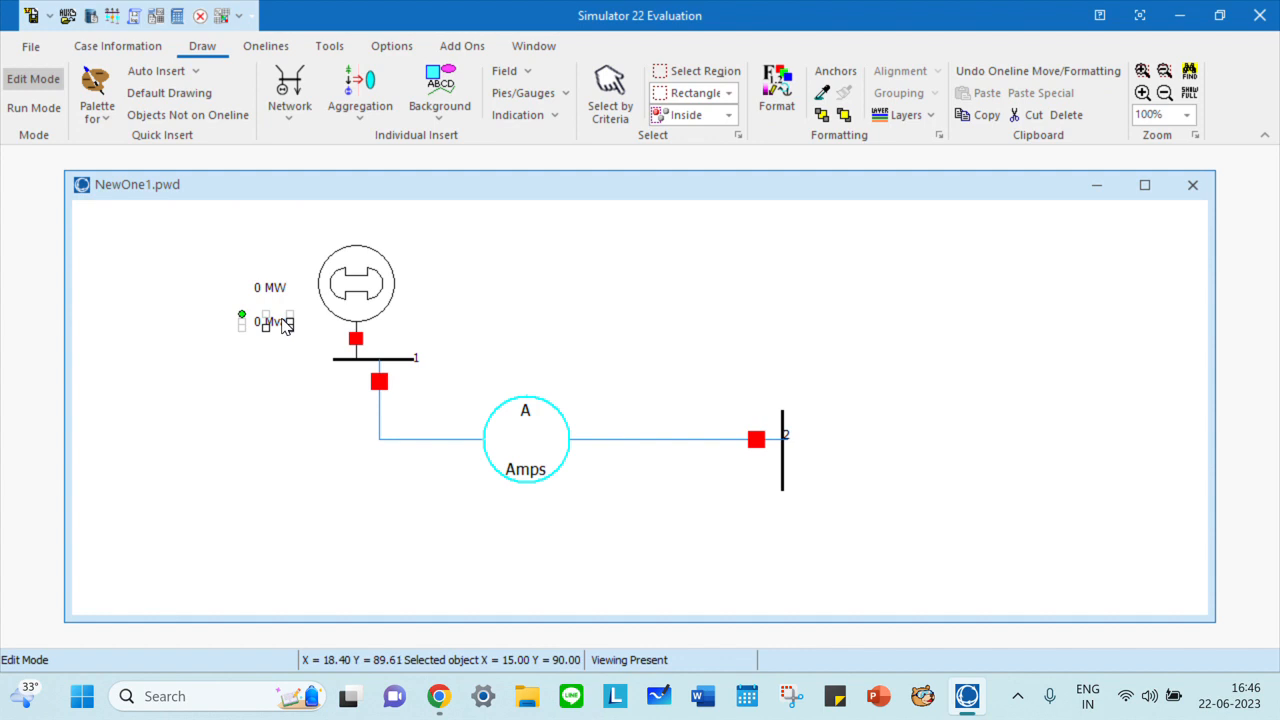
{"action": "left_click", "coordinate": [288, 90]}
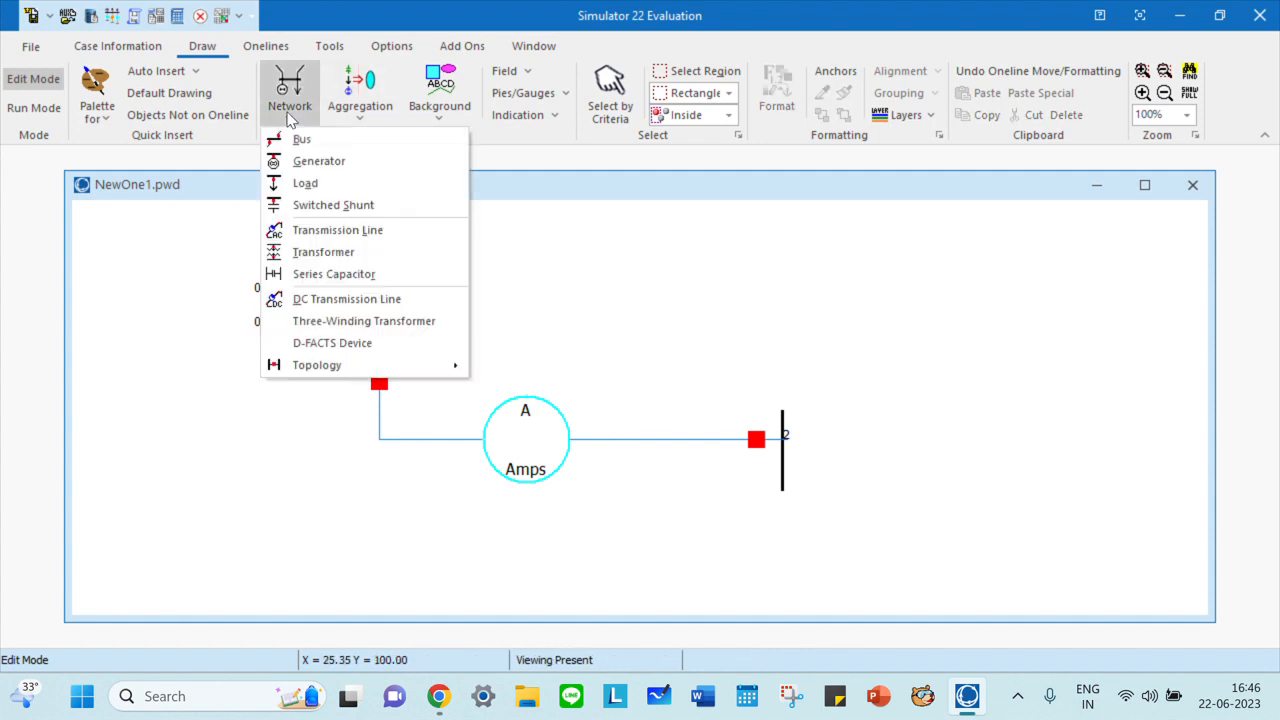
Place a load on bus 2 with MW Value 120 and confirm its settings
{"action": "left_click", "coordinate": [320, 160]}
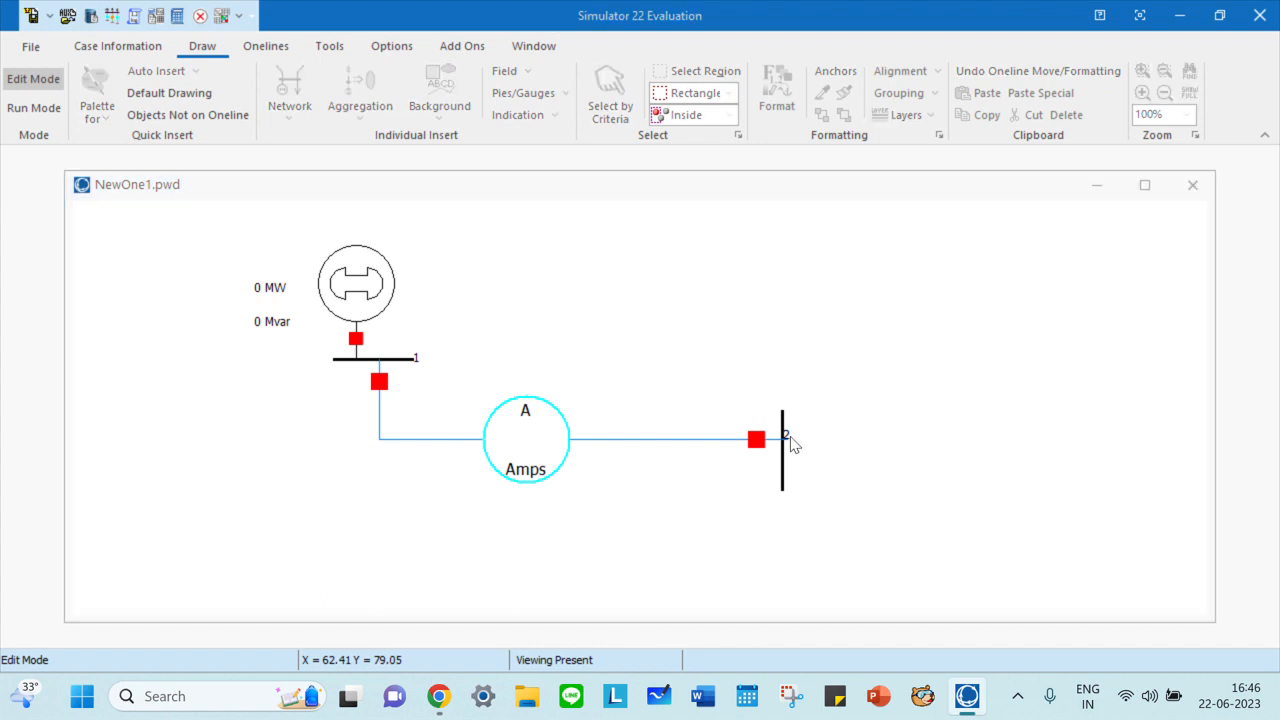
{"action": "double_click", "coordinate": [756, 440]}
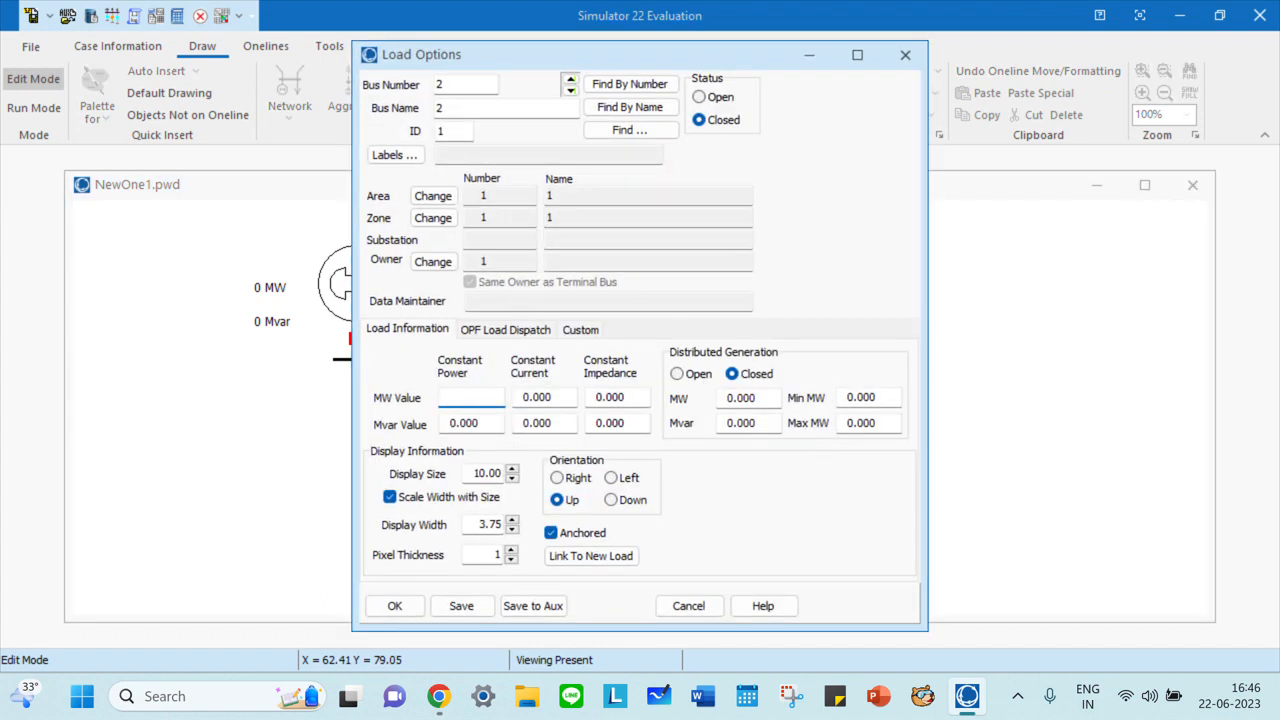
{"action": "type", "text": "12"}
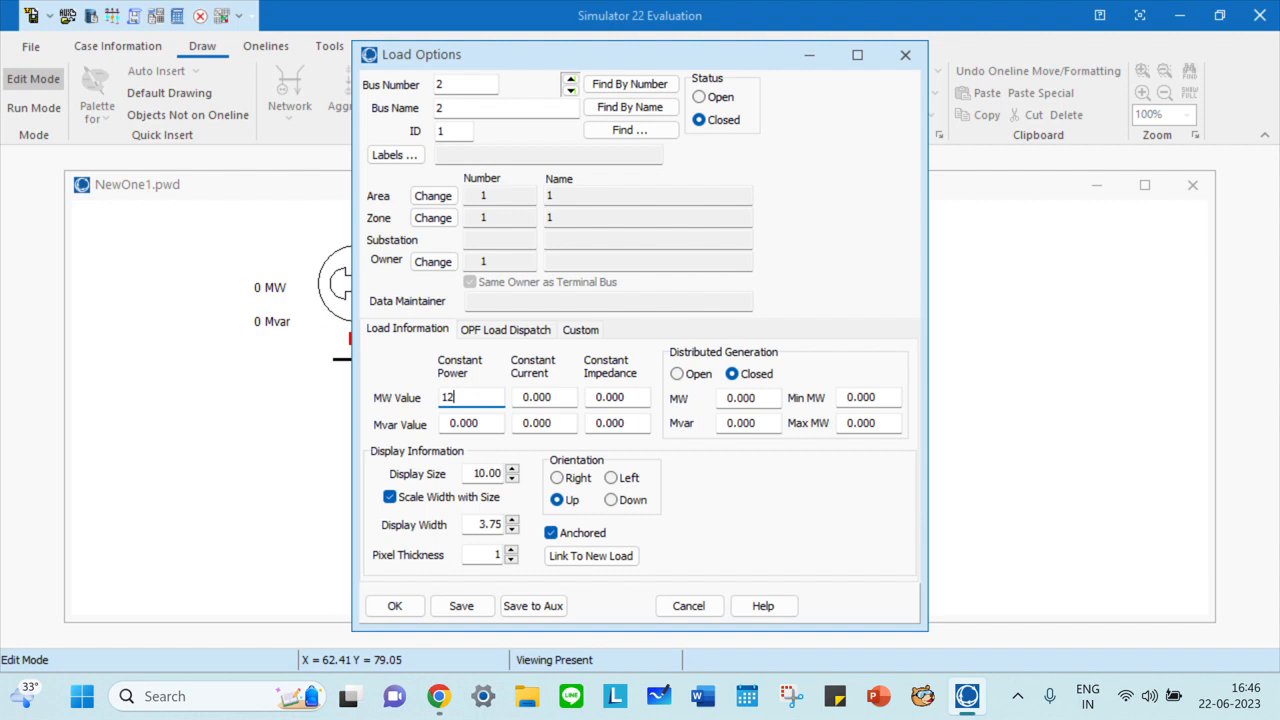
{"action": "type", "text": "0"}
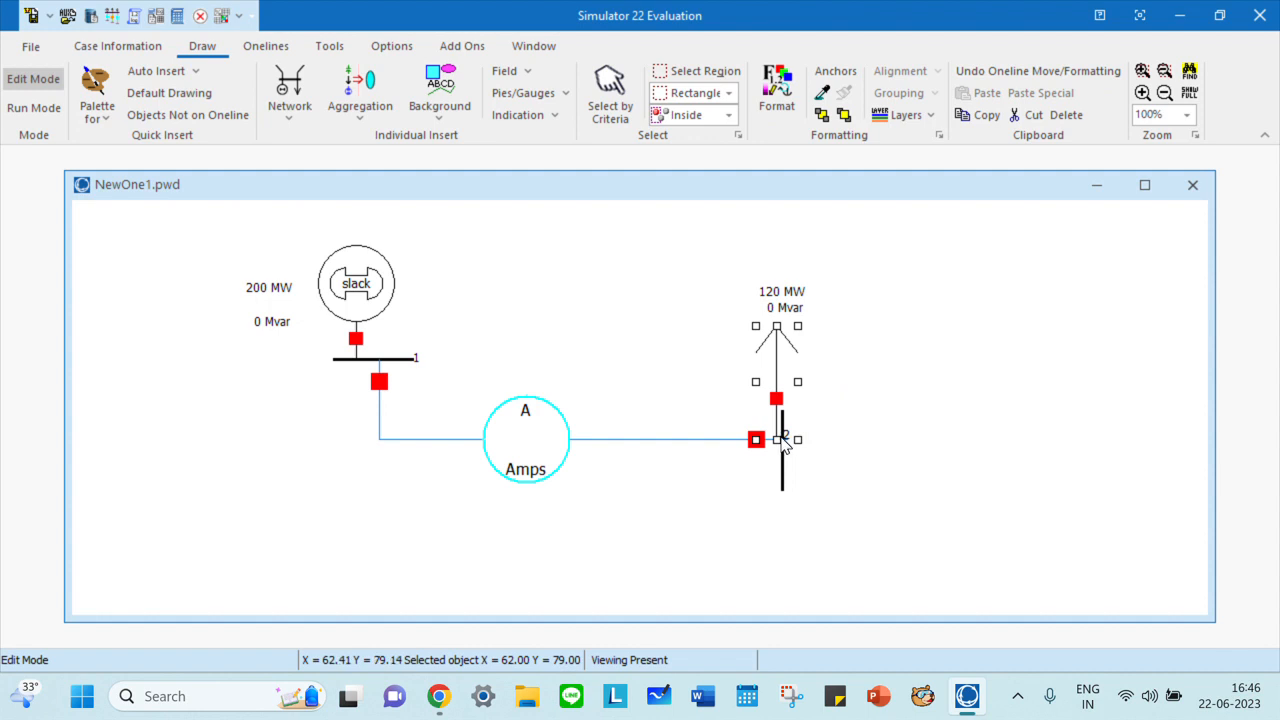
{"action": "double_click", "coordinate": [756, 440]}
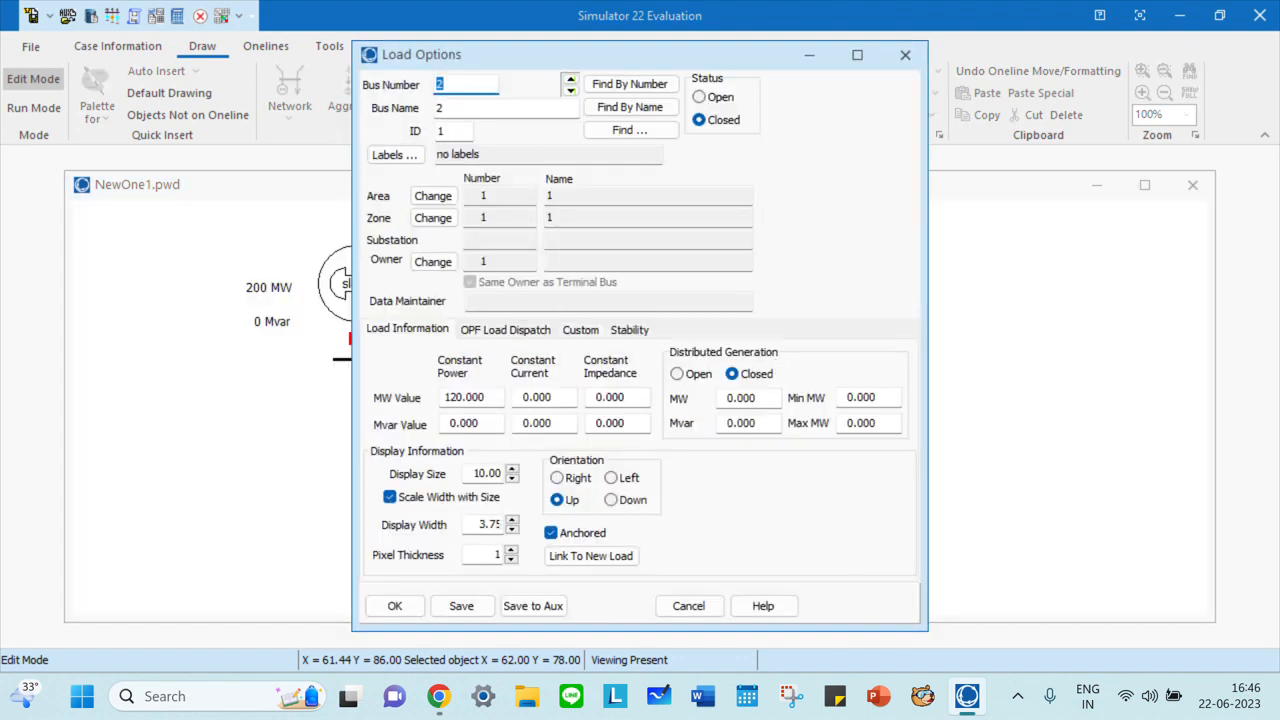
{"action": "left_click", "coordinate": [556, 476]}
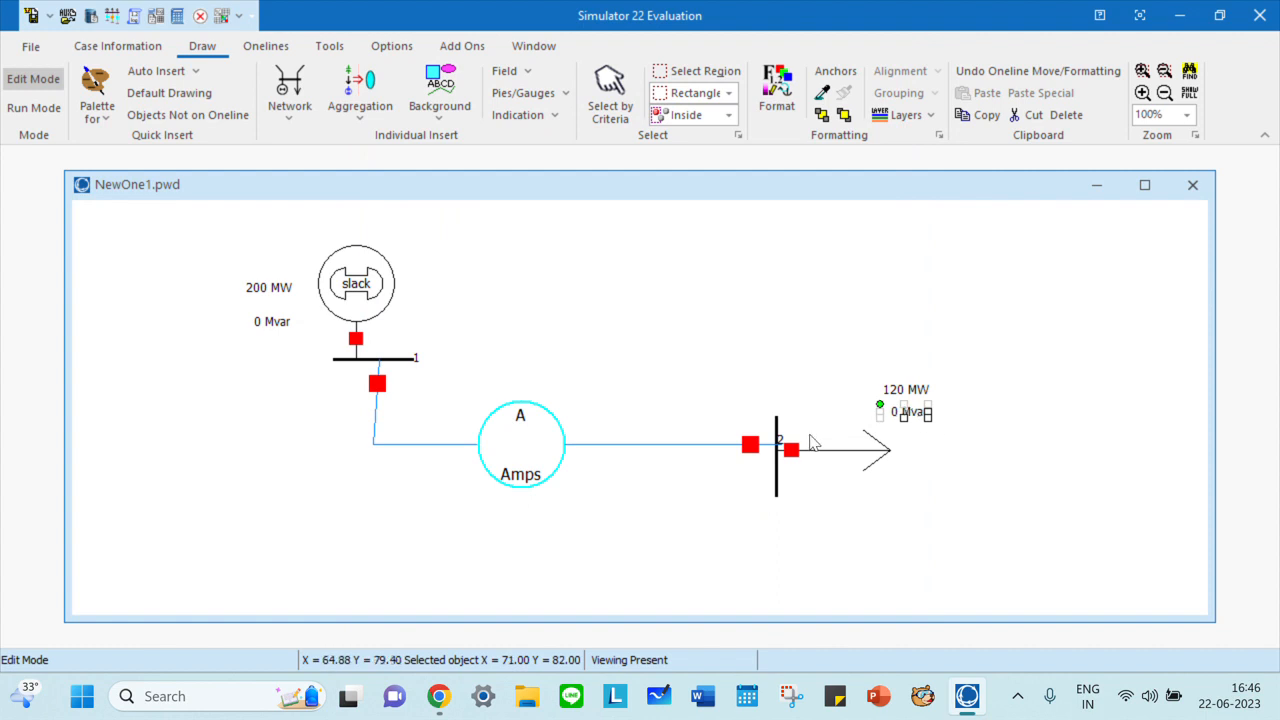
Reposition the load labels and adjust the line's connection at bus 1
{"action": "left_click", "coordinate": [790, 450]}
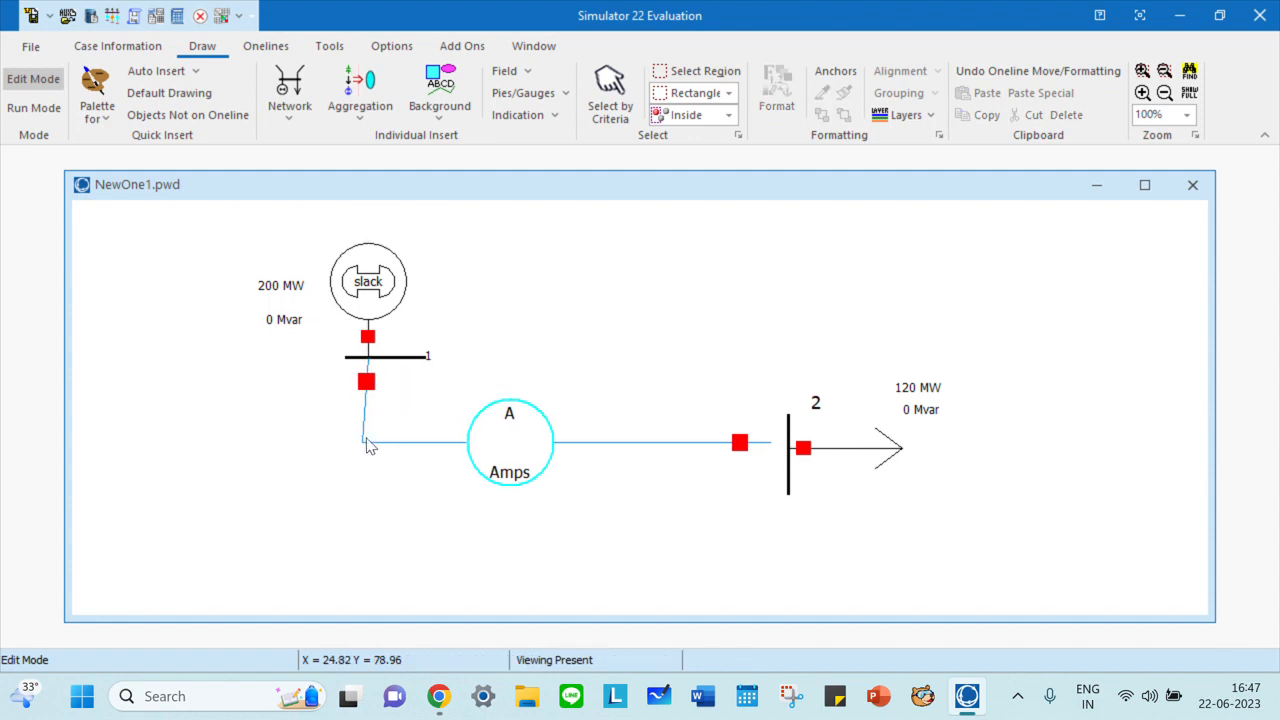
{"action": "left_click", "coordinate": [366, 444]}
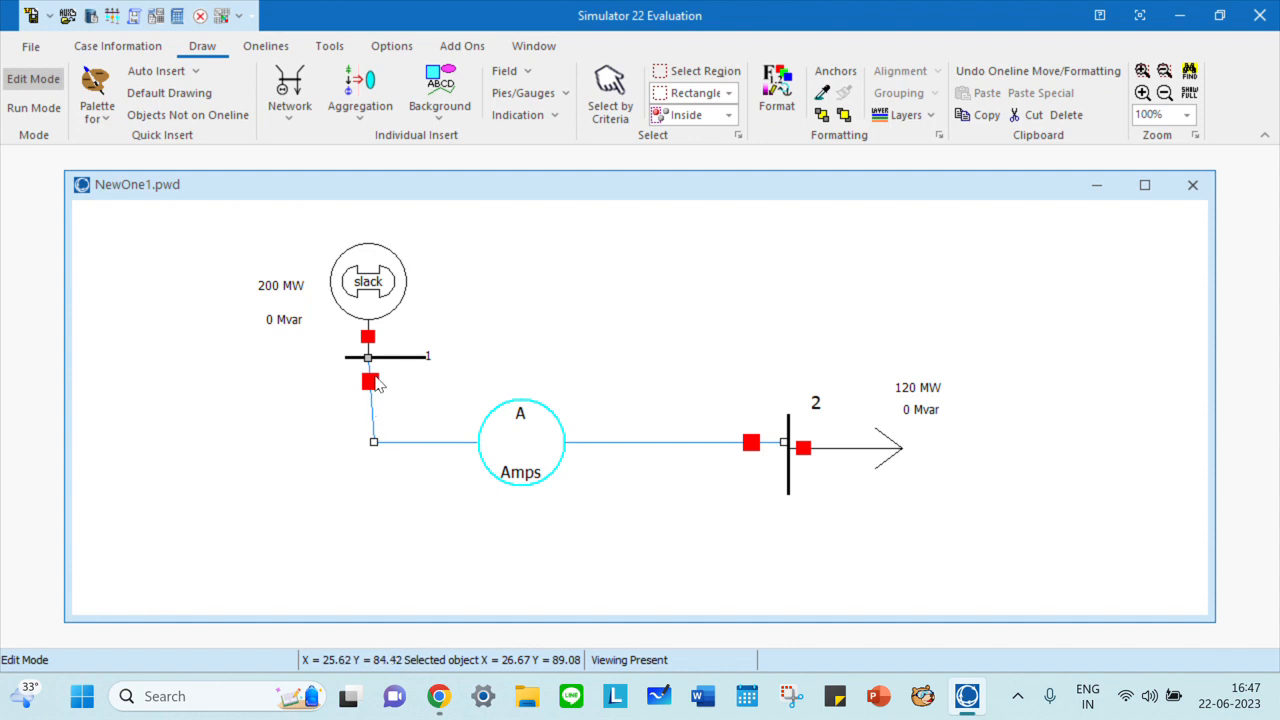
{"action": "left_click", "coordinate": [672, 376]}
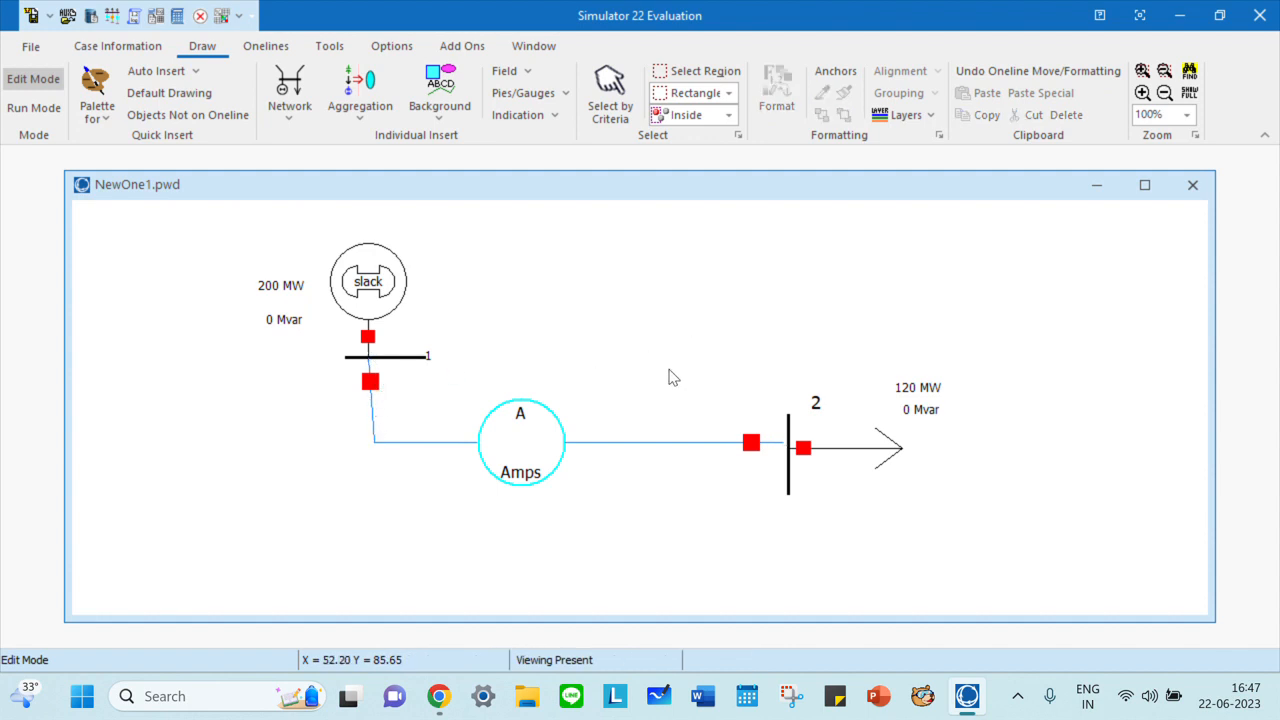
{"action": "mouse_move", "coordinate": [728, 516]}
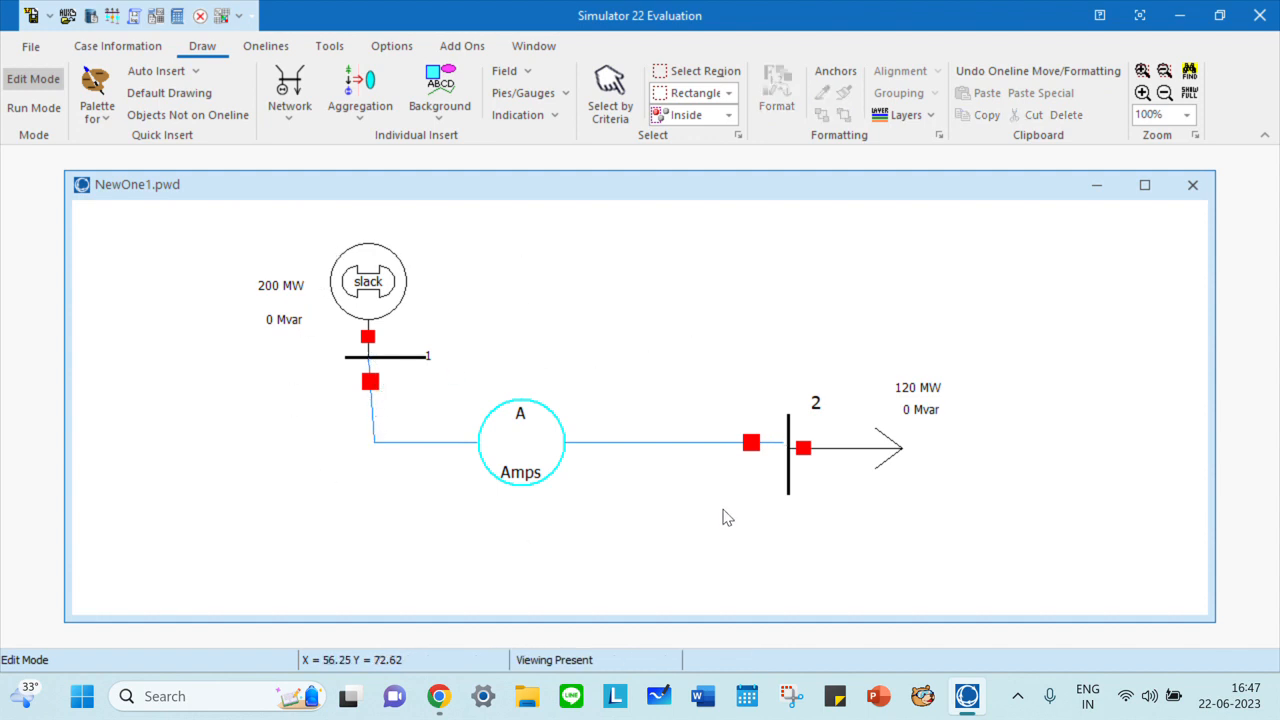
{"action": "mouse_move", "coordinate": [728, 518]}
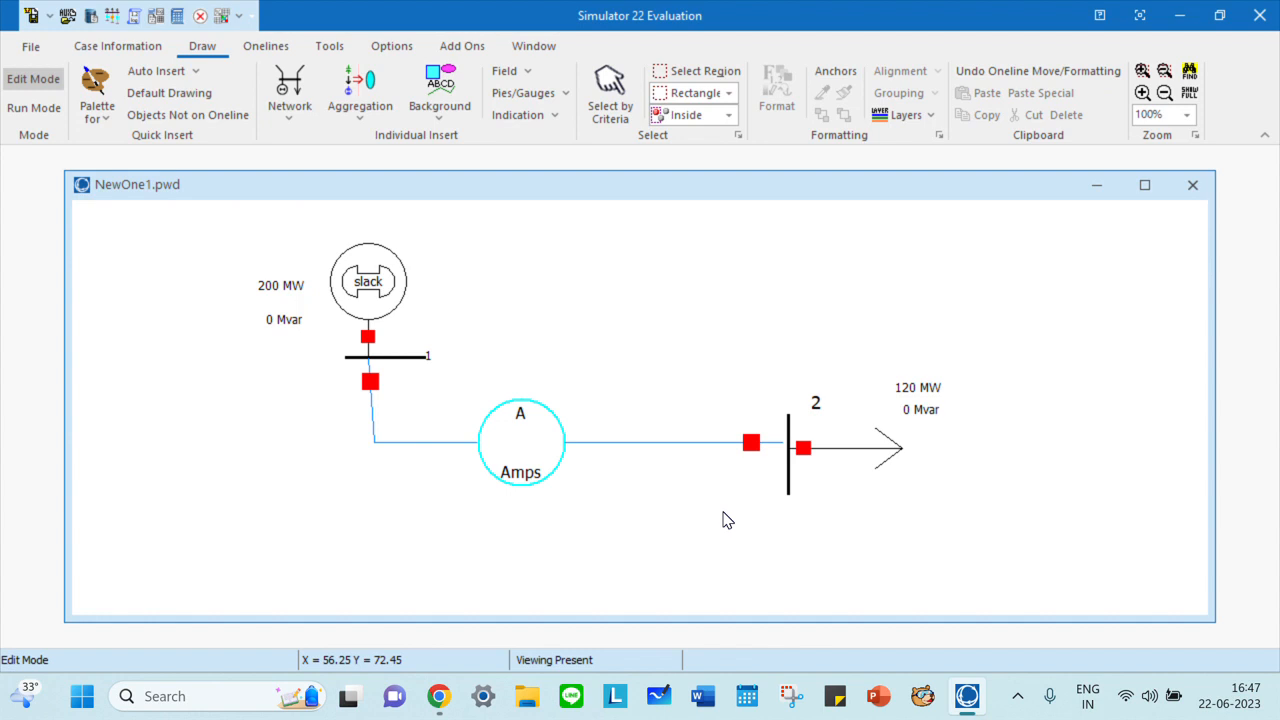
{"action": "mouse_move", "coordinate": [438, 272]}
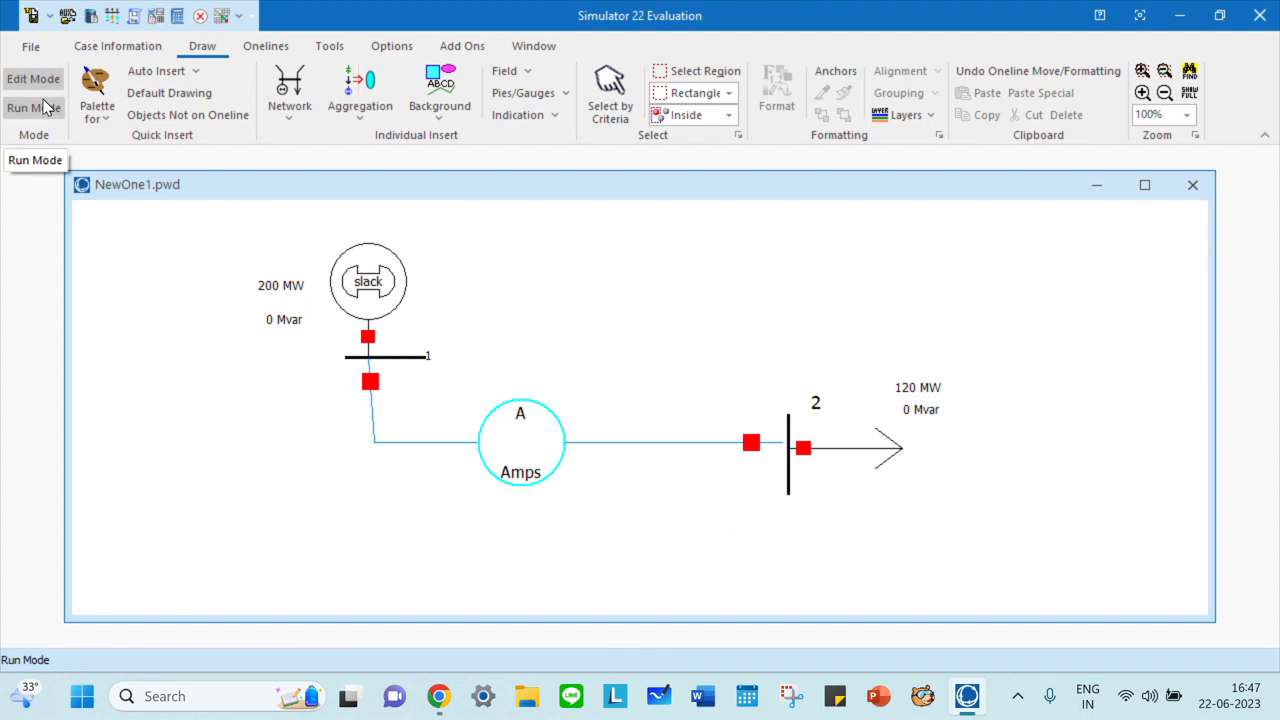
Enter Run Mode so power flow arrows animate from the slack generator to the load
{"action": "left_click", "coordinate": [28, 108]}
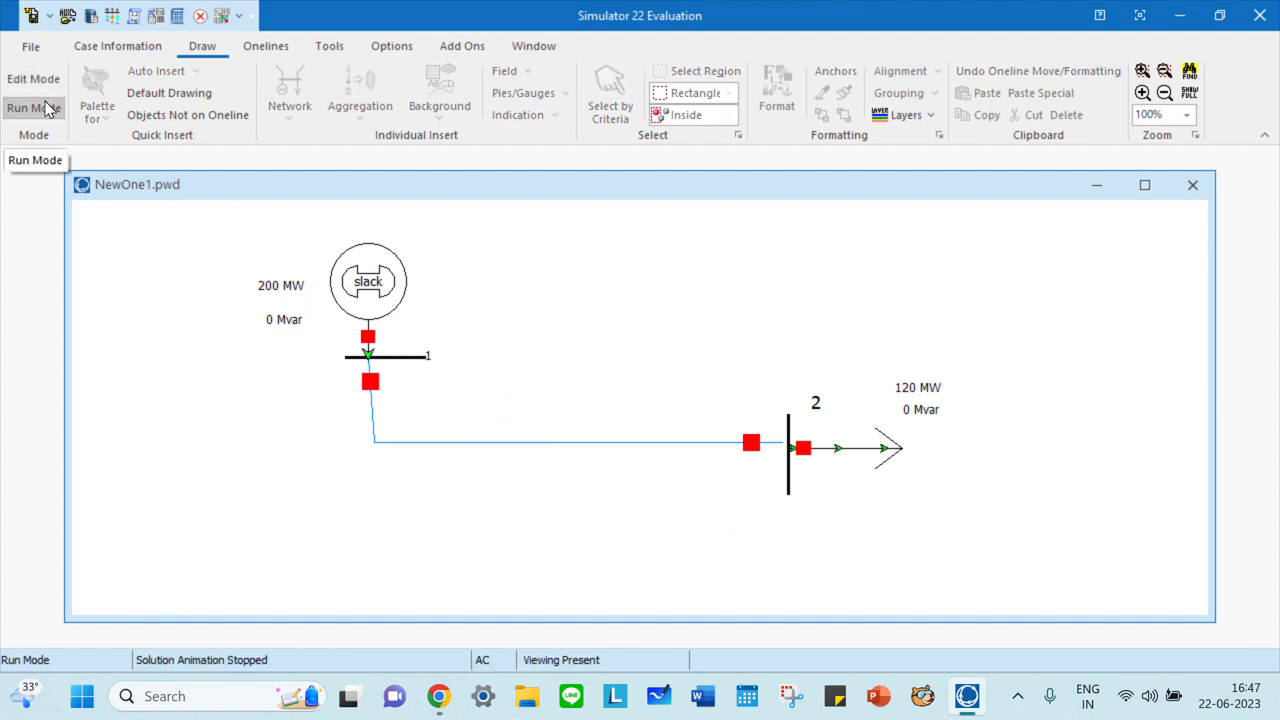
{"action": "left_click", "coordinate": [32, 108]}
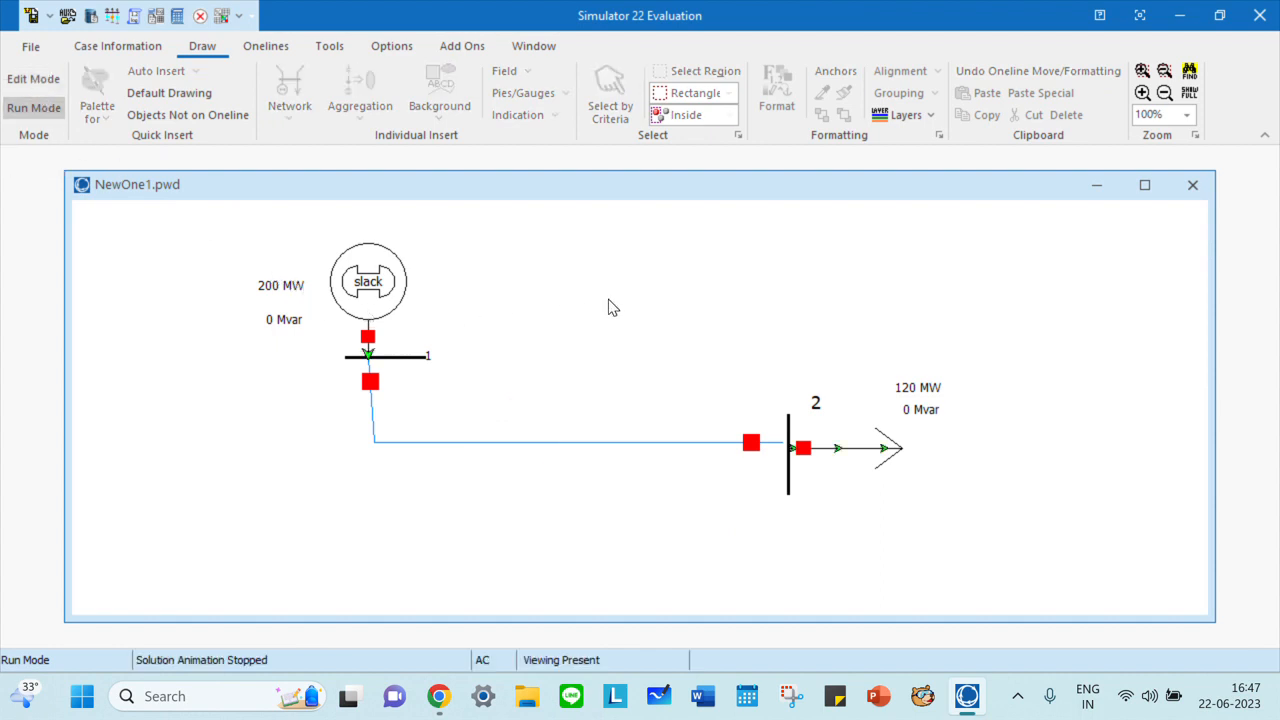
{"action": "mouse_move", "coordinate": [372, 370]}
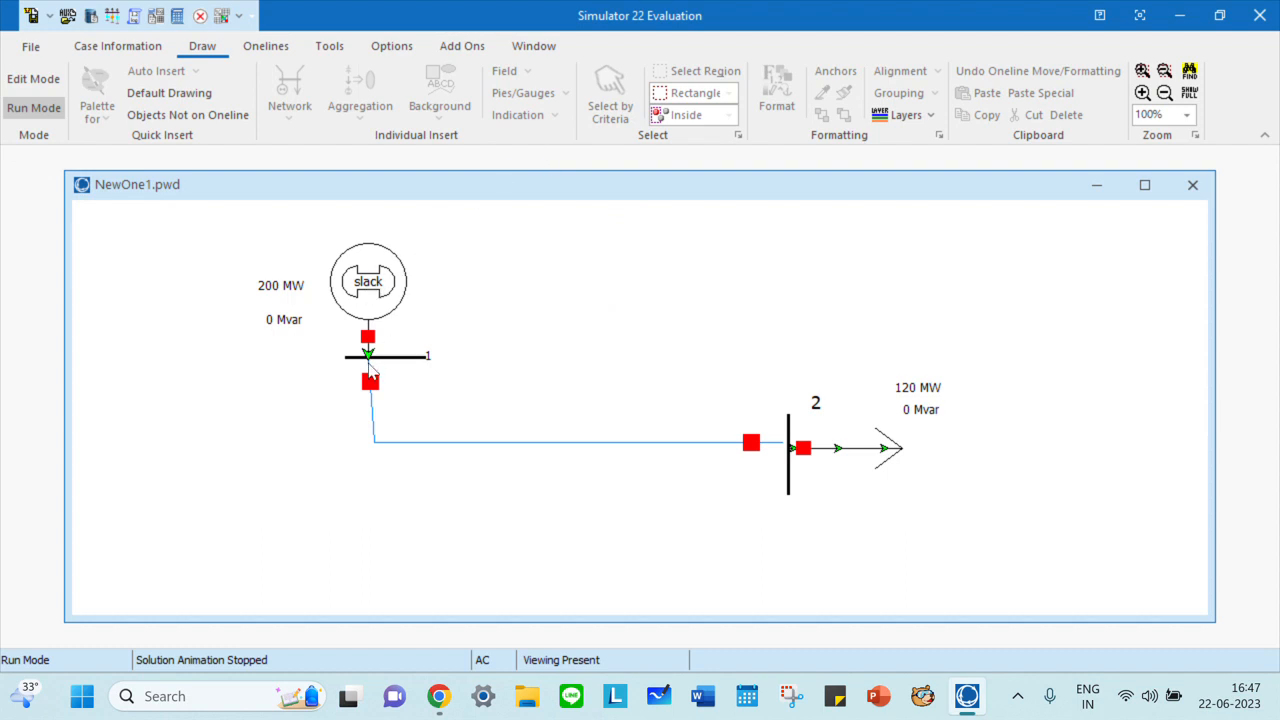
{"action": "mouse_move", "coordinate": [264, 330]}
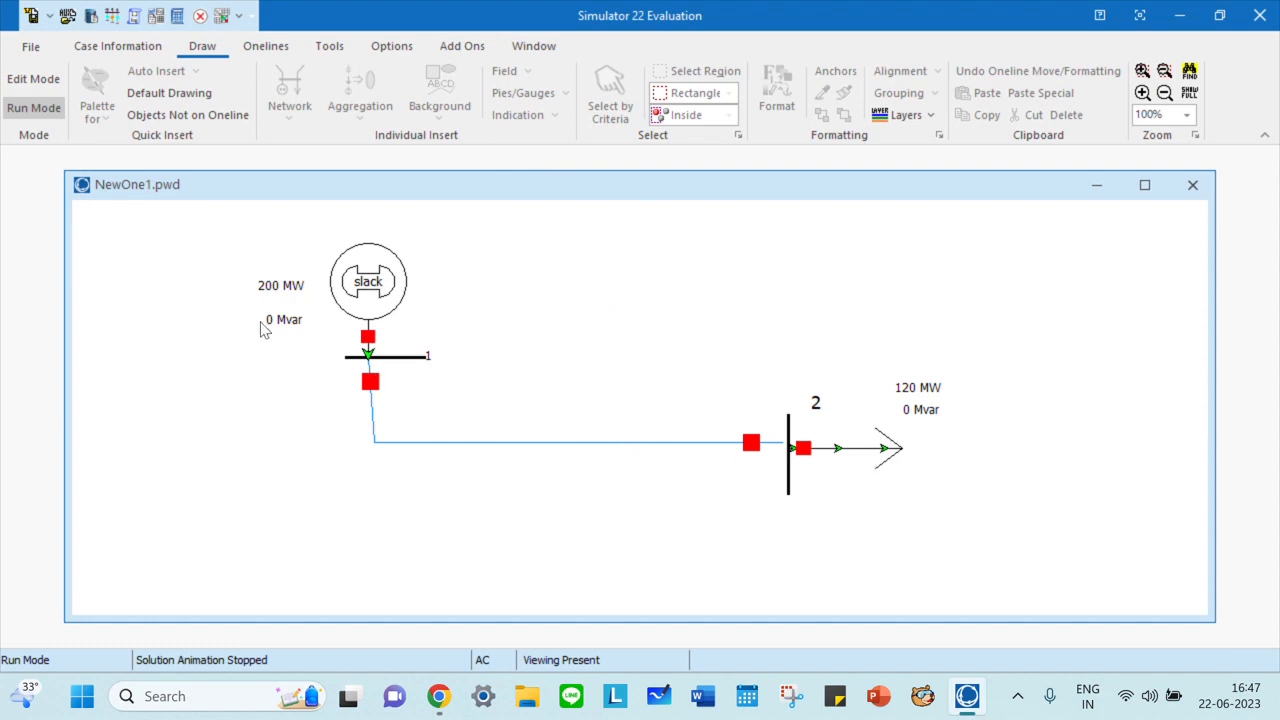
{"action": "mouse_move", "coordinate": [362, 308]}
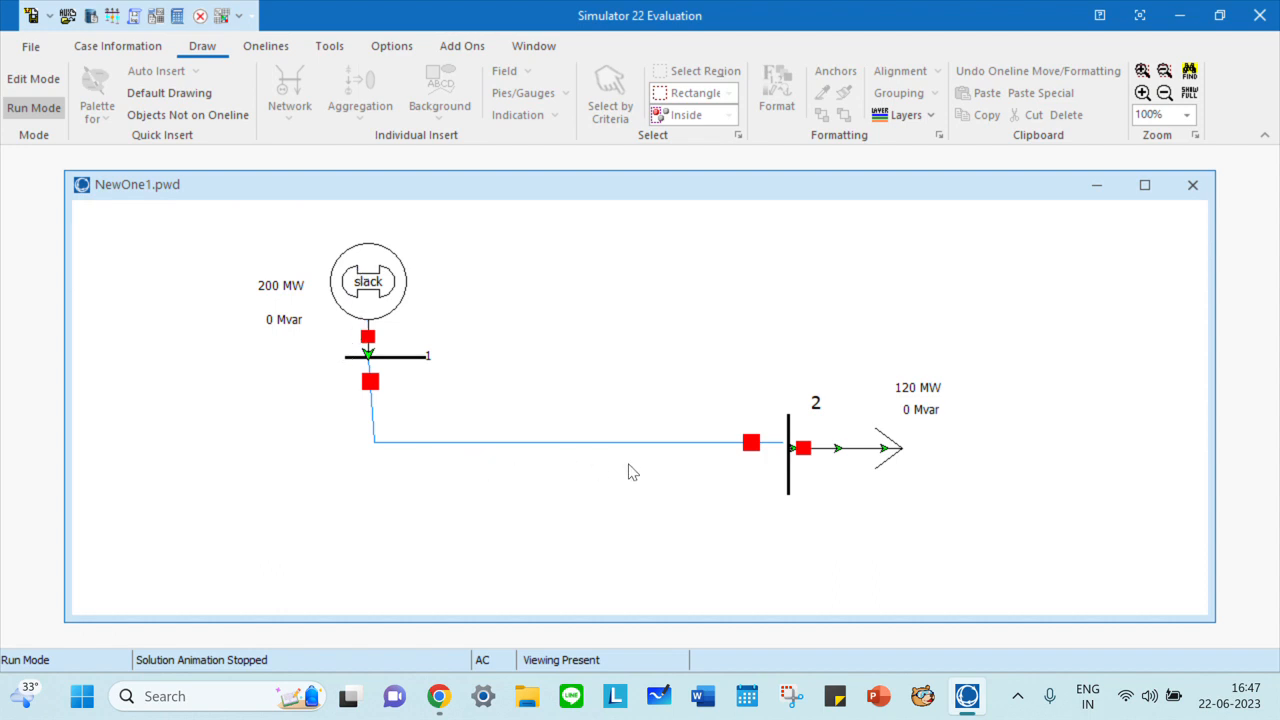
{"action": "mouse_move", "coordinate": [932, 410]}
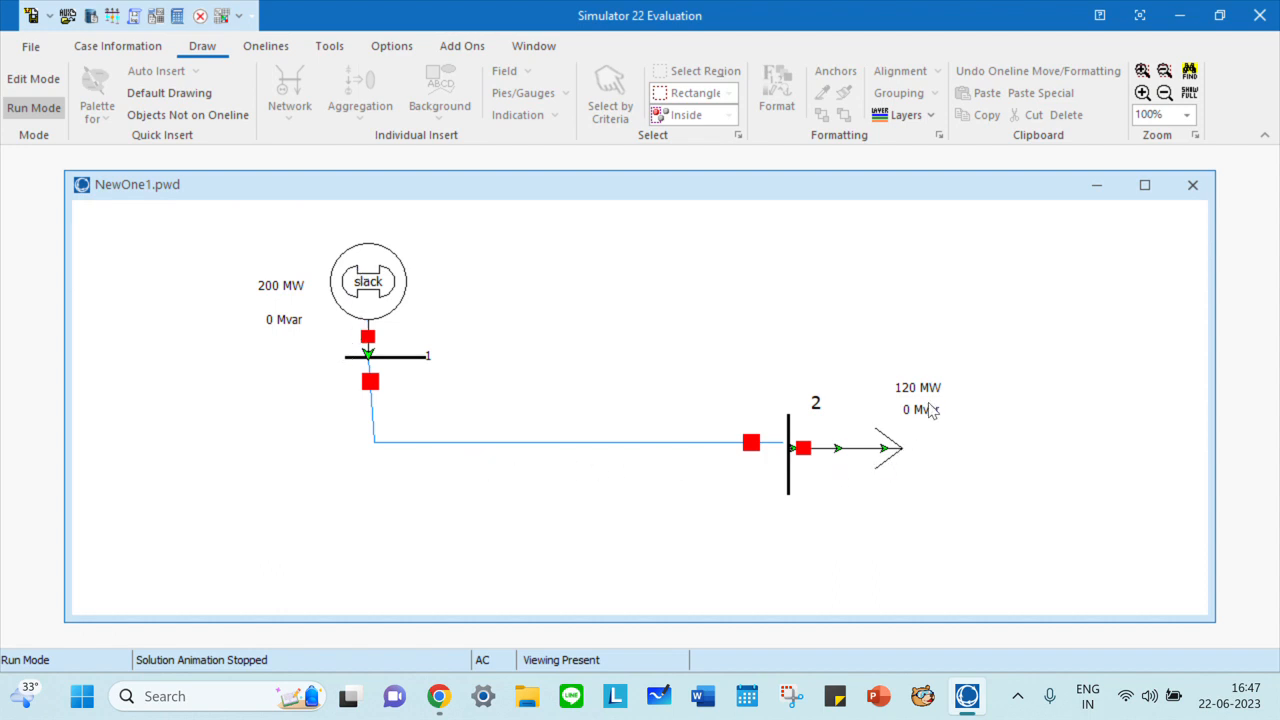
{"action": "mouse_move", "coordinate": [928, 418]}
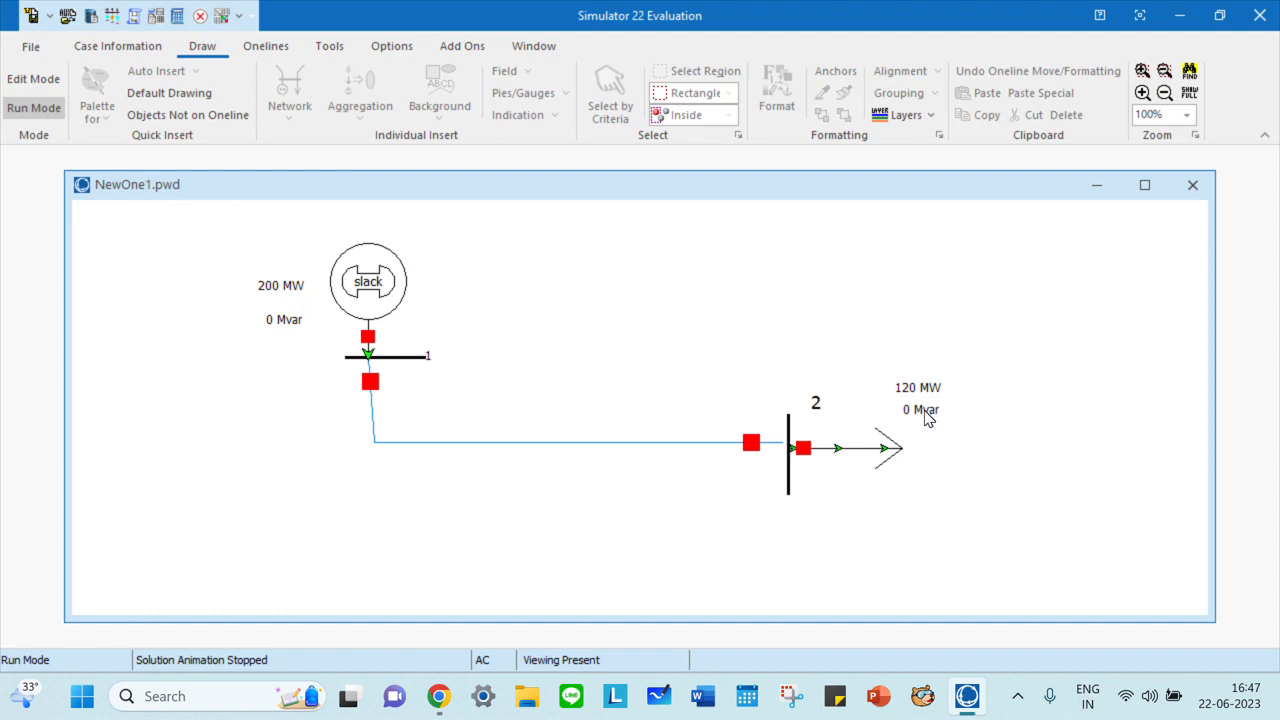
{"action": "mouse_move", "coordinate": [564, 336]}
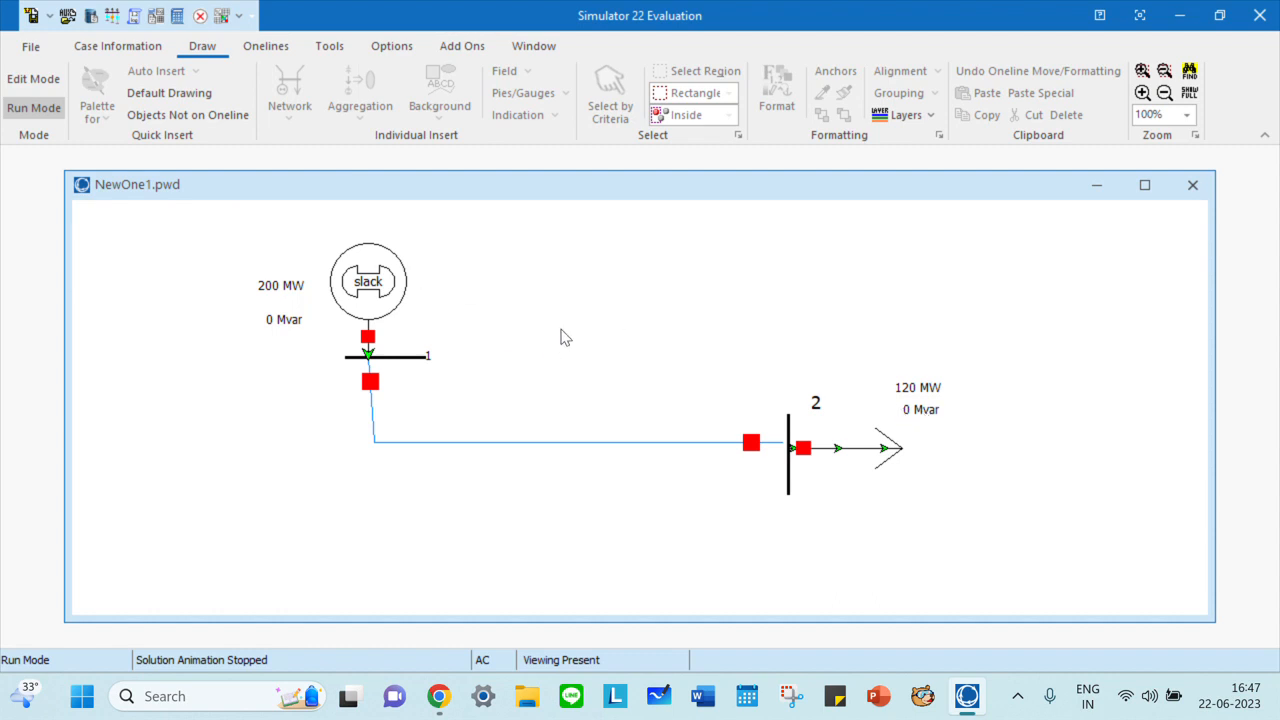